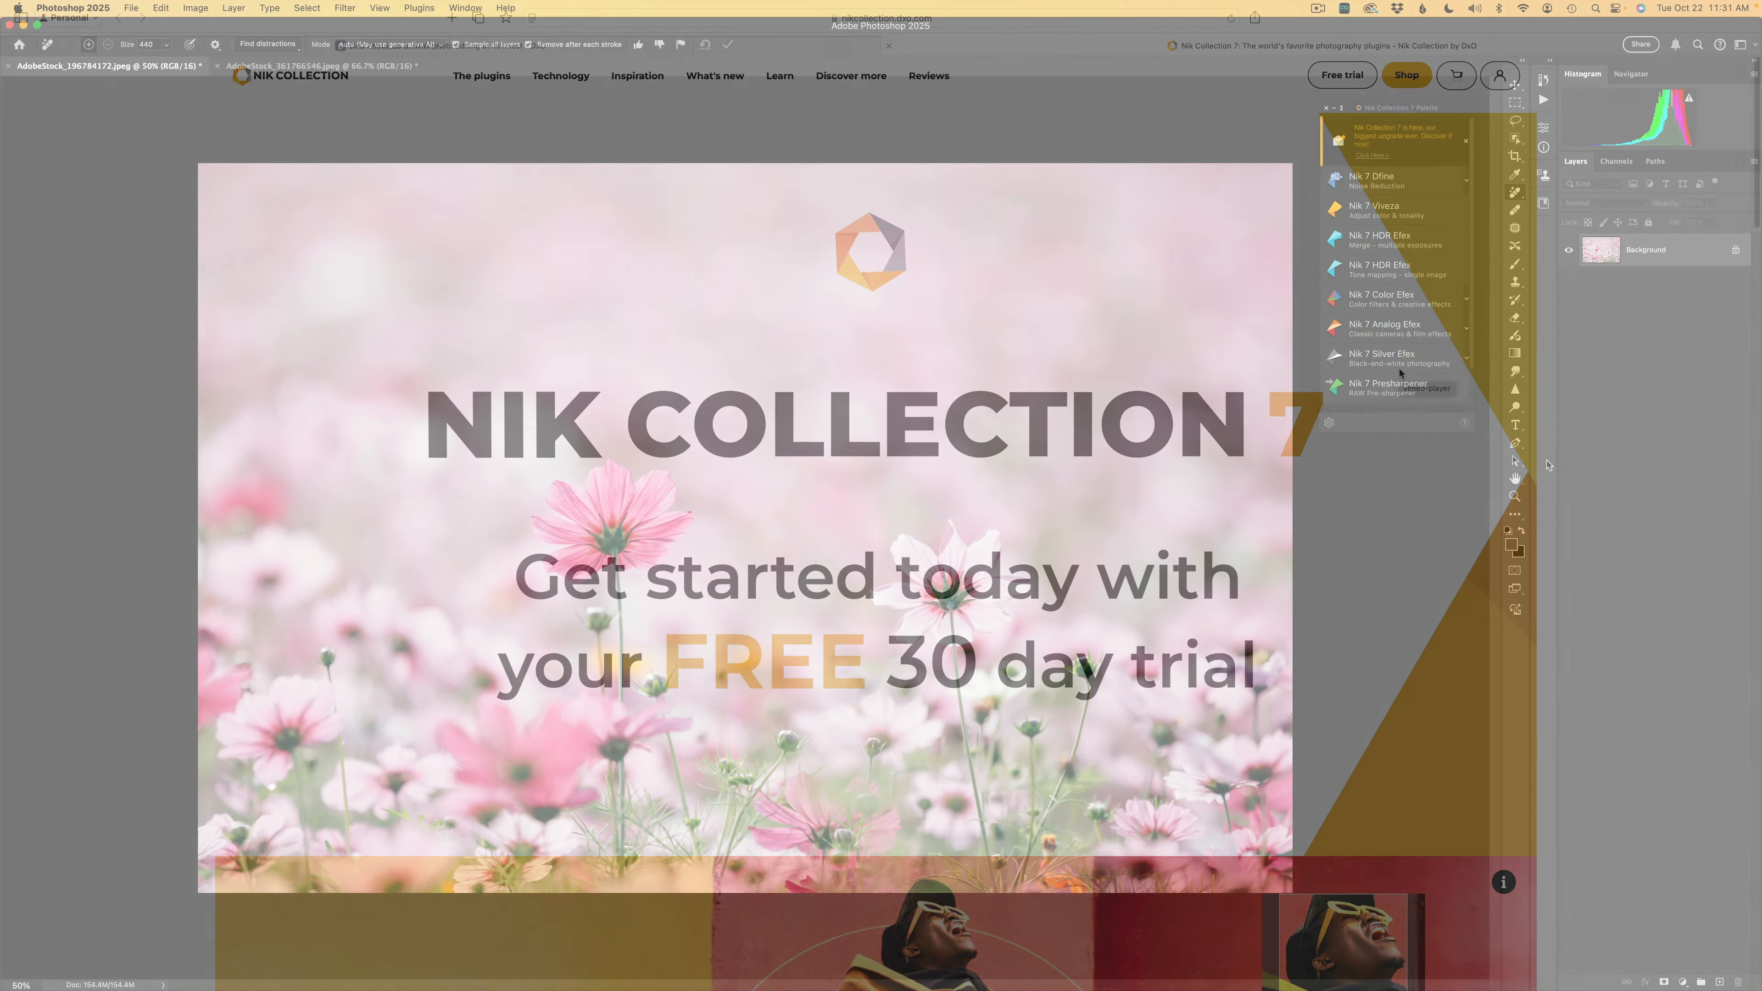
Step: Scroll the giveaway video's description down to the affiliate links and contact section
left_click(889, 46)
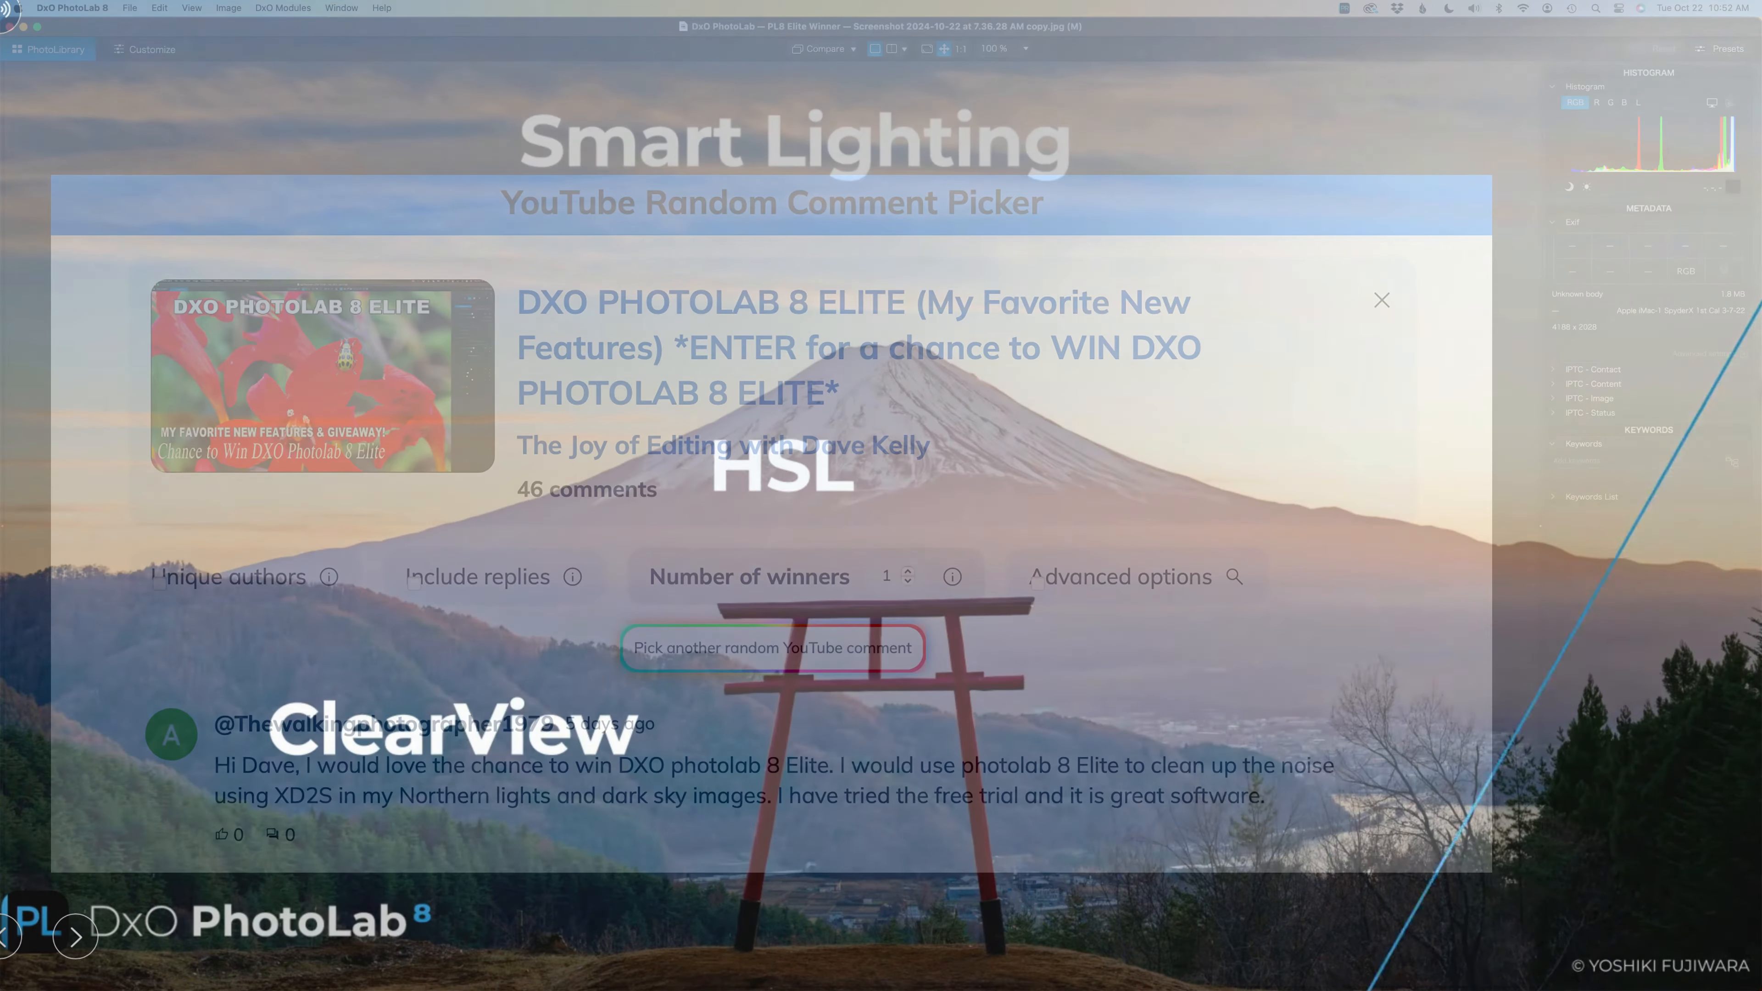
left_click(772, 647)
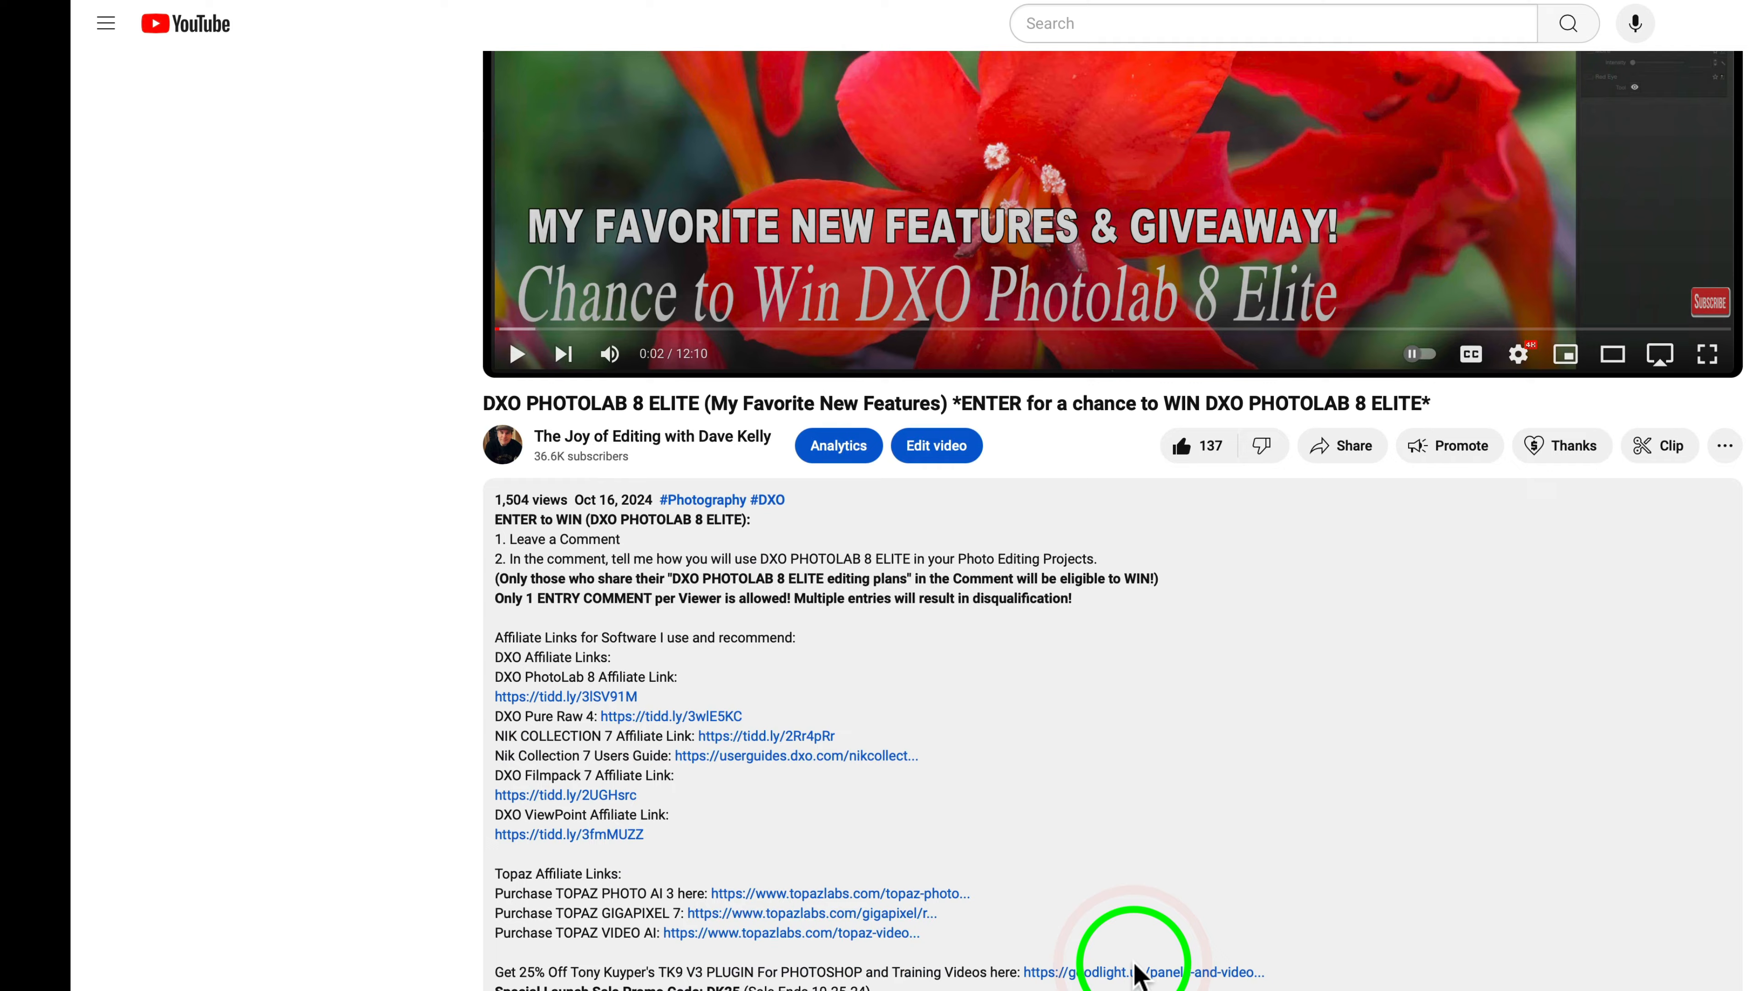
scroll("down", 3)
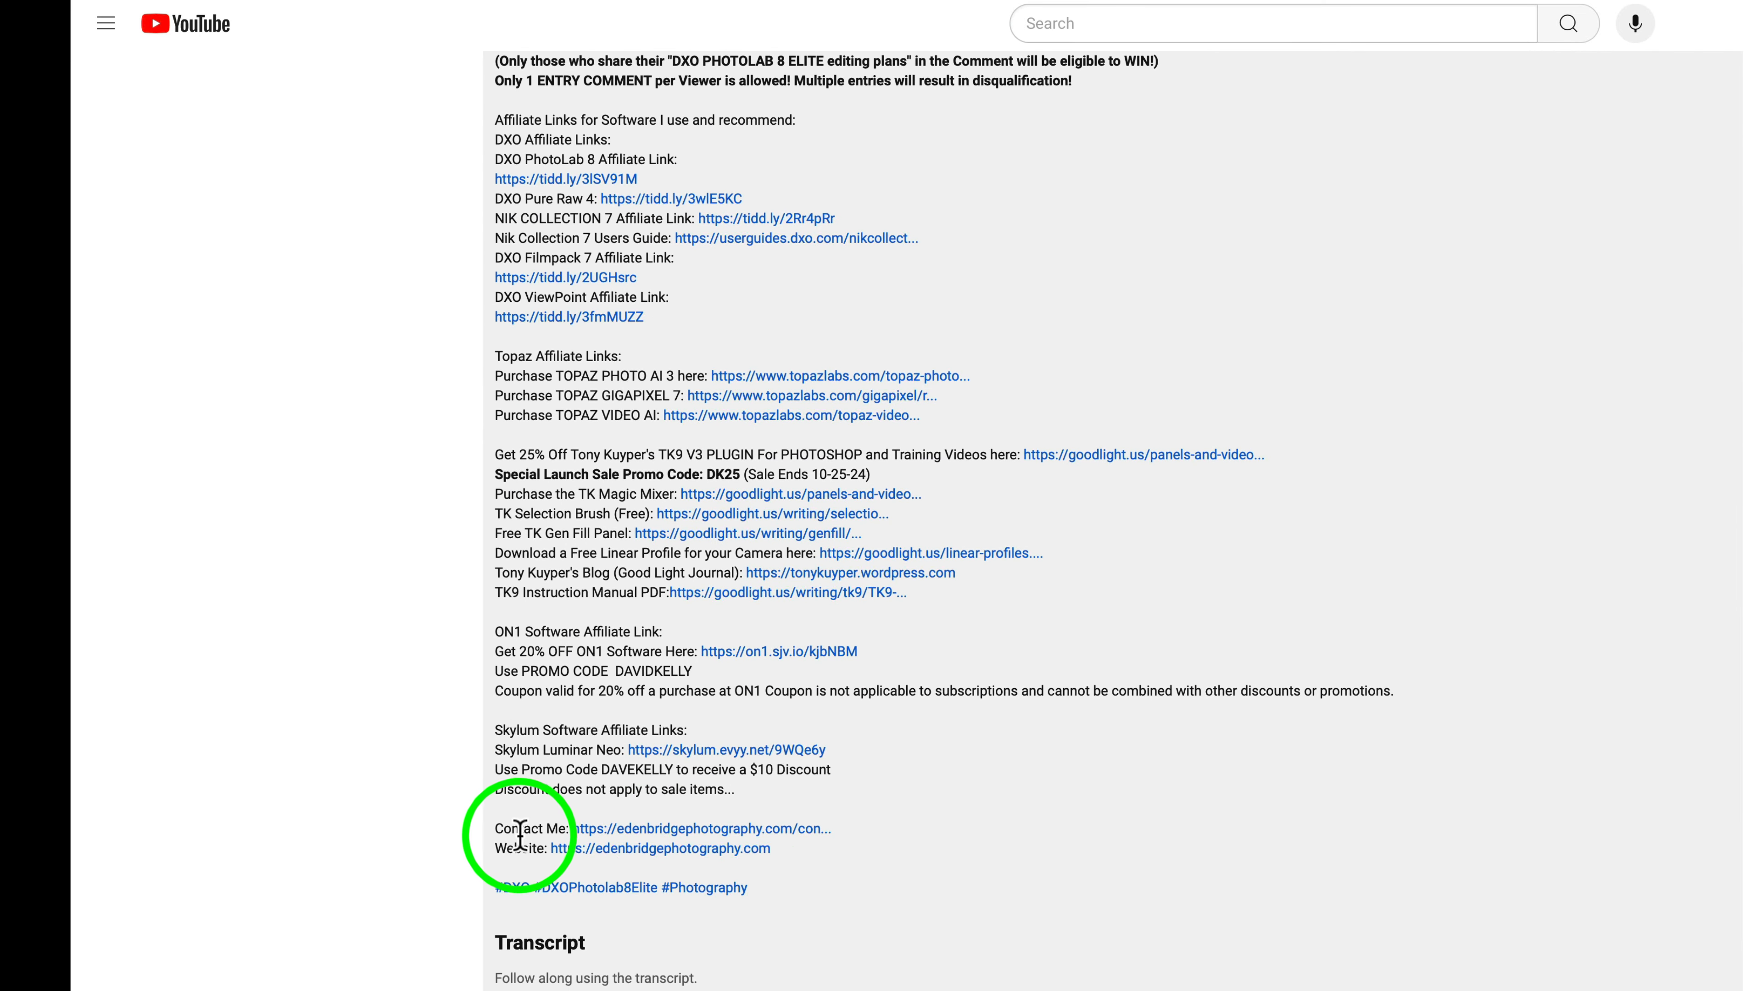
left_click(700, 827)
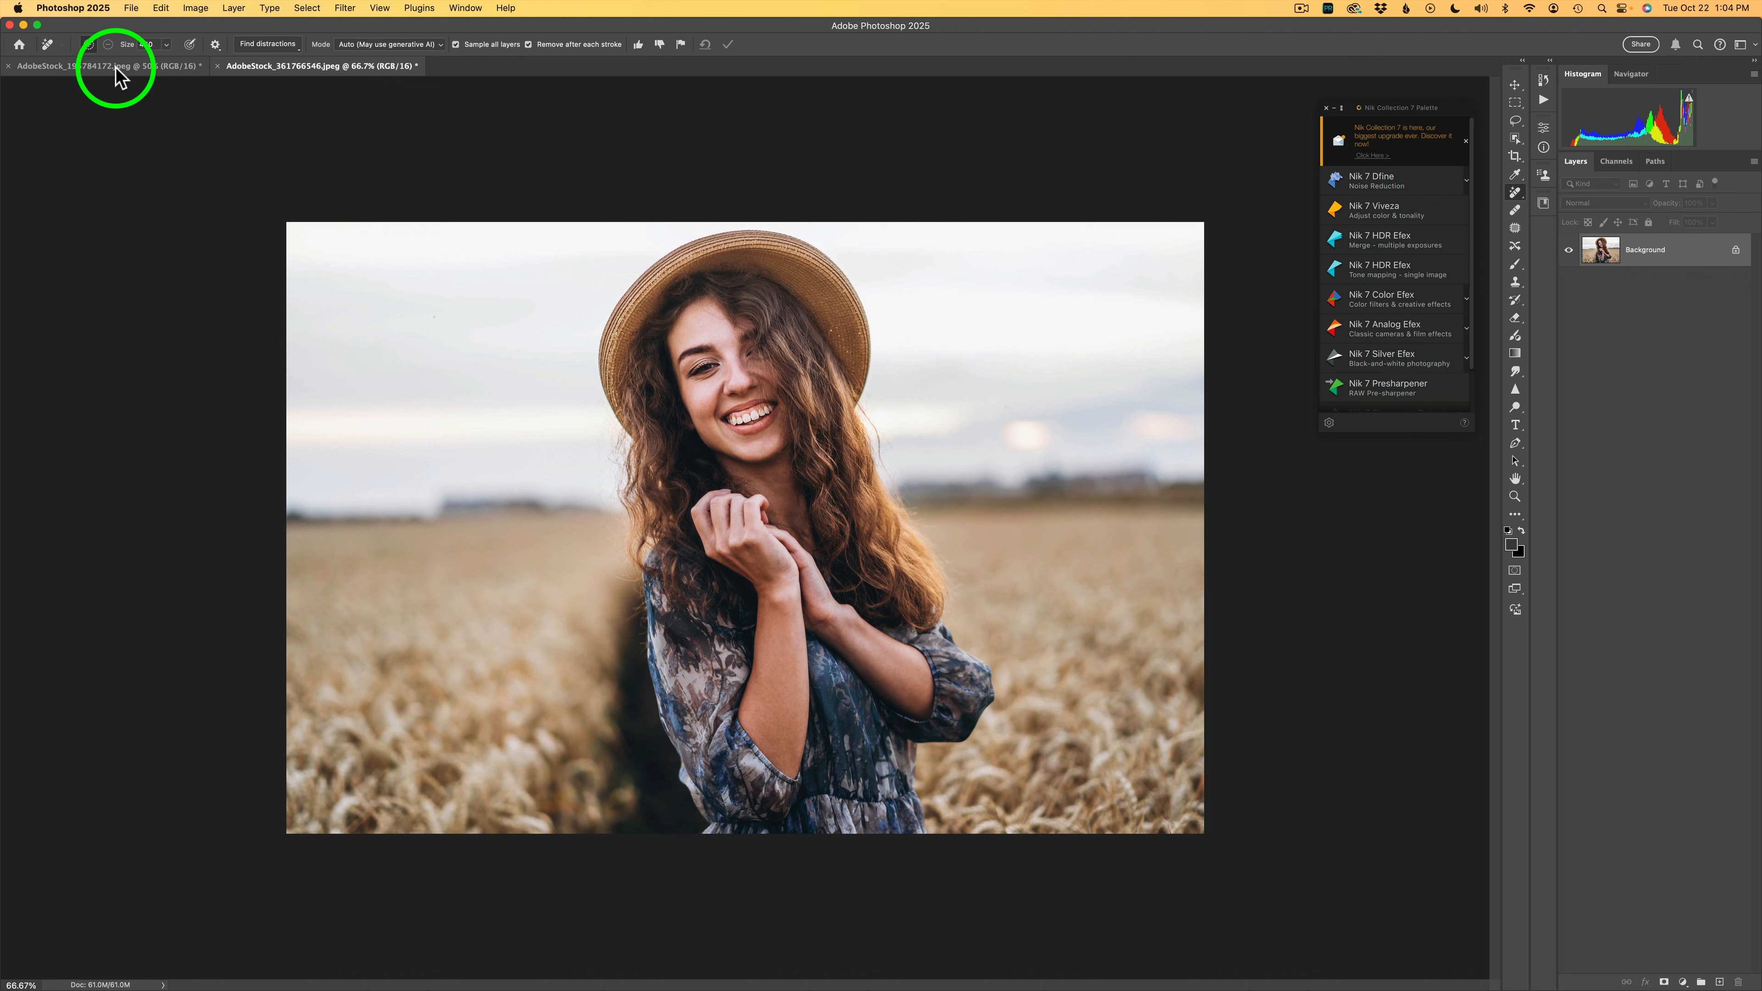
Step: Send the pink flower field photo to Nik 7 Color Efex via the Nik Collection 7 palette
left_click(67, 65)
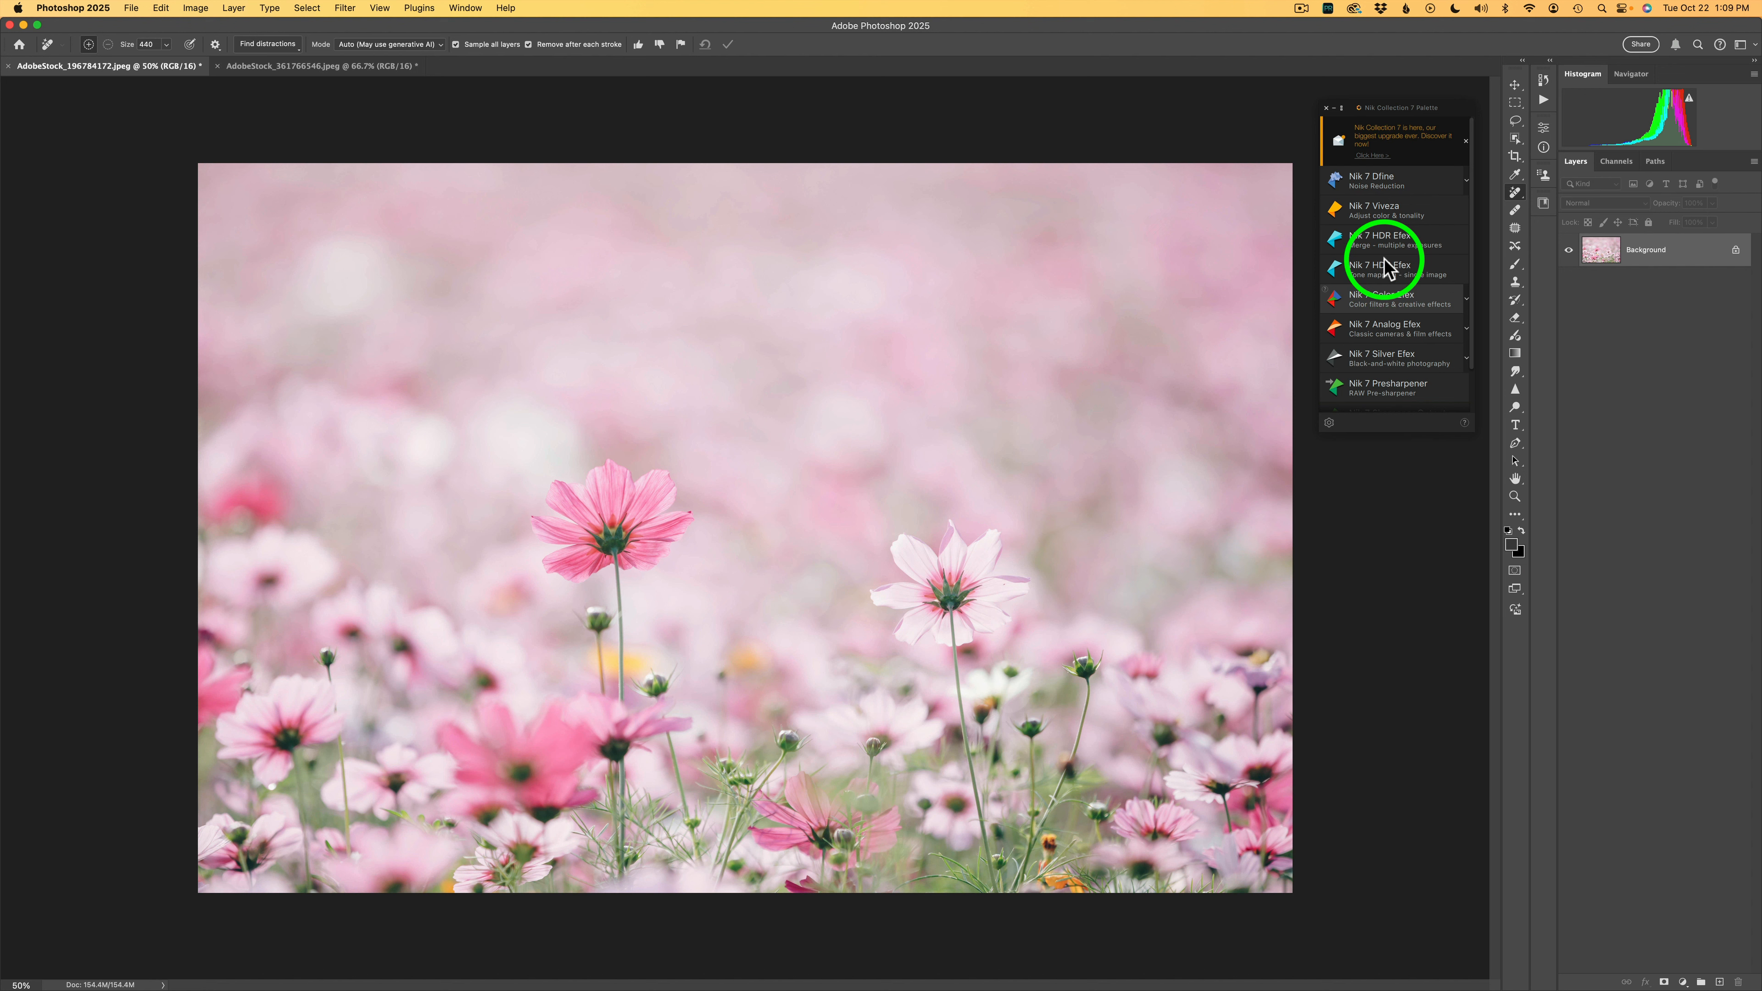
mouse_move(1432, 118)
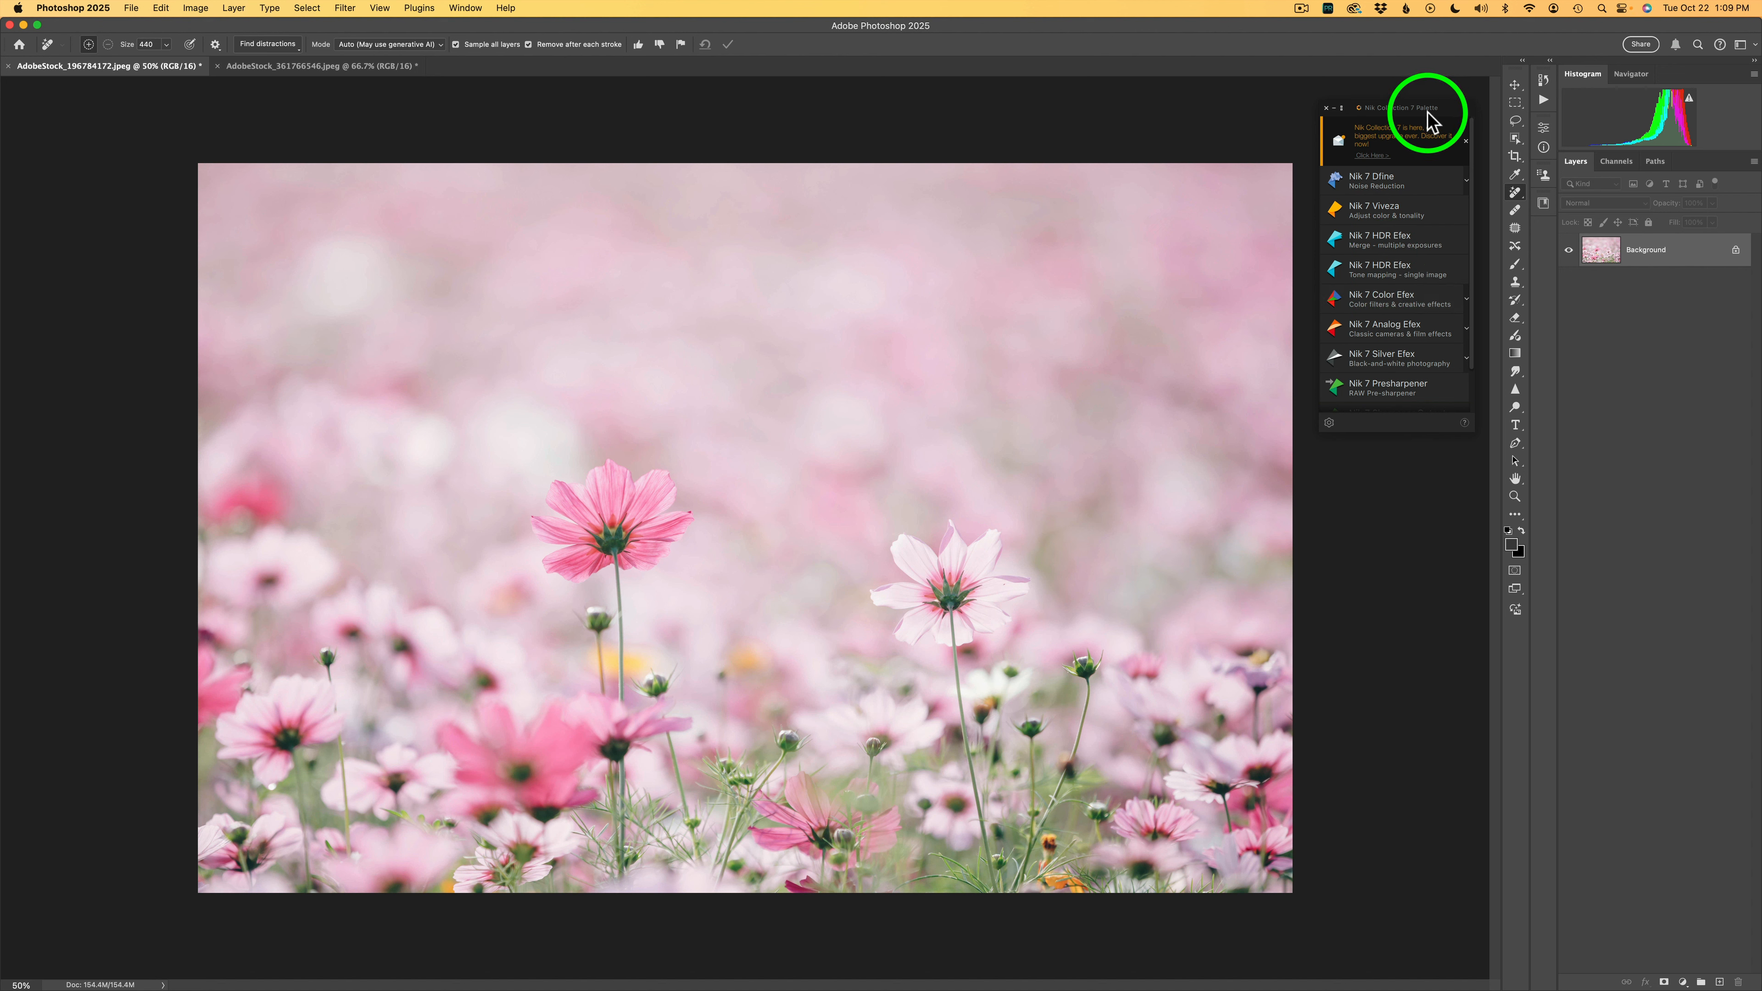
mouse_move(361, 109)
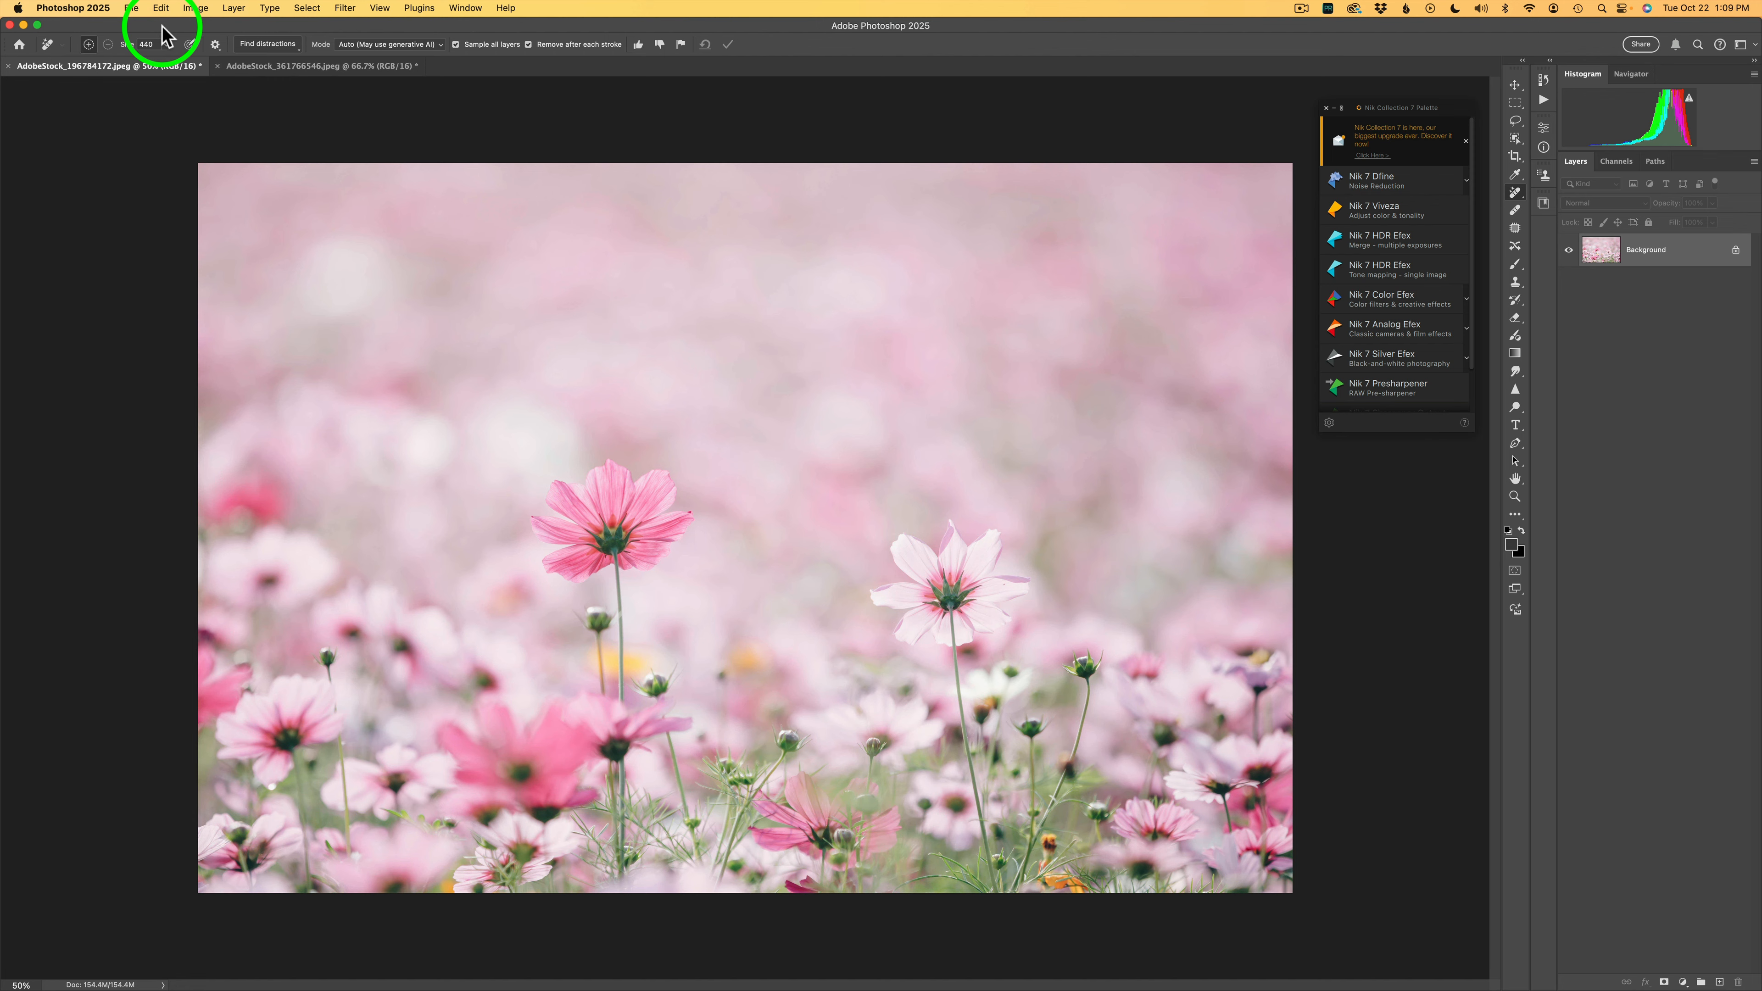
left_click(130, 9)
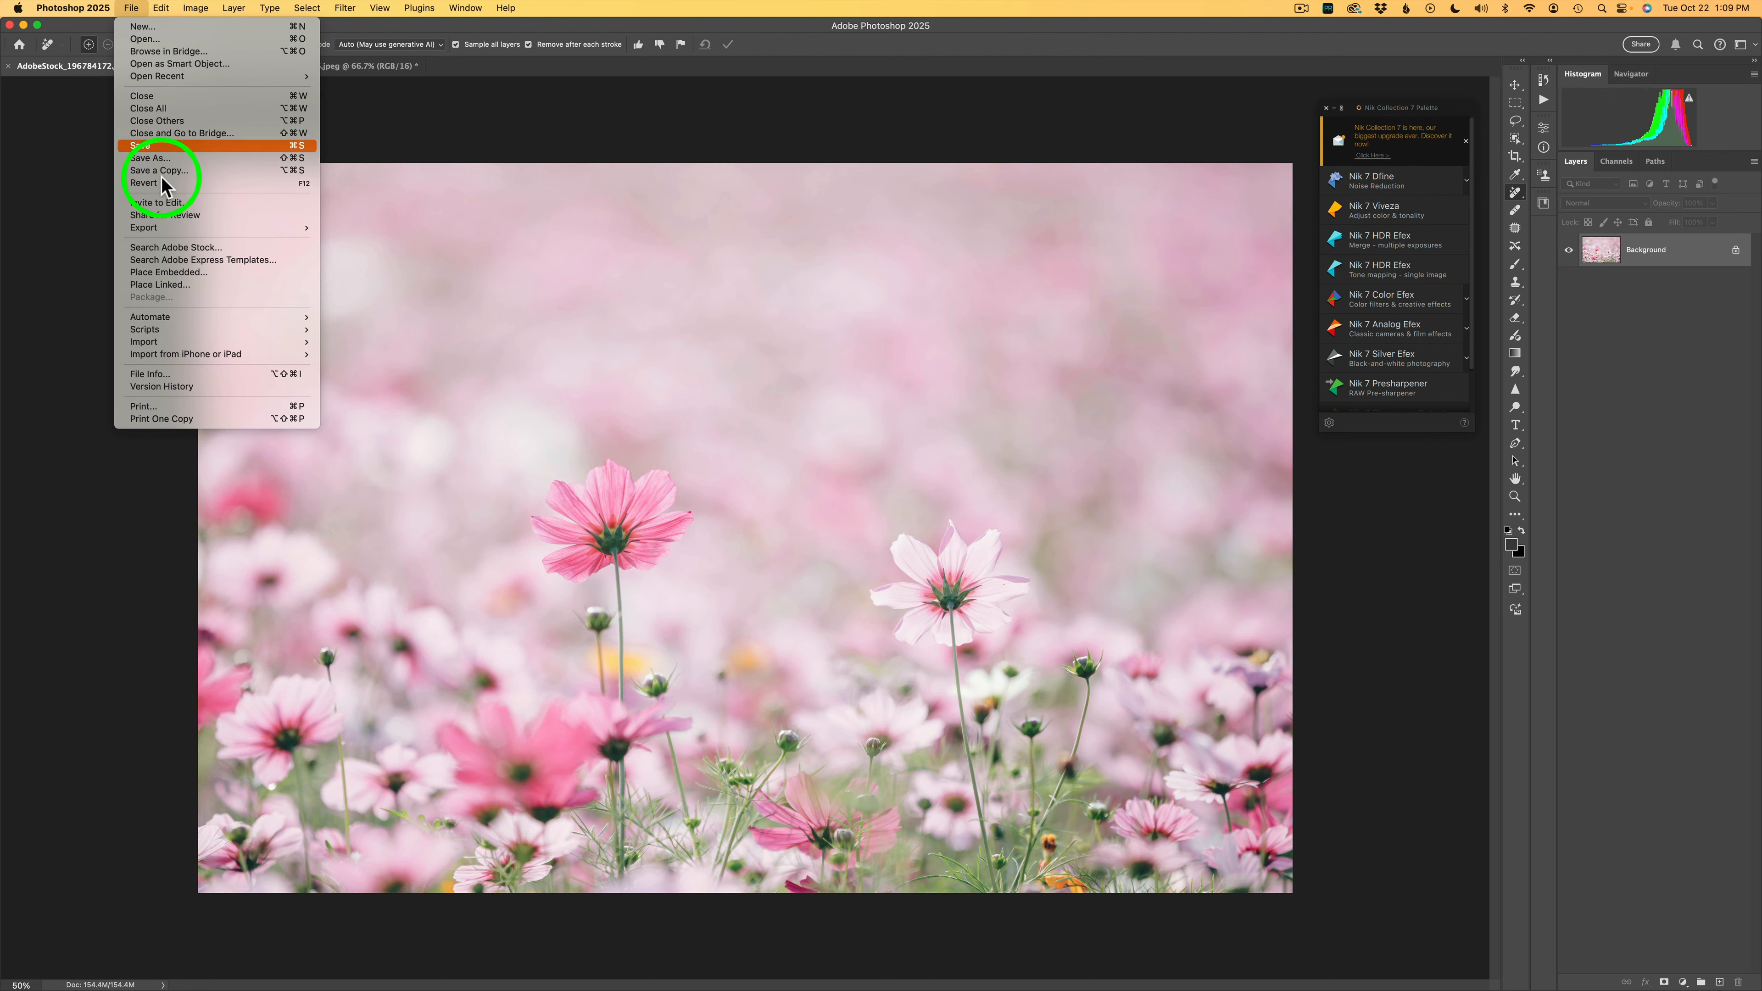
mouse_move(151, 316)
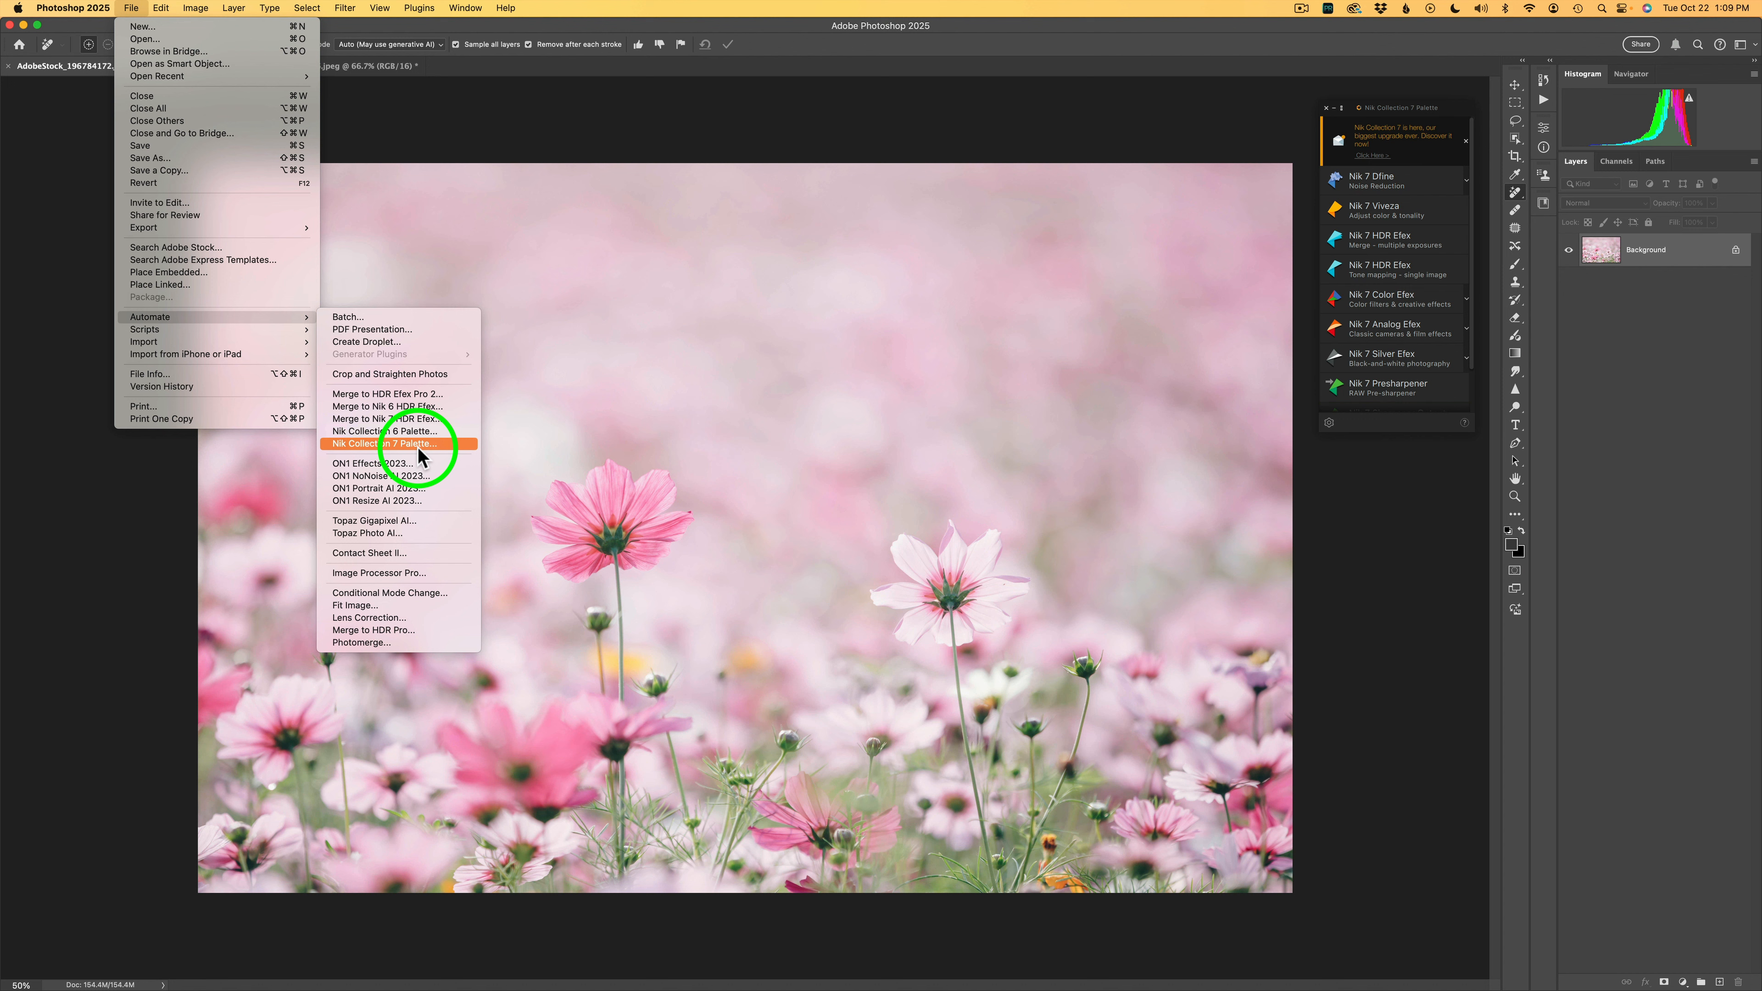
left_click(386, 443)
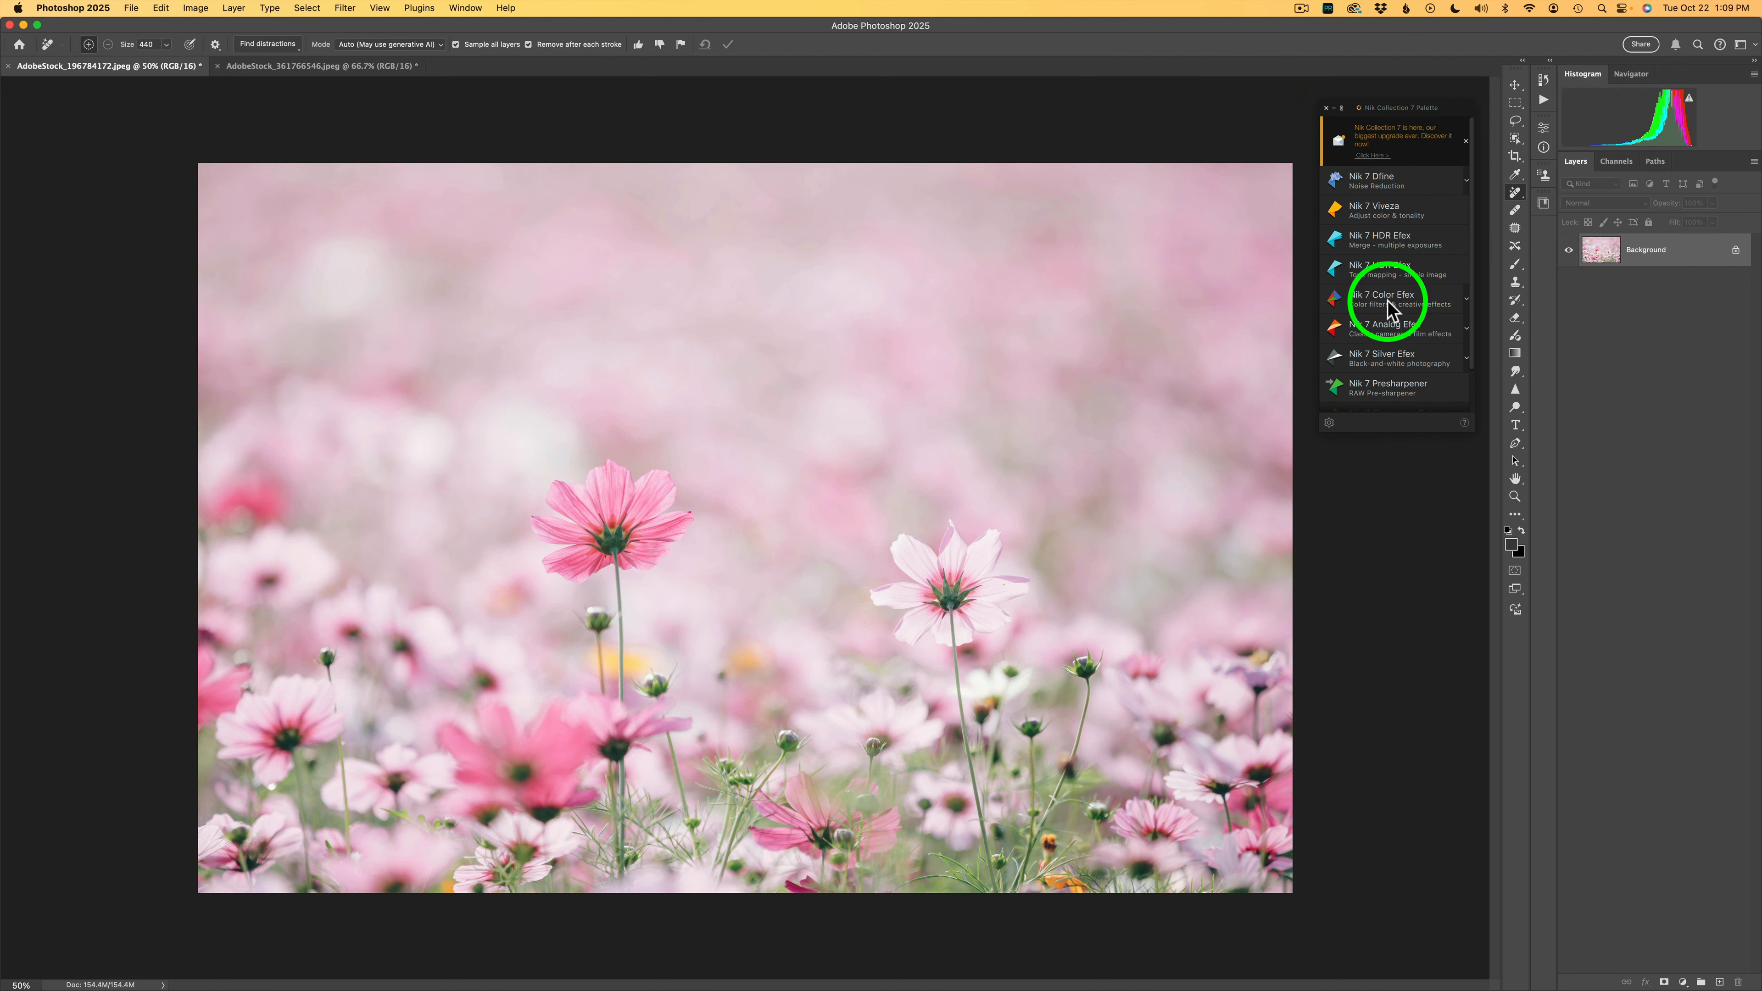
left_click(1382, 298)
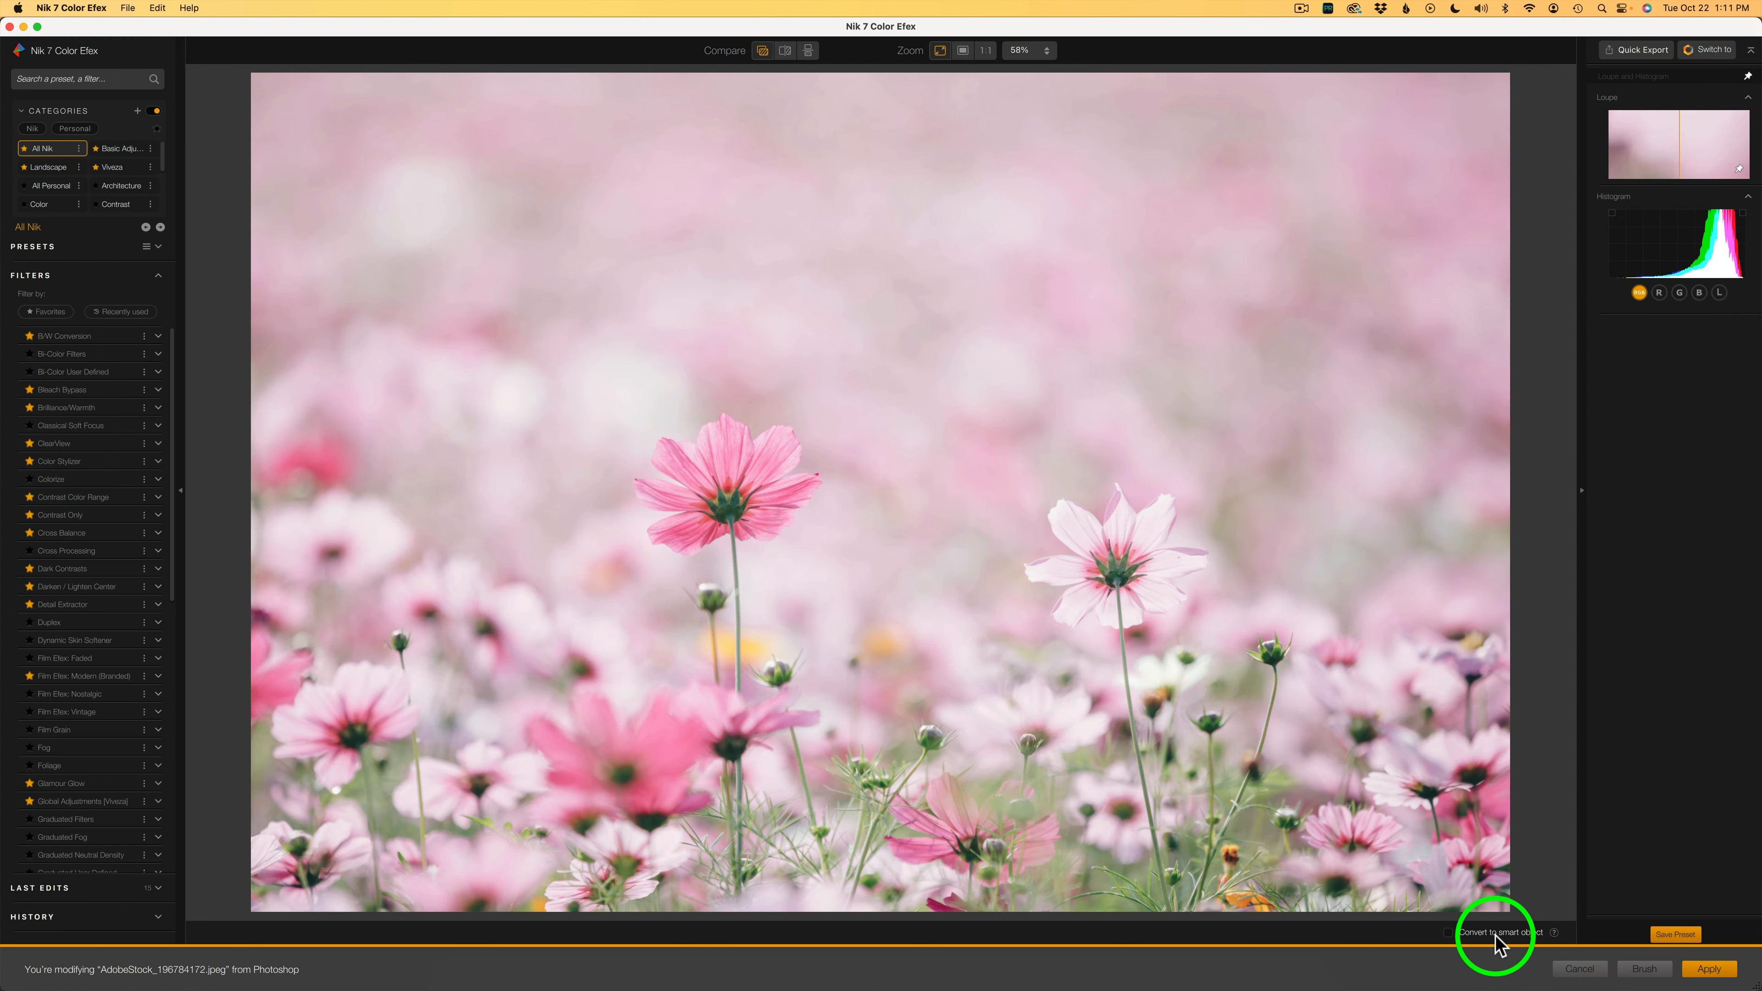
mouse_move(1455, 944)
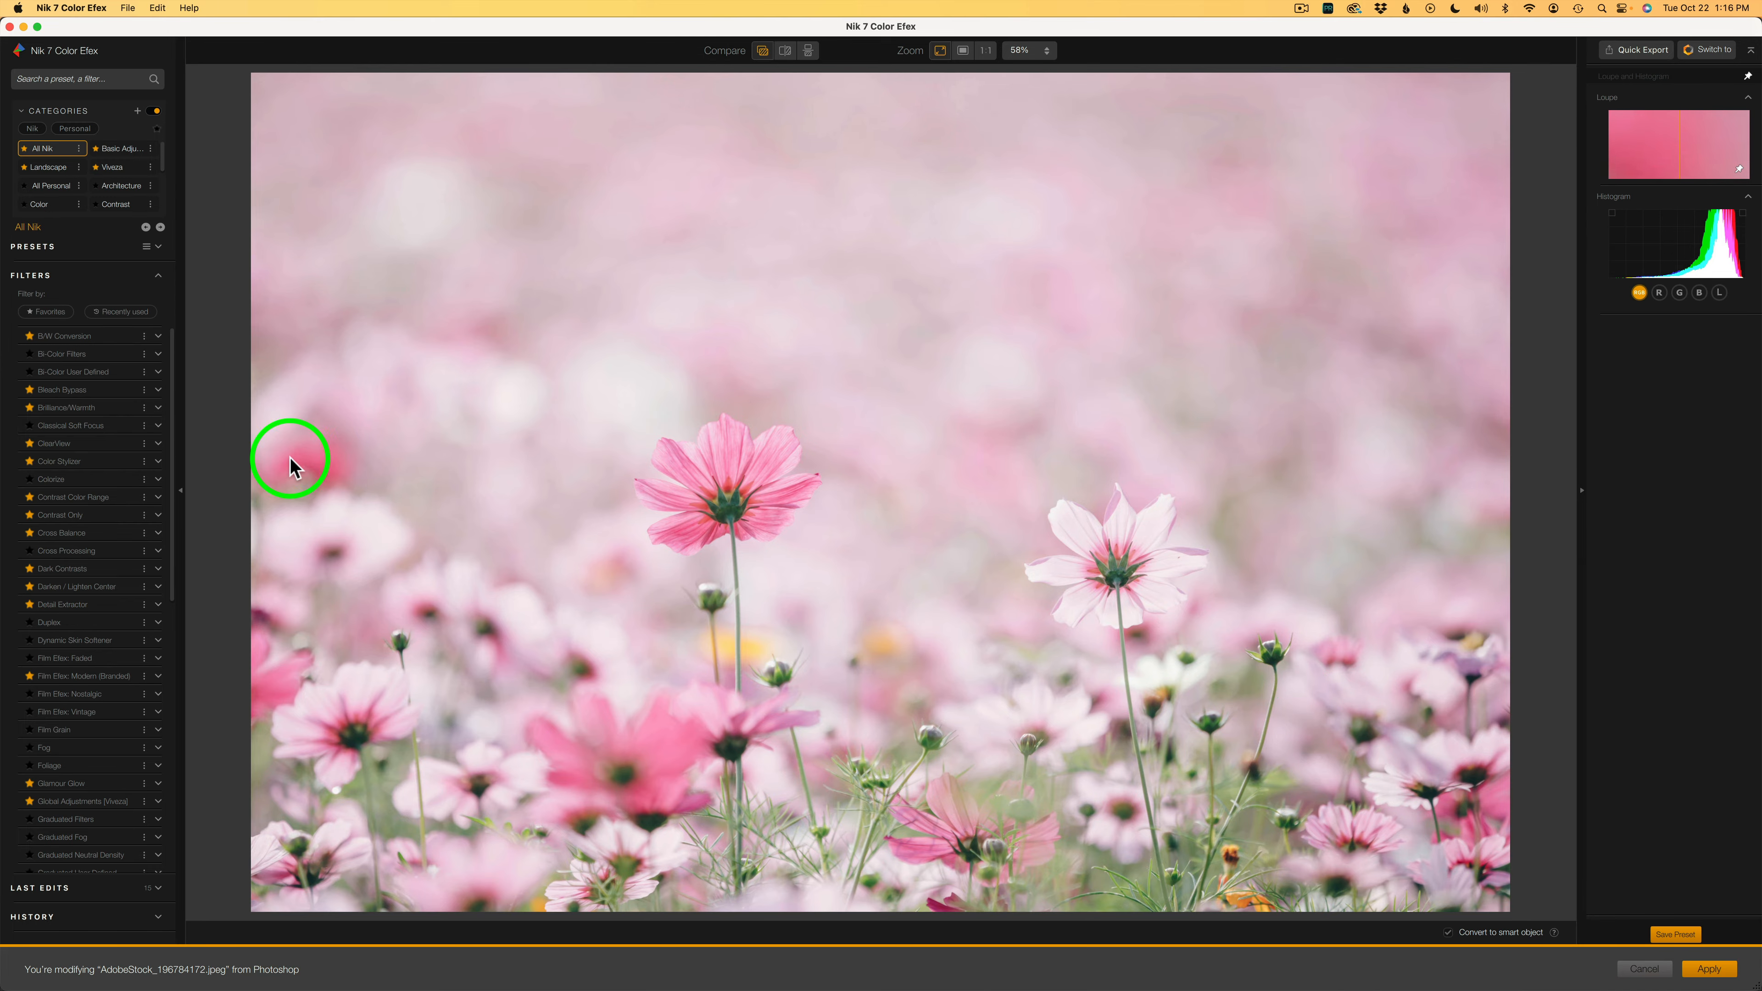
scroll("down", 3)
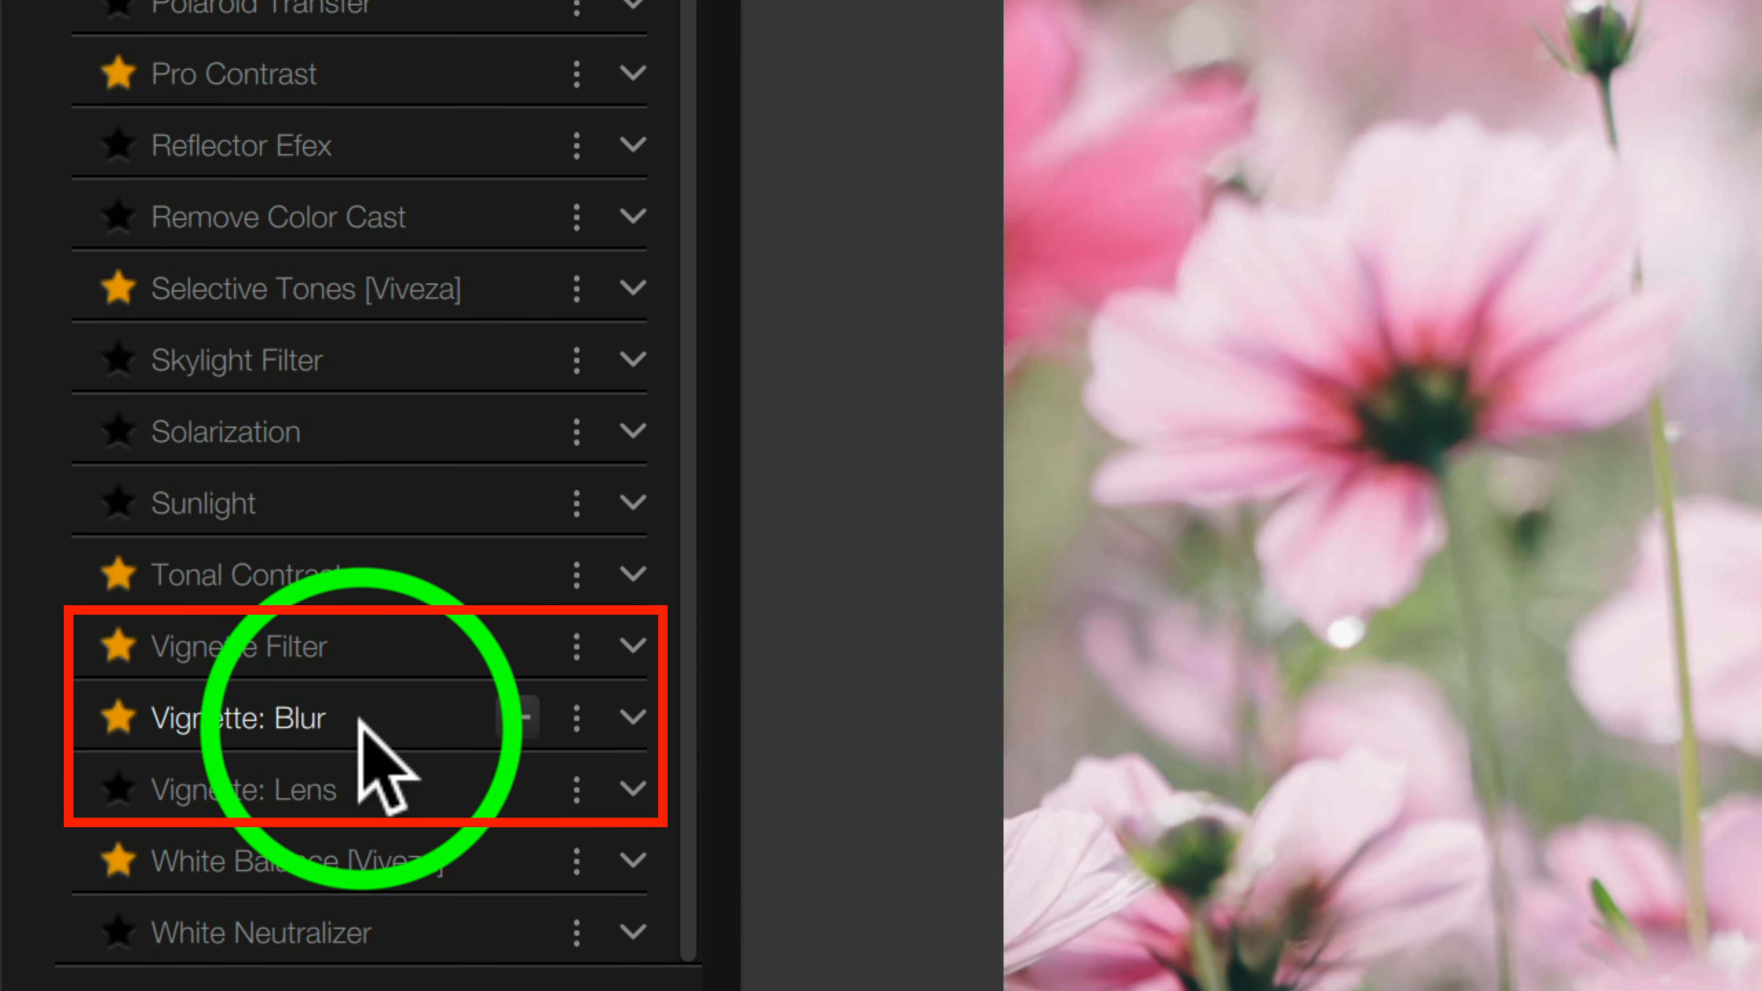
mouse_move(393, 798)
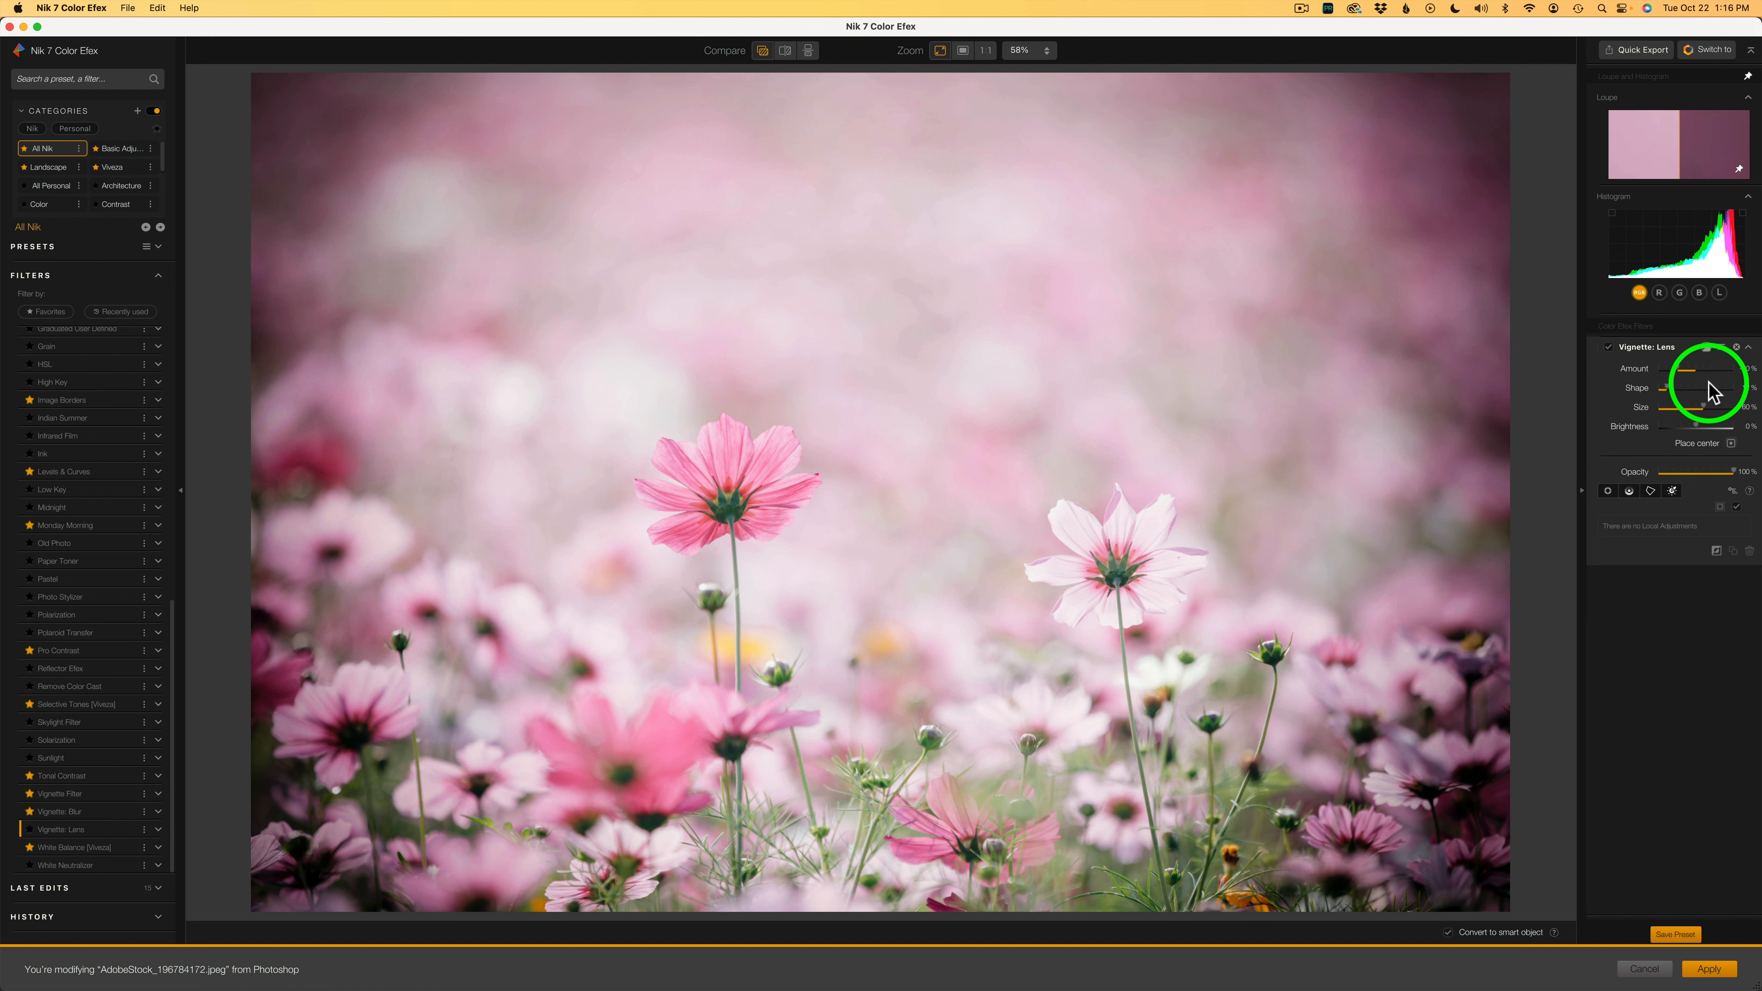
Step: Push the Vignette: Lens amount from dark to positive until the photo's edges turn light
left_click_drag(1711, 371, 1667, 371)
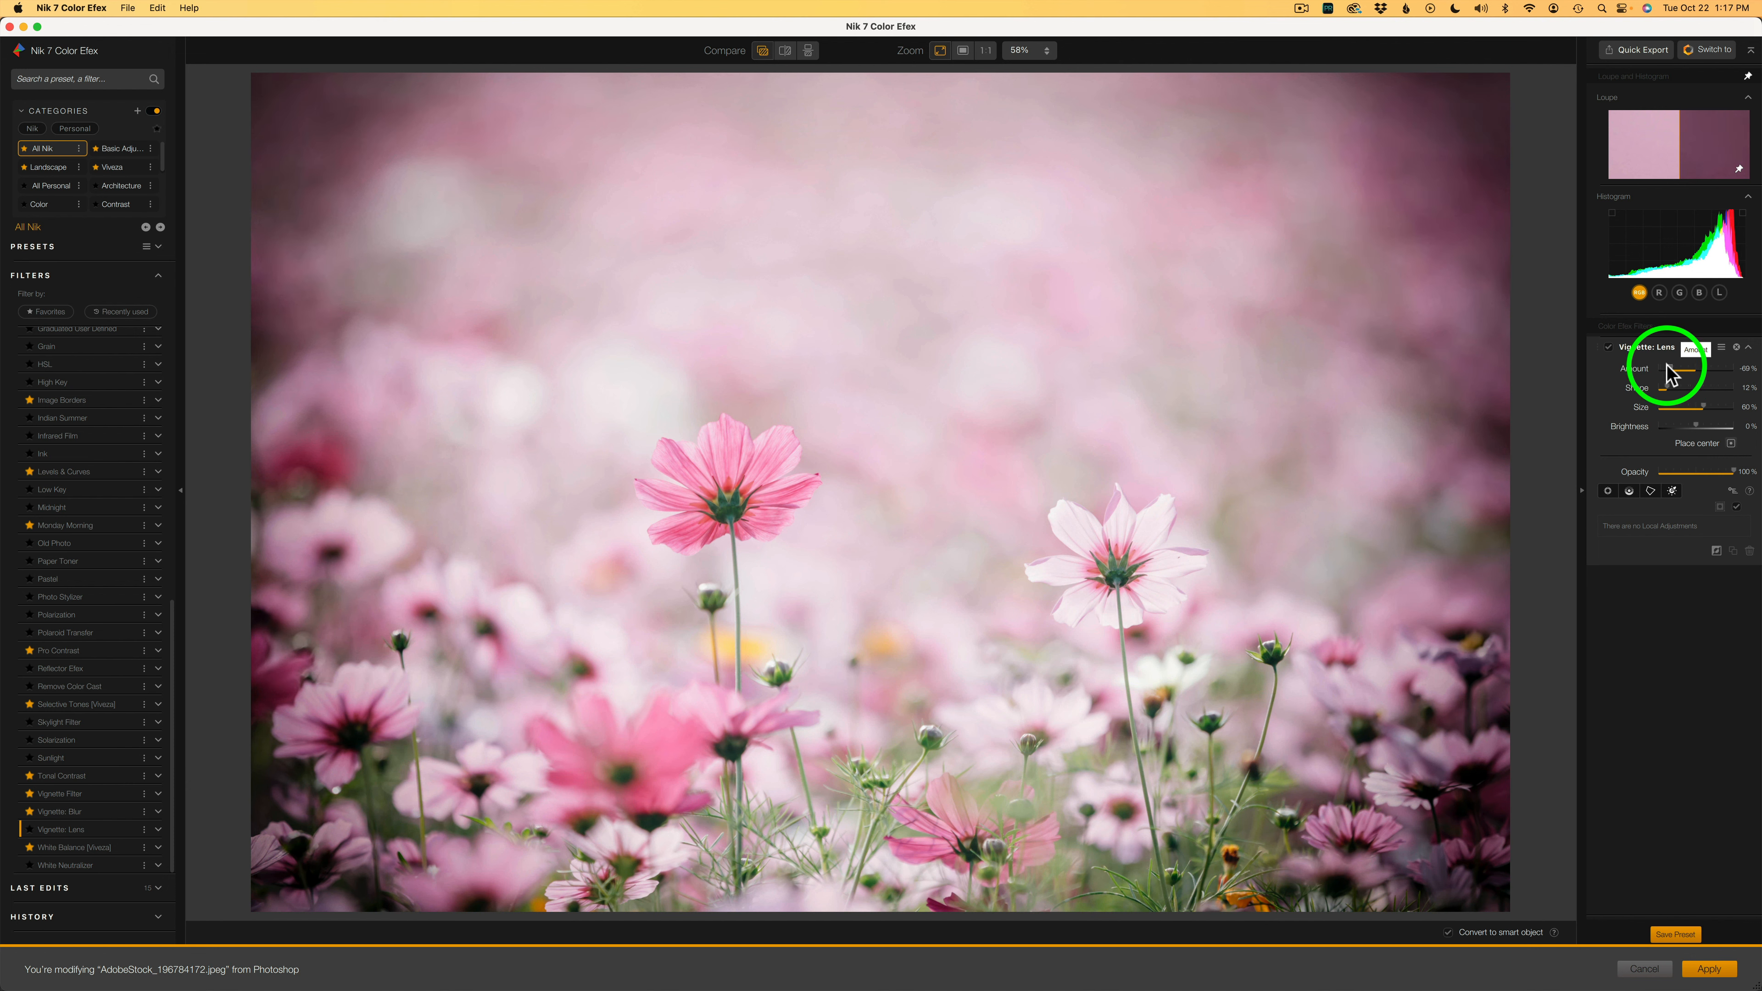
left_click_drag(1708, 367, 1680, 367)
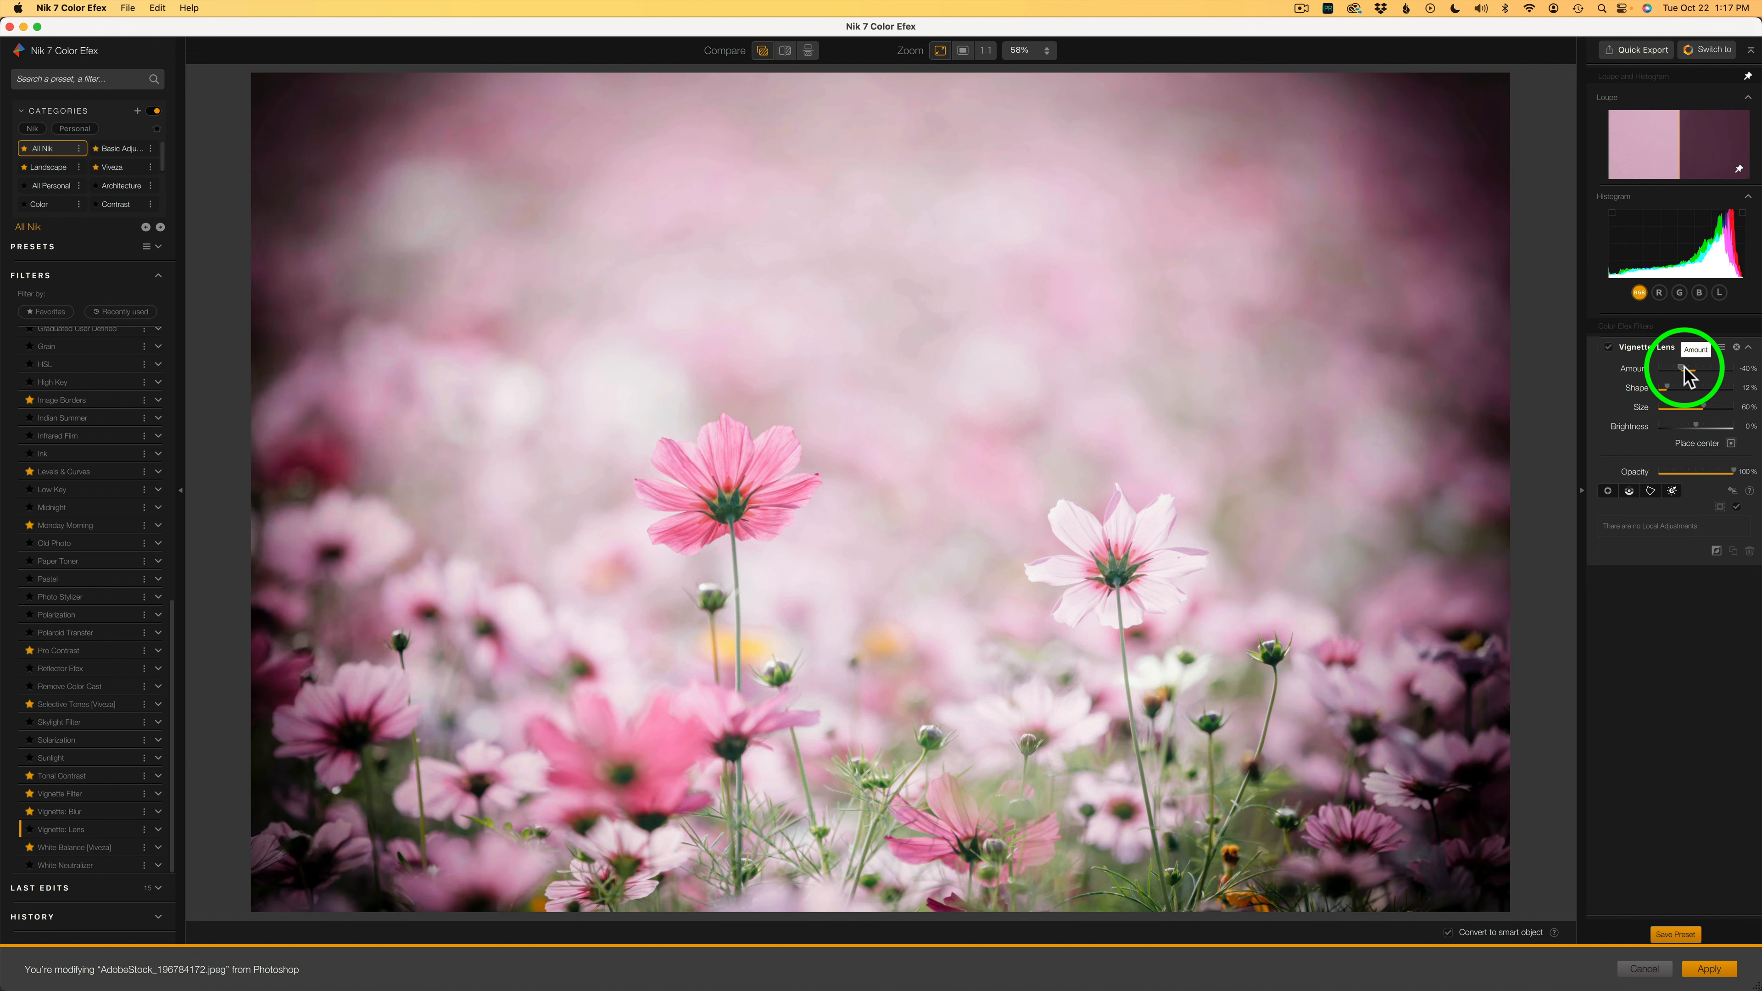
left_click_drag(1674, 369, 1719, 369)
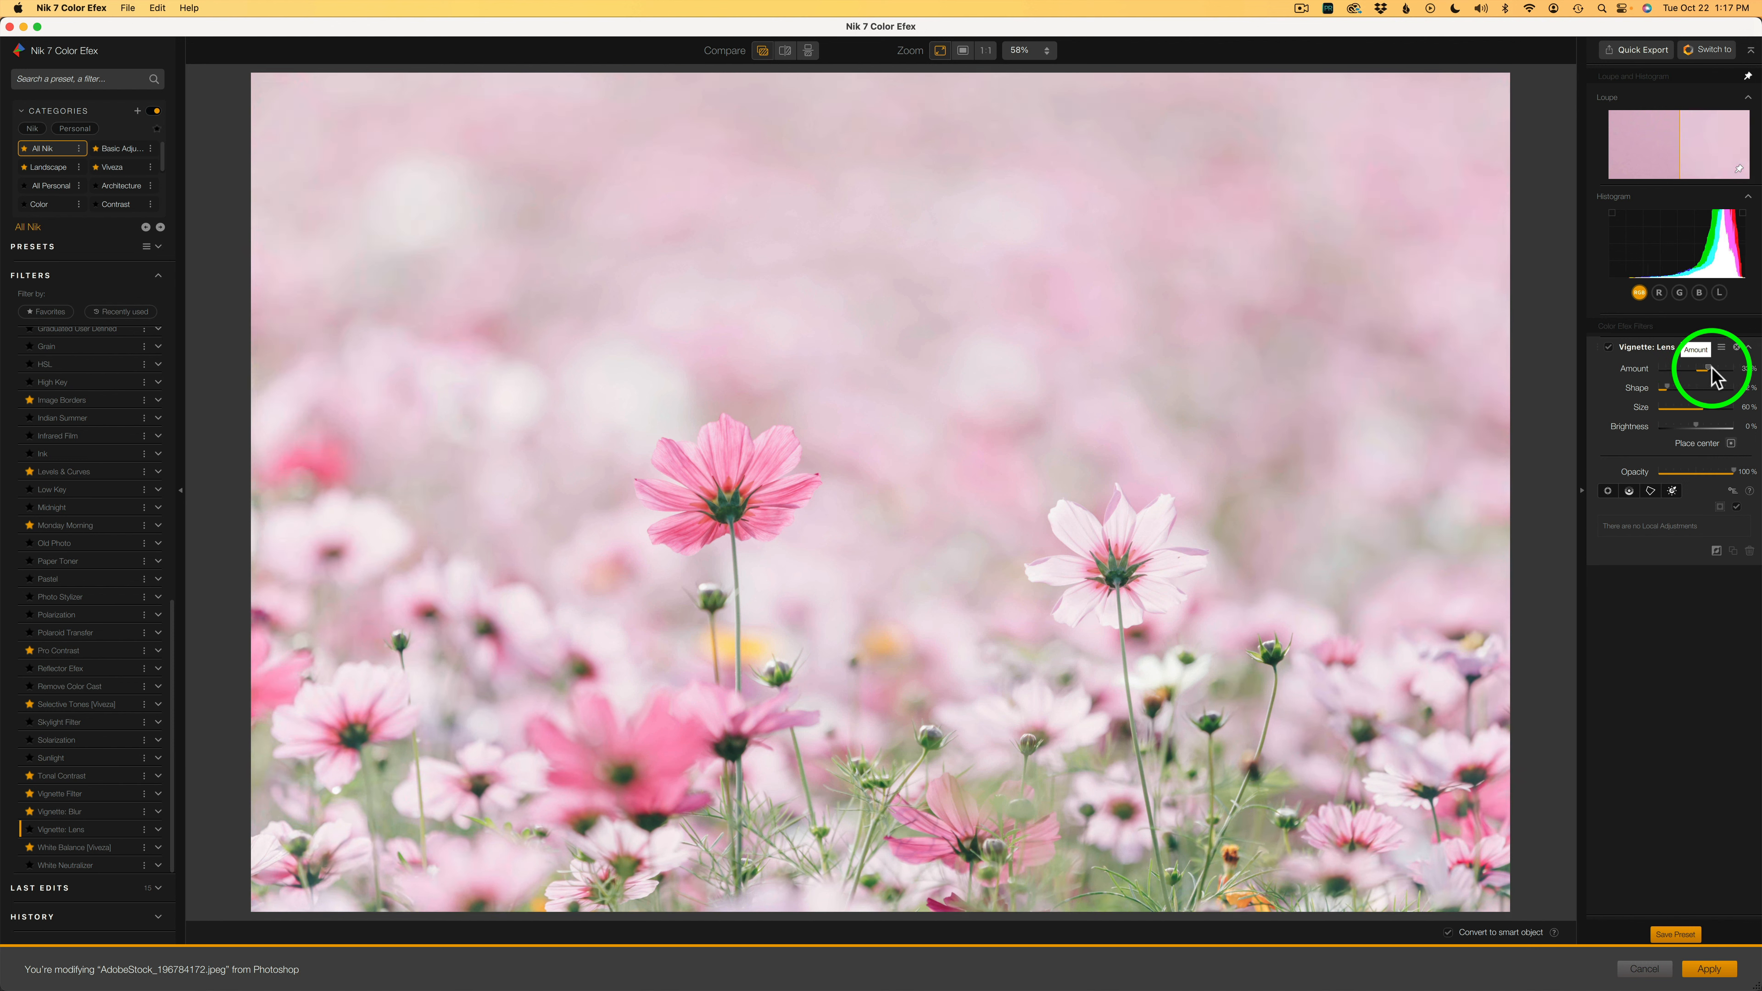
left_click_drag(1708, 369, 1716, 369)
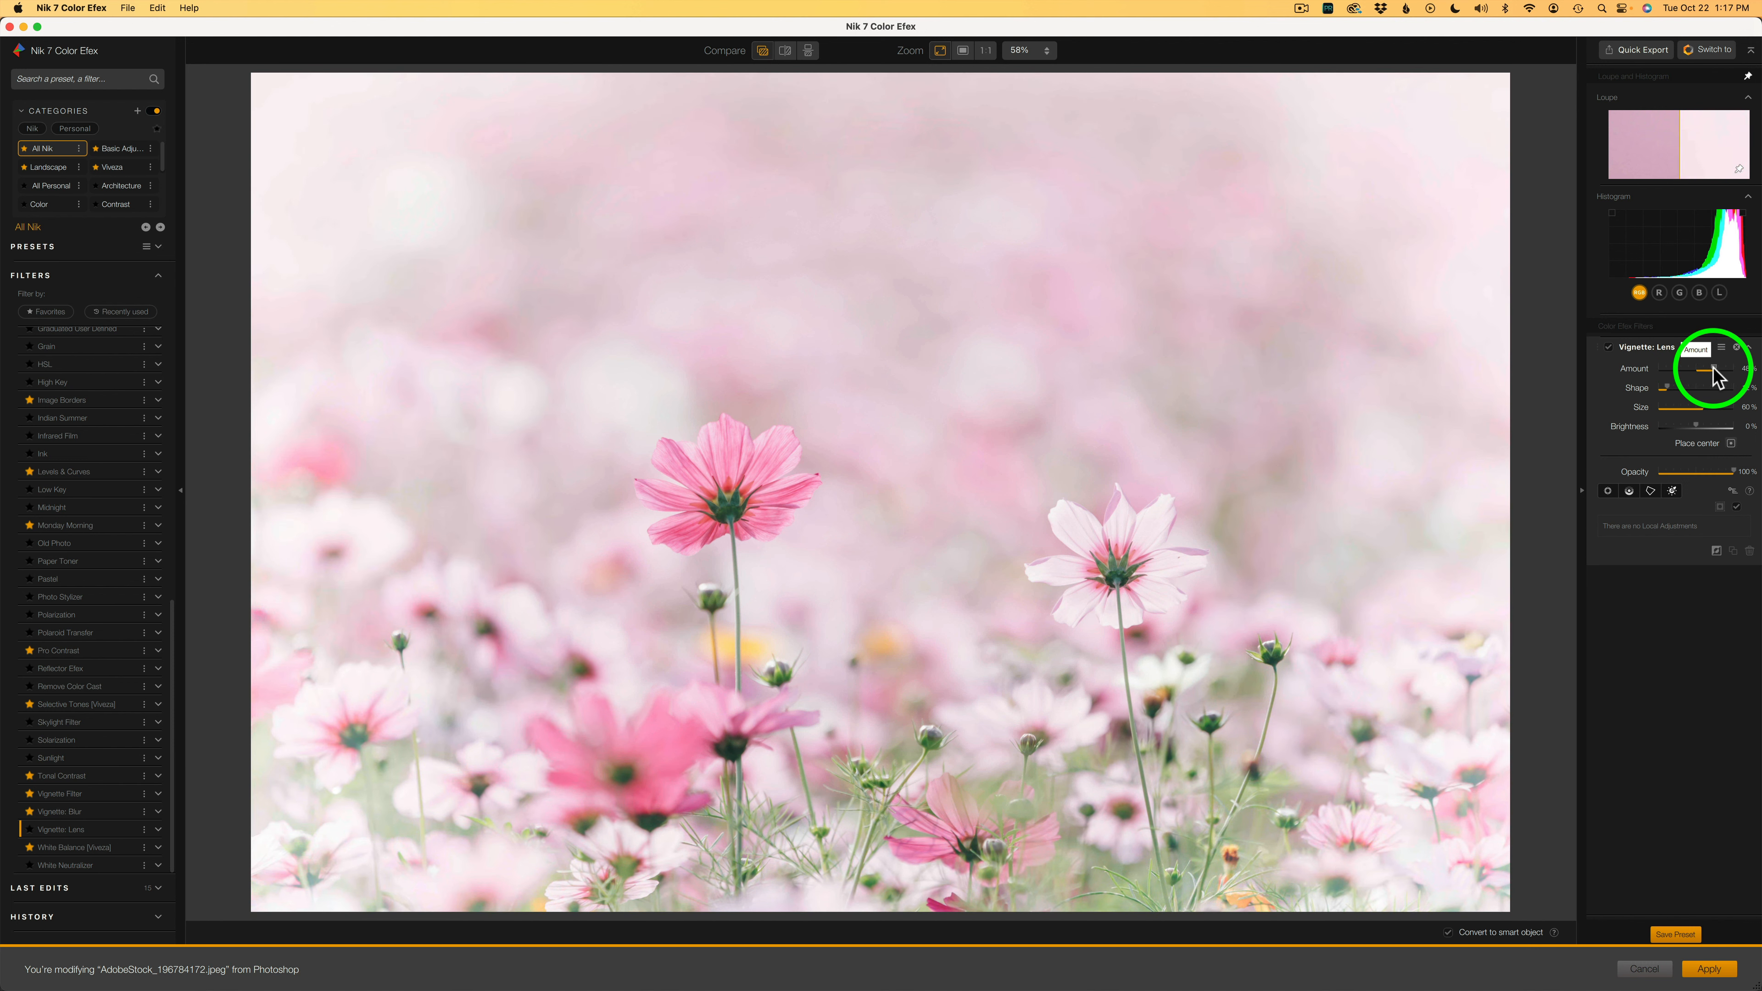
left_click_drag(1702, 360, 1719, 360)
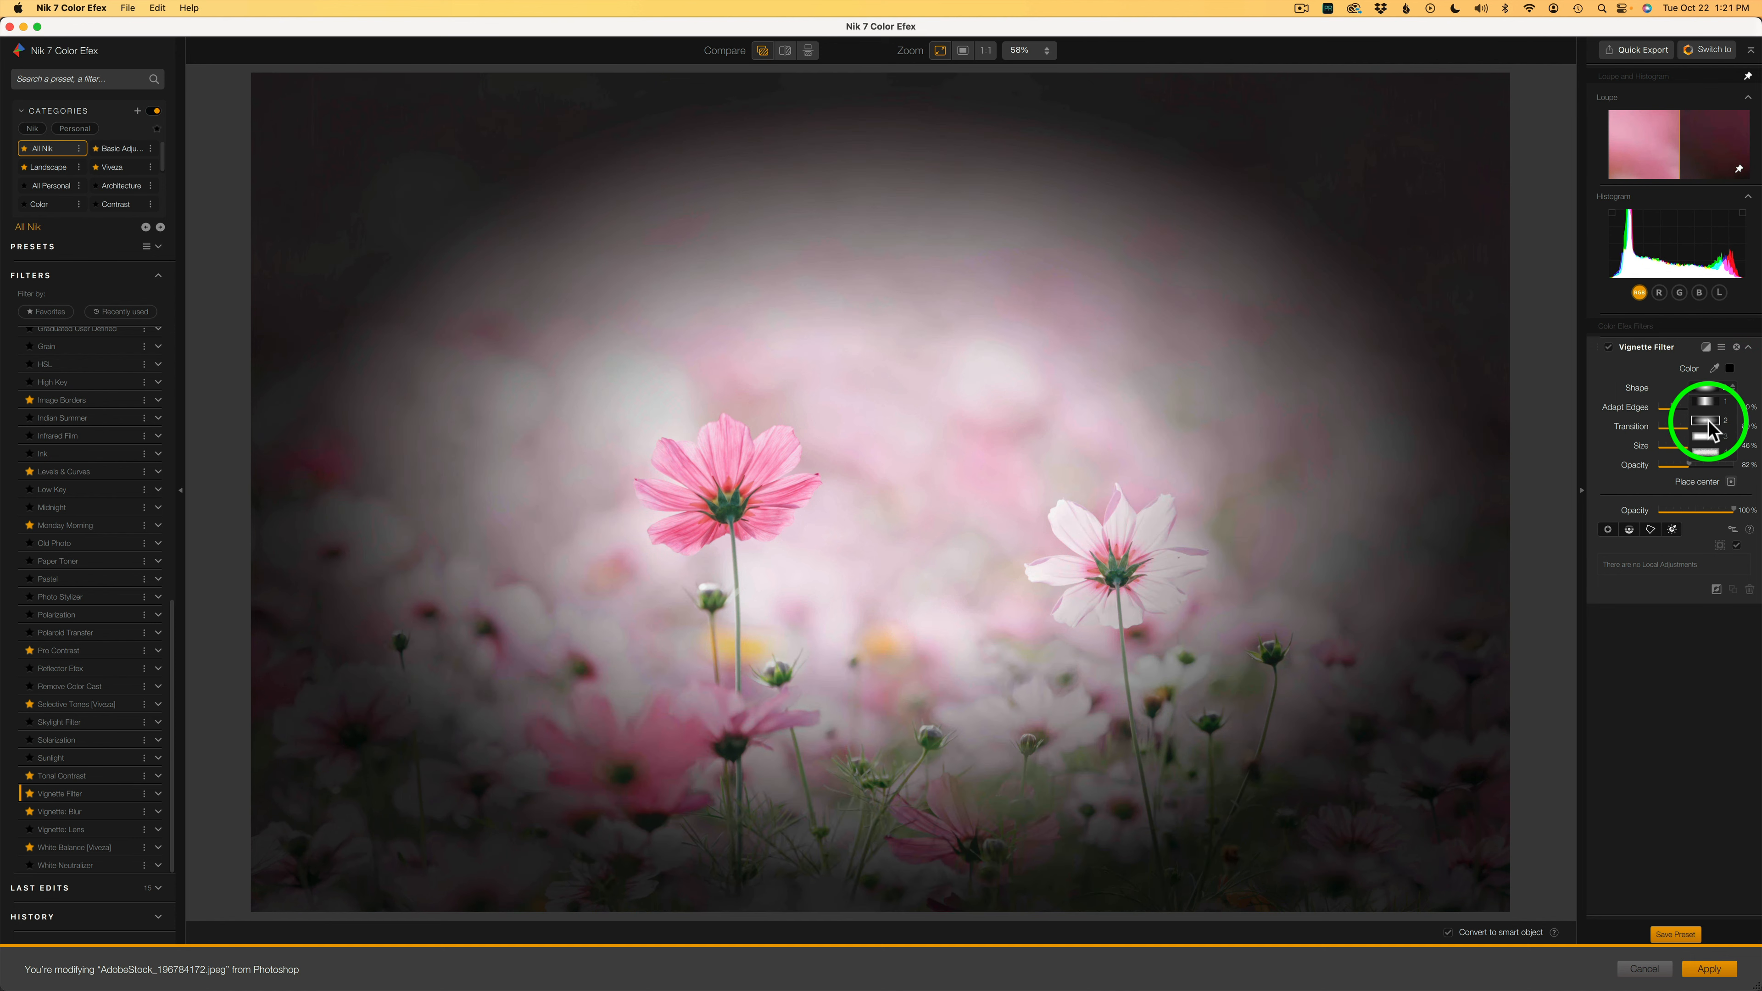
Step: Keep the vignette oval and soften it by lowering its opacity to about 62%
left_click_drag(1708, 425, 1708, 450)
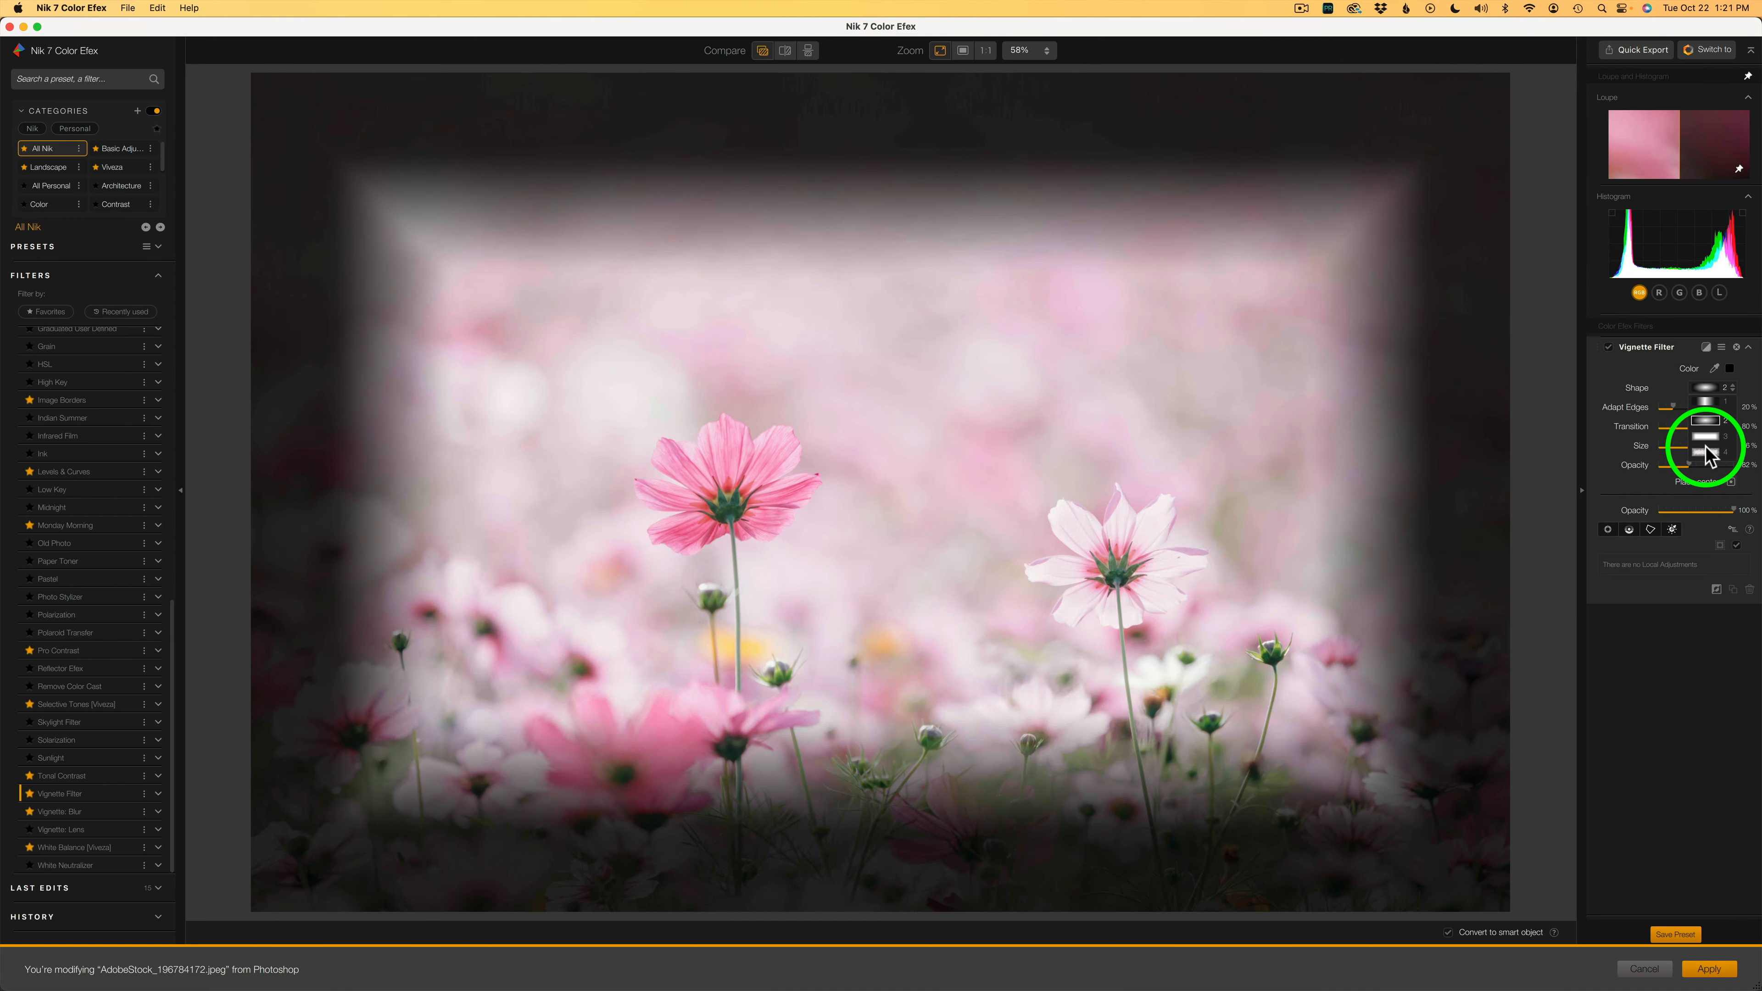
left_click_drag(1703, 441, 1691, 456)
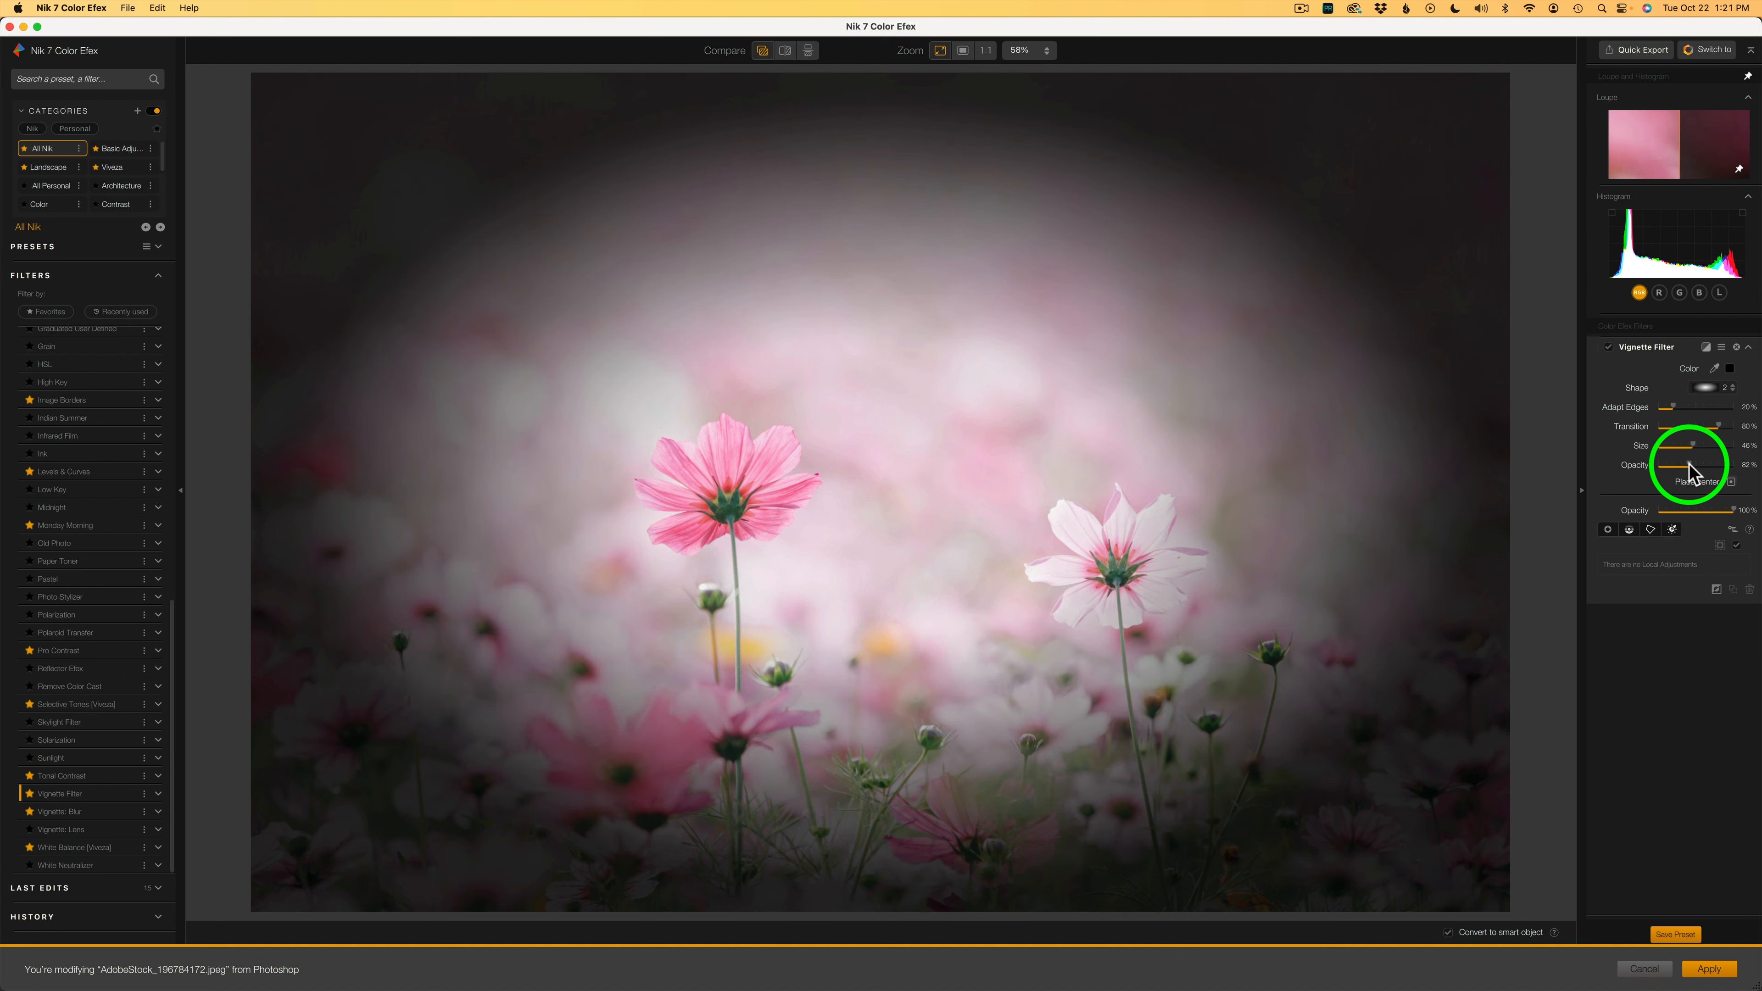
left_click_drag(1691, 470, 1707, 470)
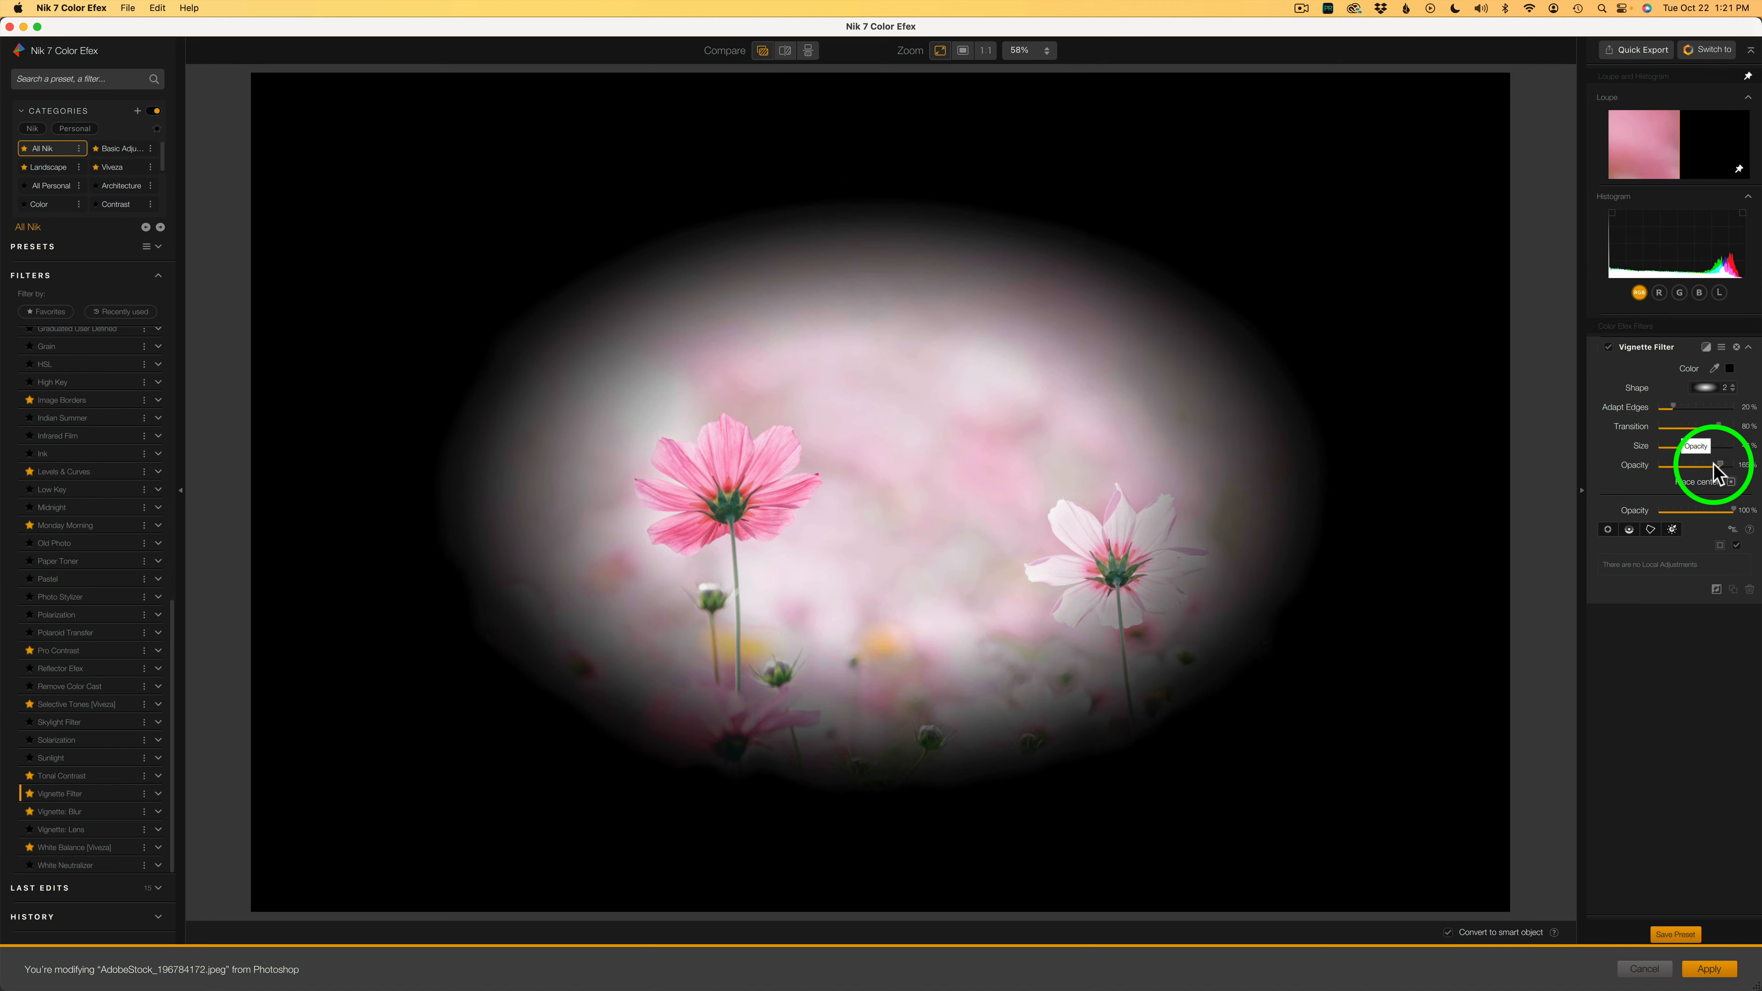
left_click_drag(1713, 465, 1683, 465)
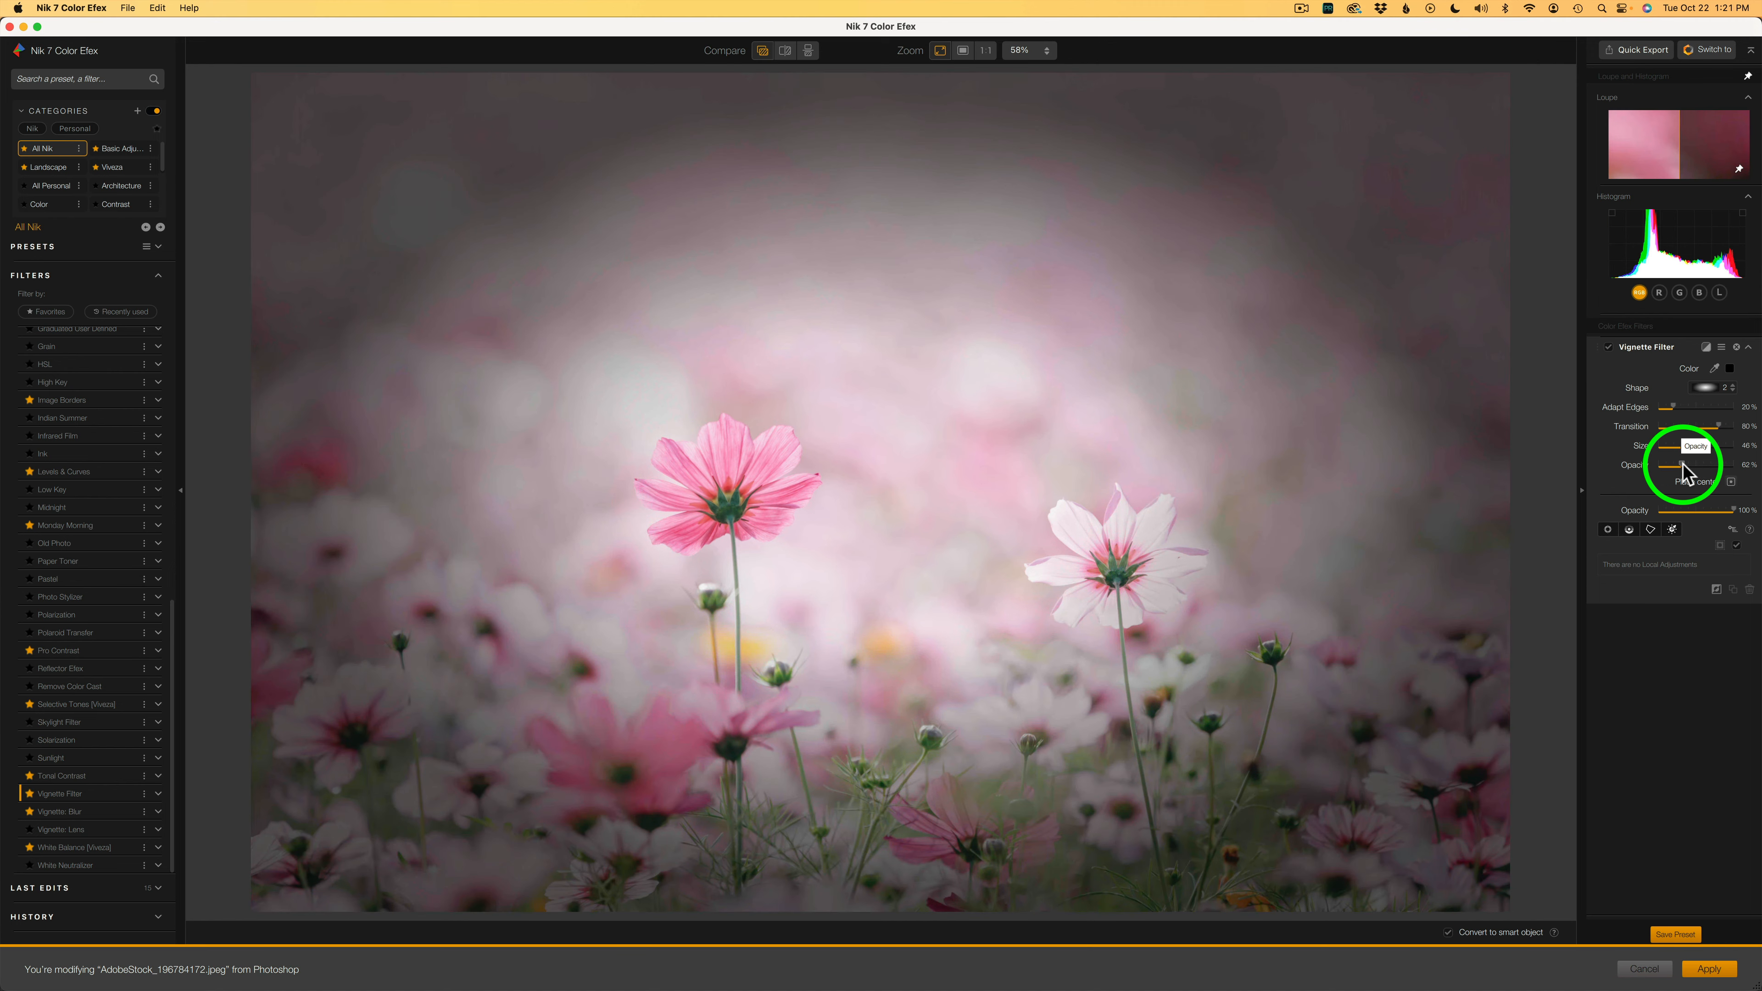
left_click_drag(1674, 465, 1685, 465)
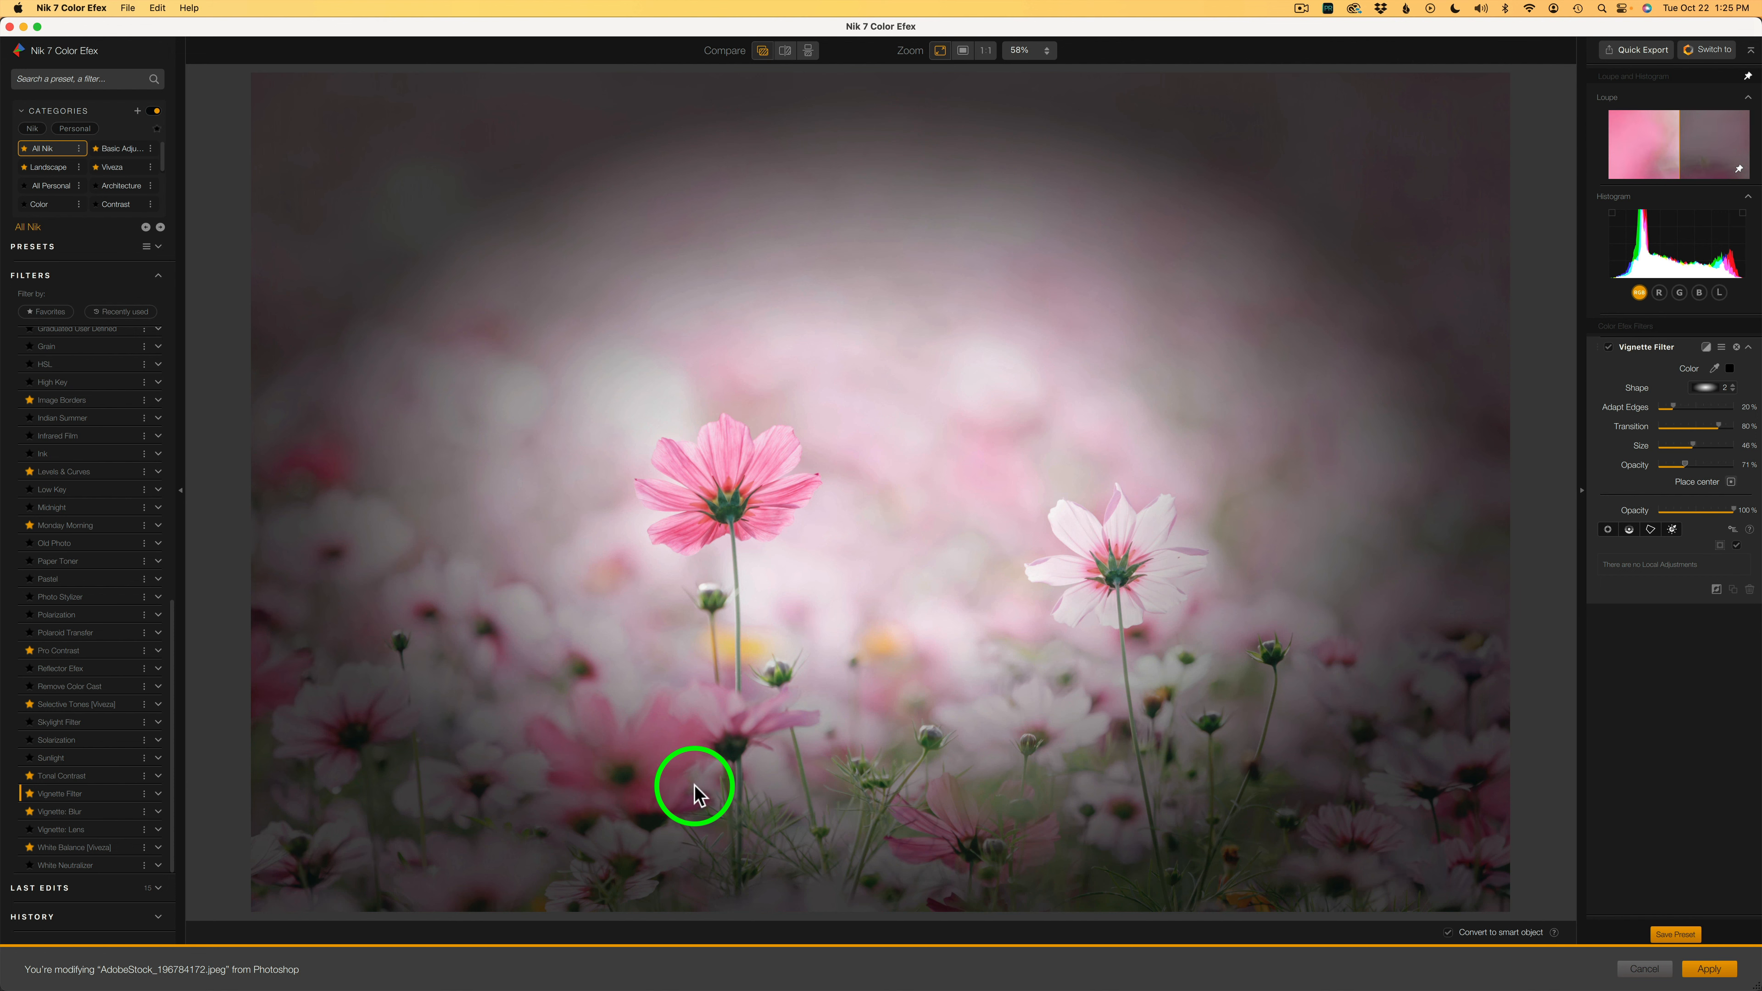
mouse_move(1682, 376)
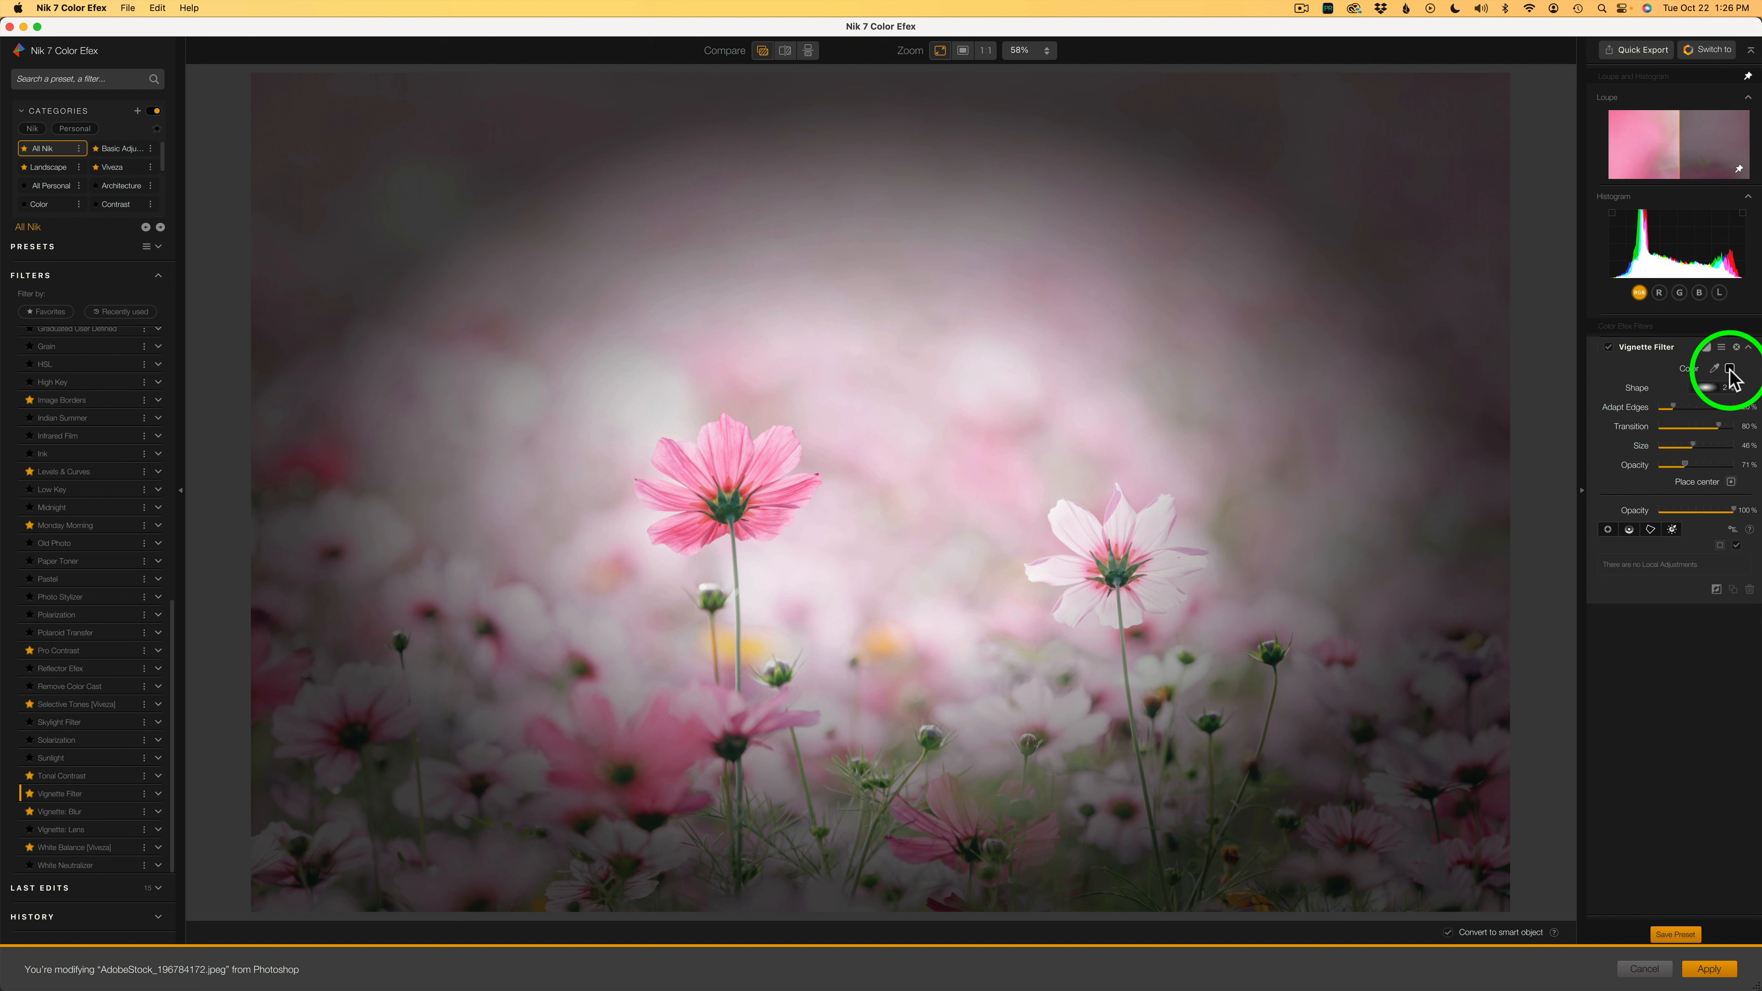
Step: Sample a pink petal colour from the photo as the vignette colour
left_click(1735, 369)
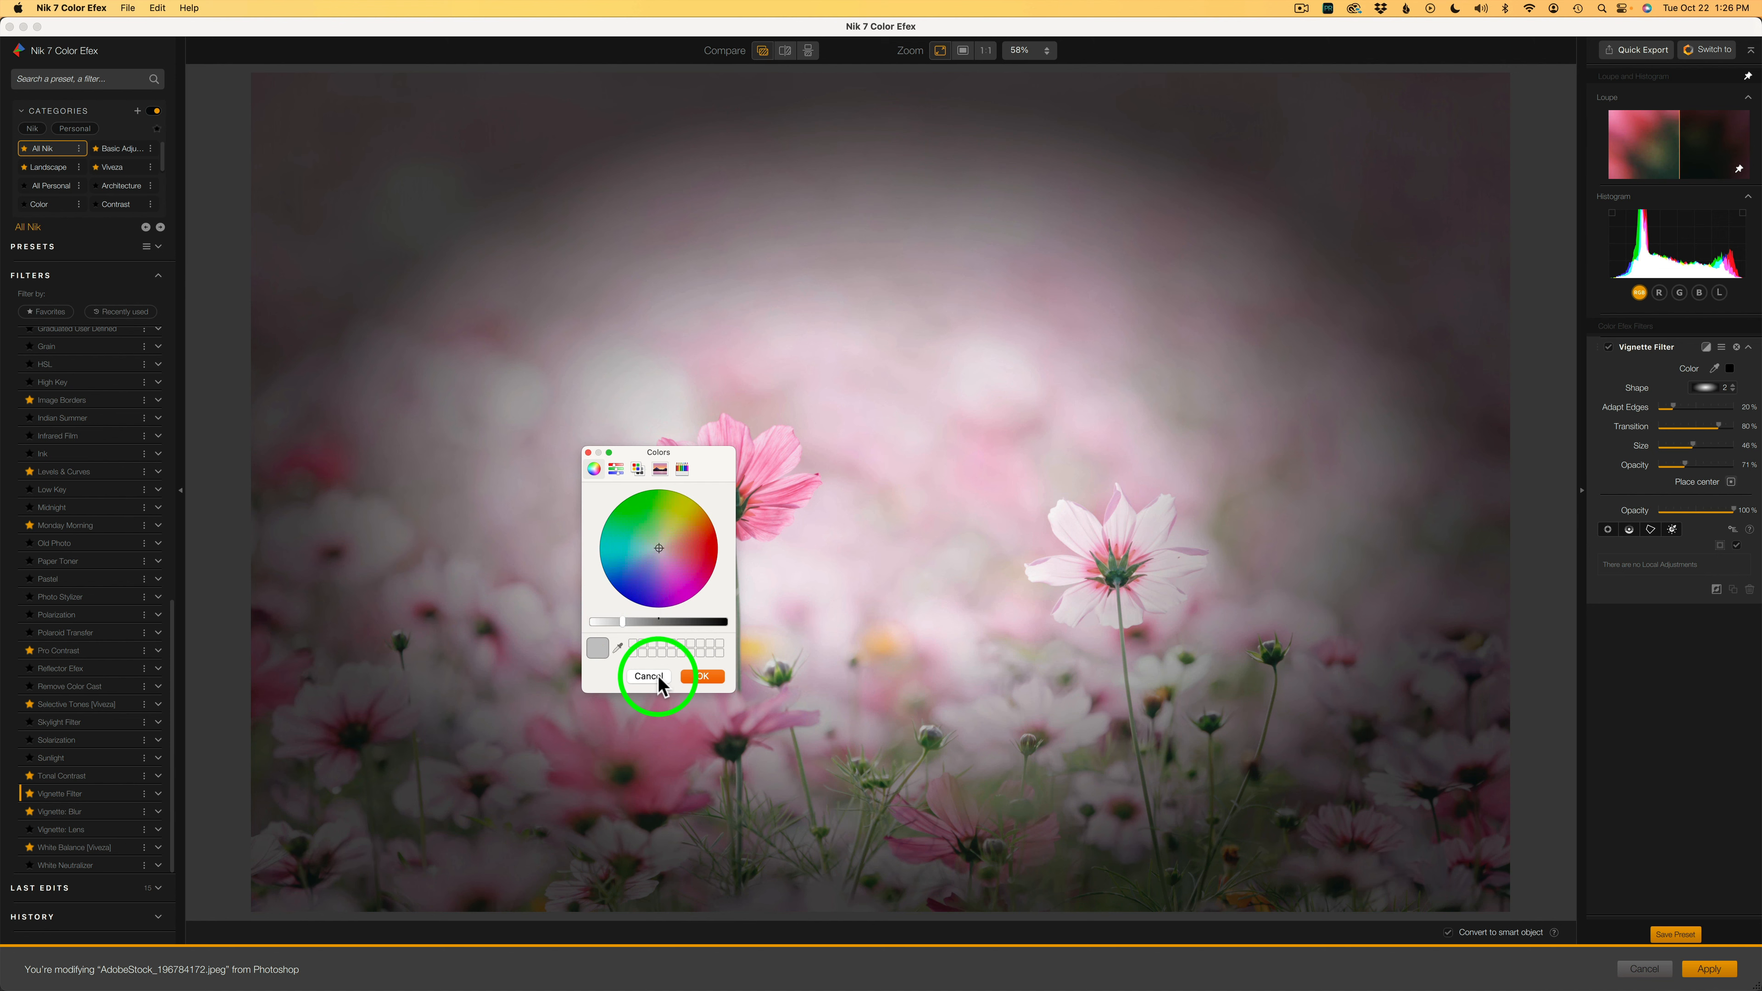
left_click(647, 676)
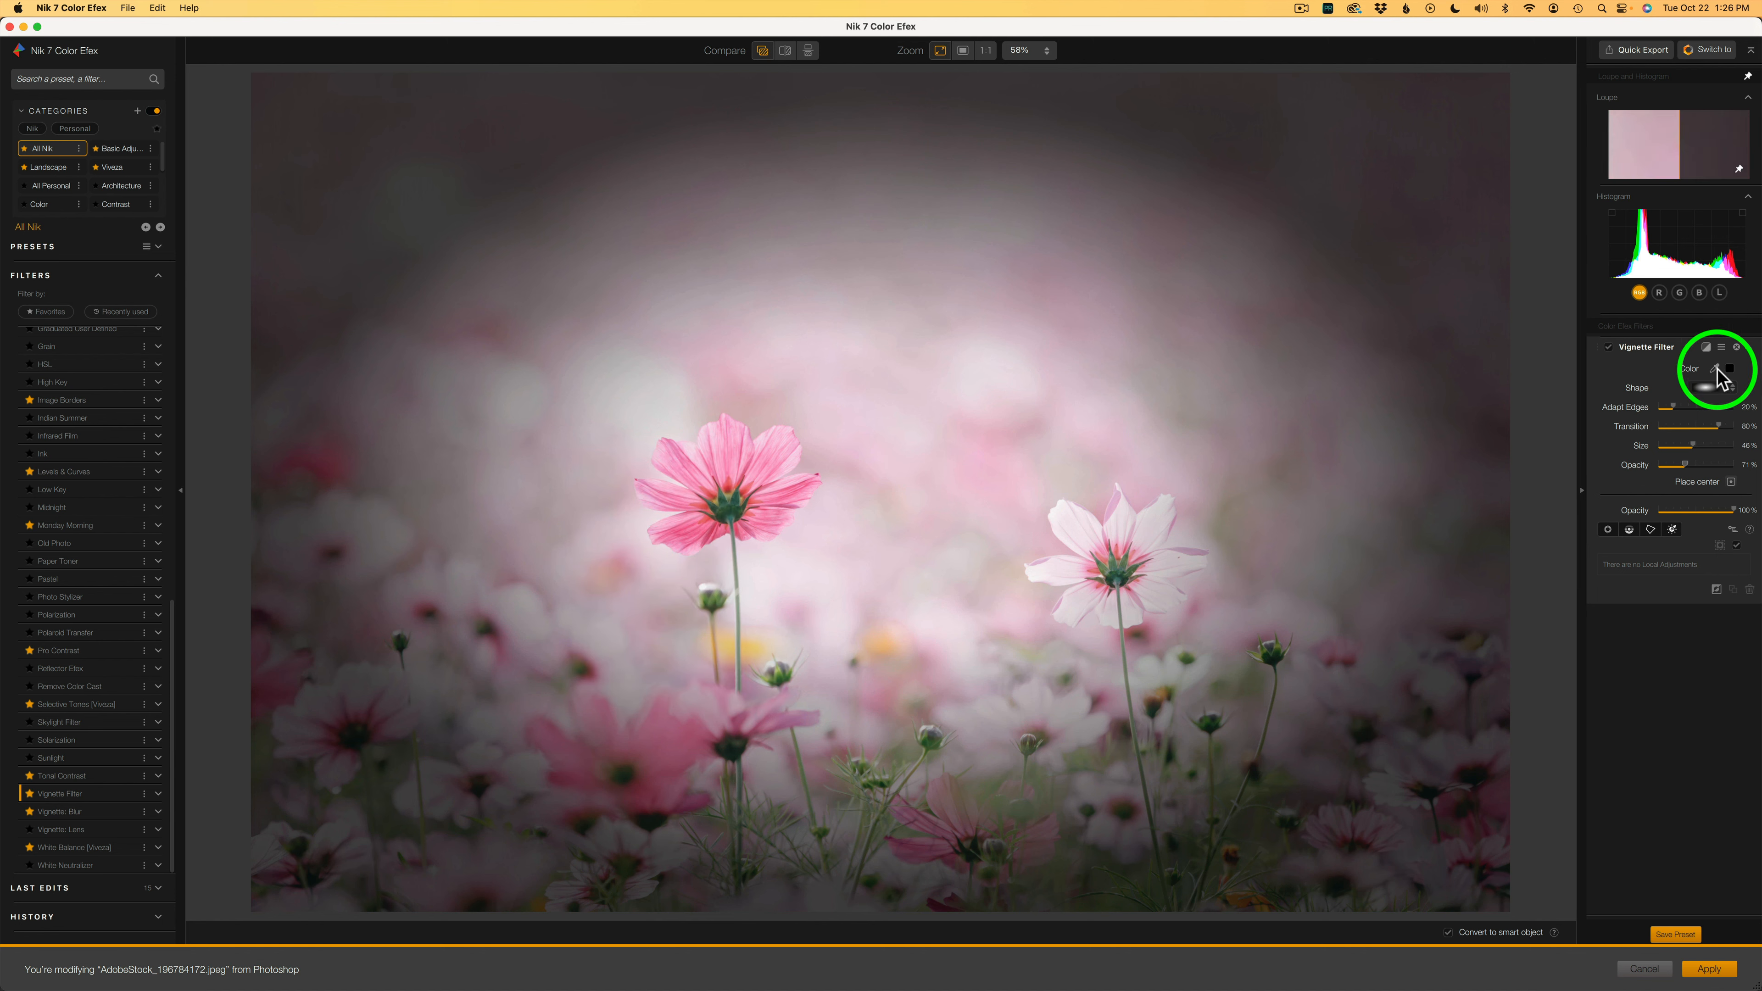
left_click(1716, 369)
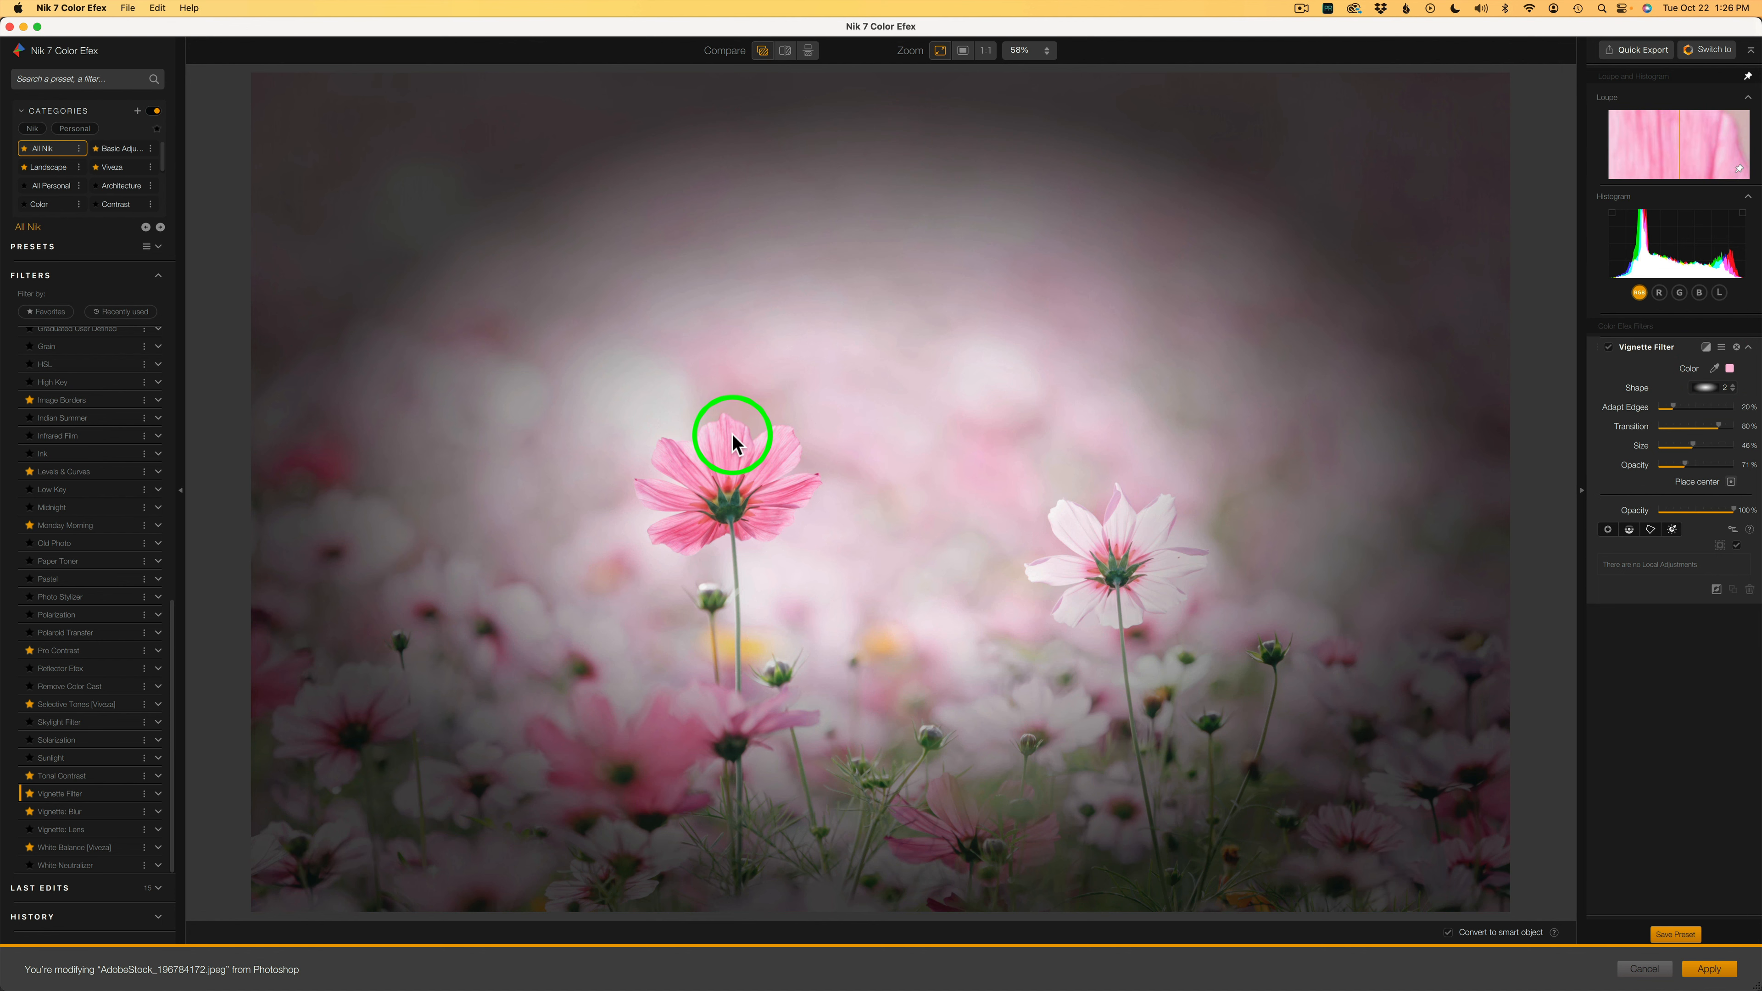
left_click_drag(732, 435, 1099, 497)
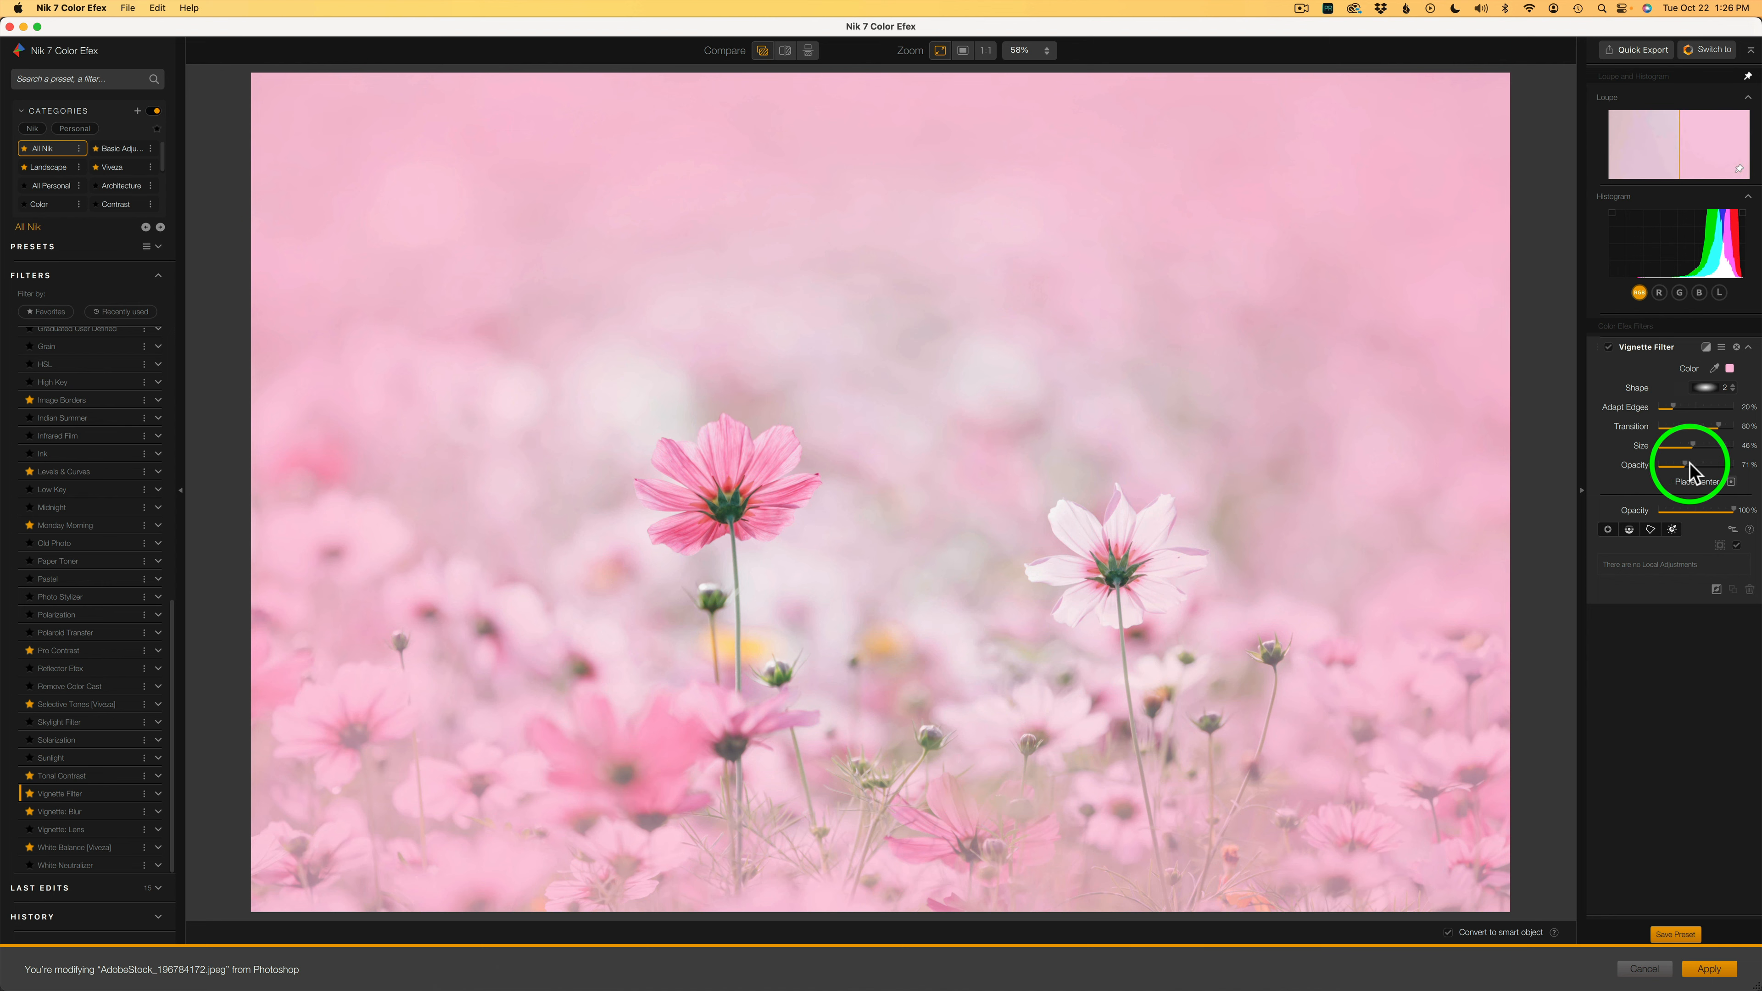
Step: Raise the pink vignette's opacity from around 49% toward 60%
left_click_drag(1697, 464, 1672, 464)
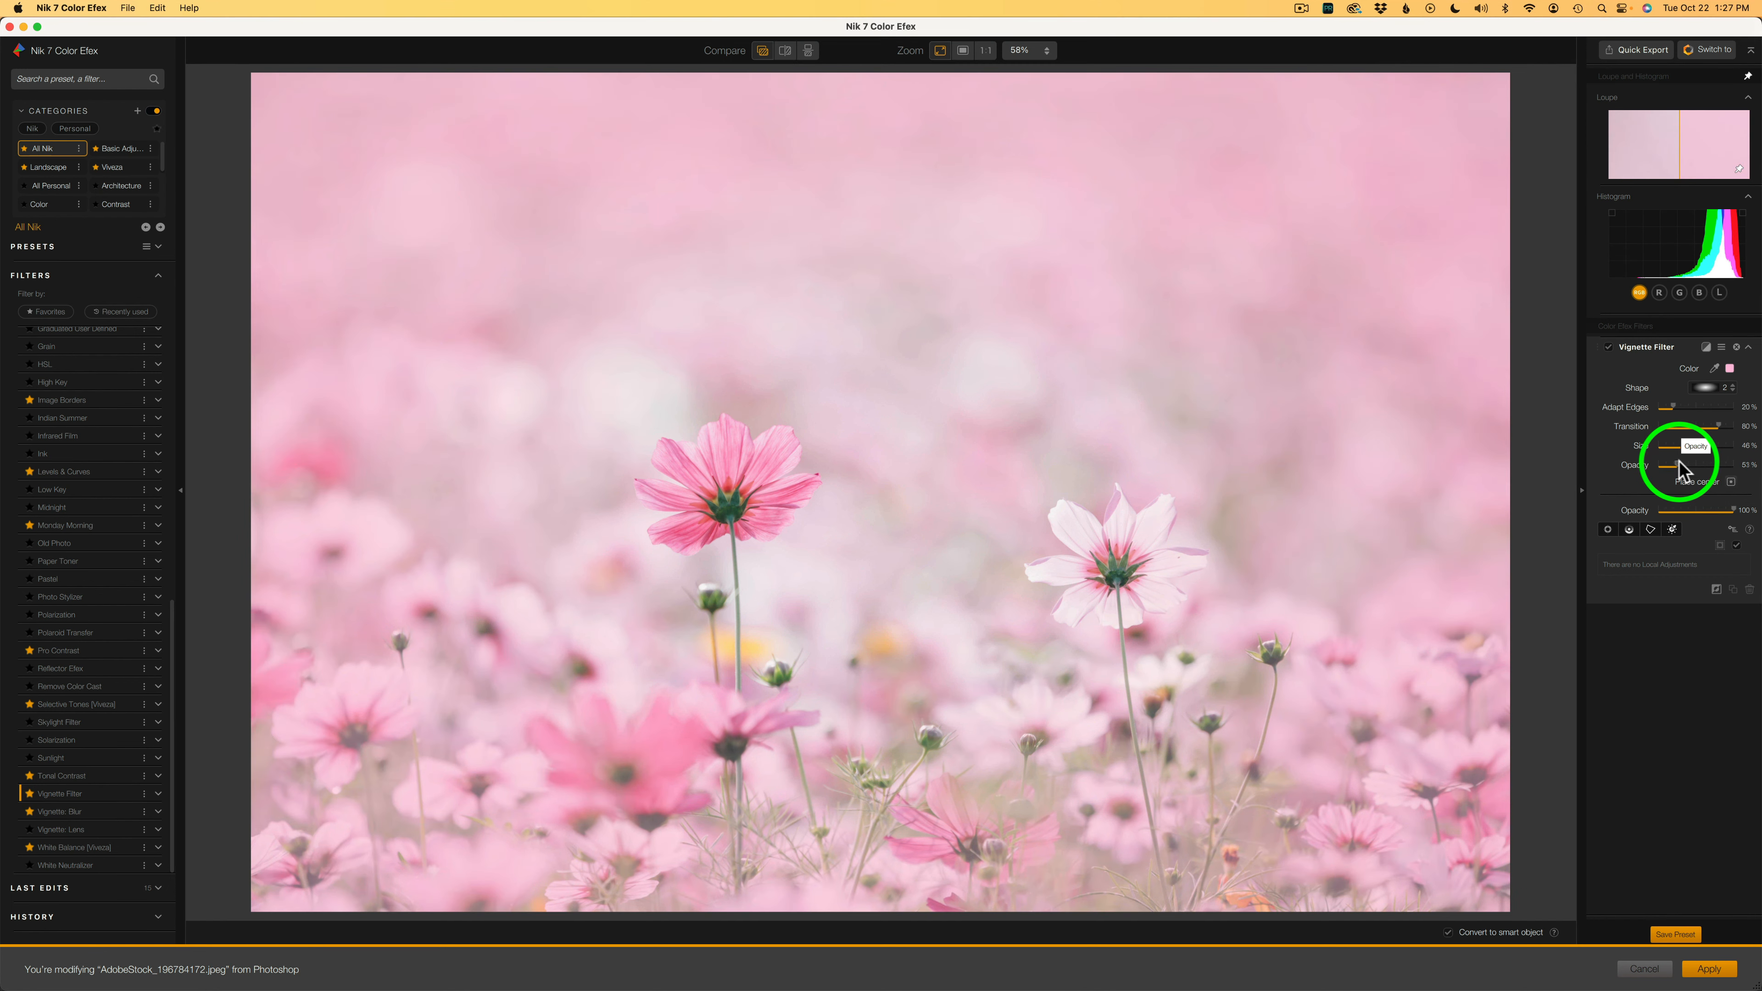
left_click_drag(1691, 465, 1685, 465)
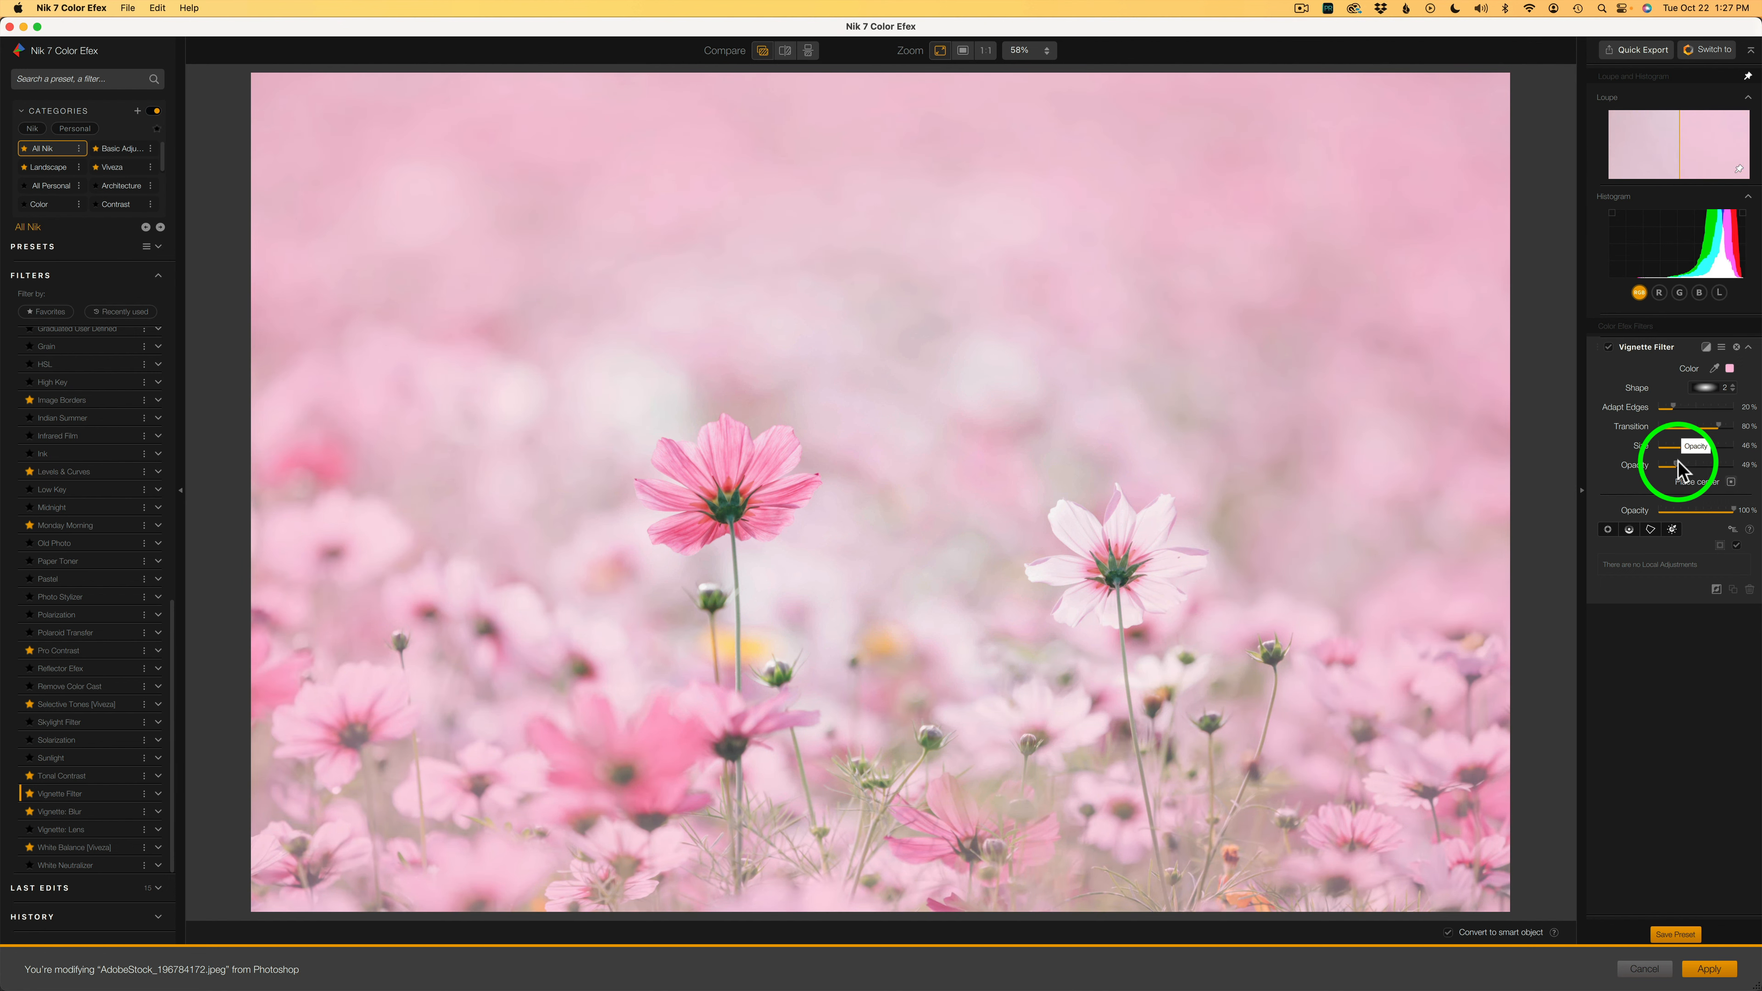
left_click_drag(1652, 466, 1697, 465)
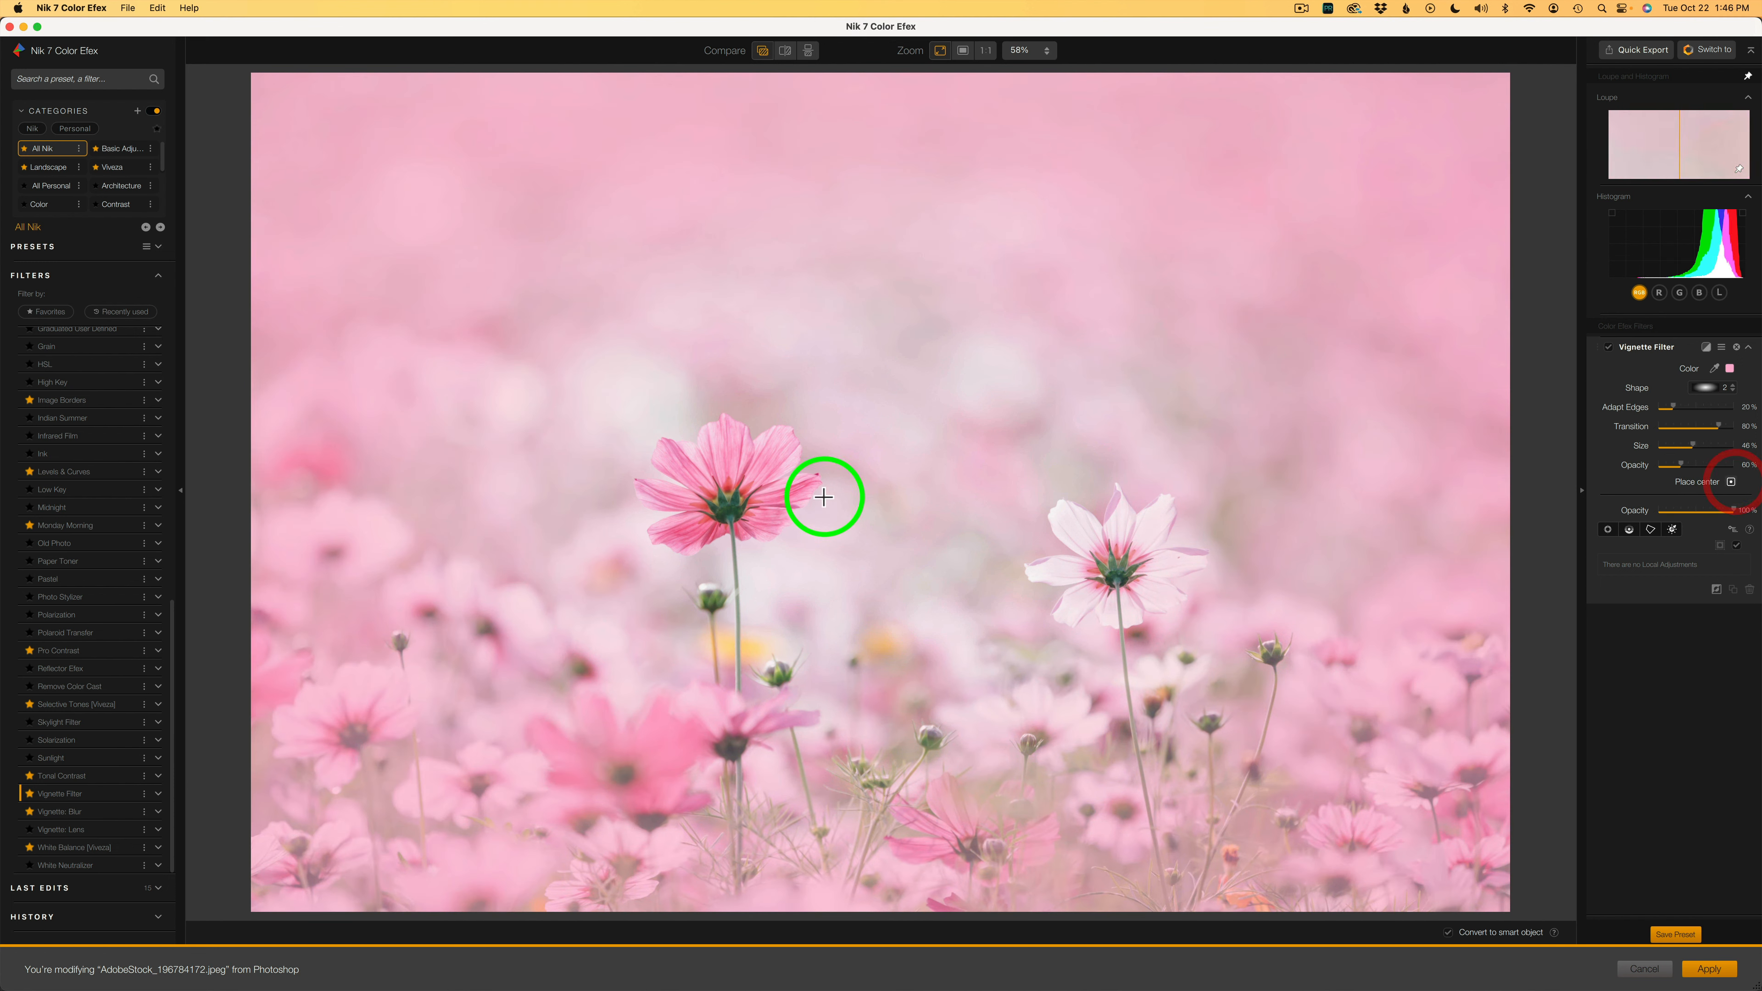
Step: Centre the vignette near the left flower and raise its Adapt Edges setting
left_click_drag(824, 496, 730, 501)
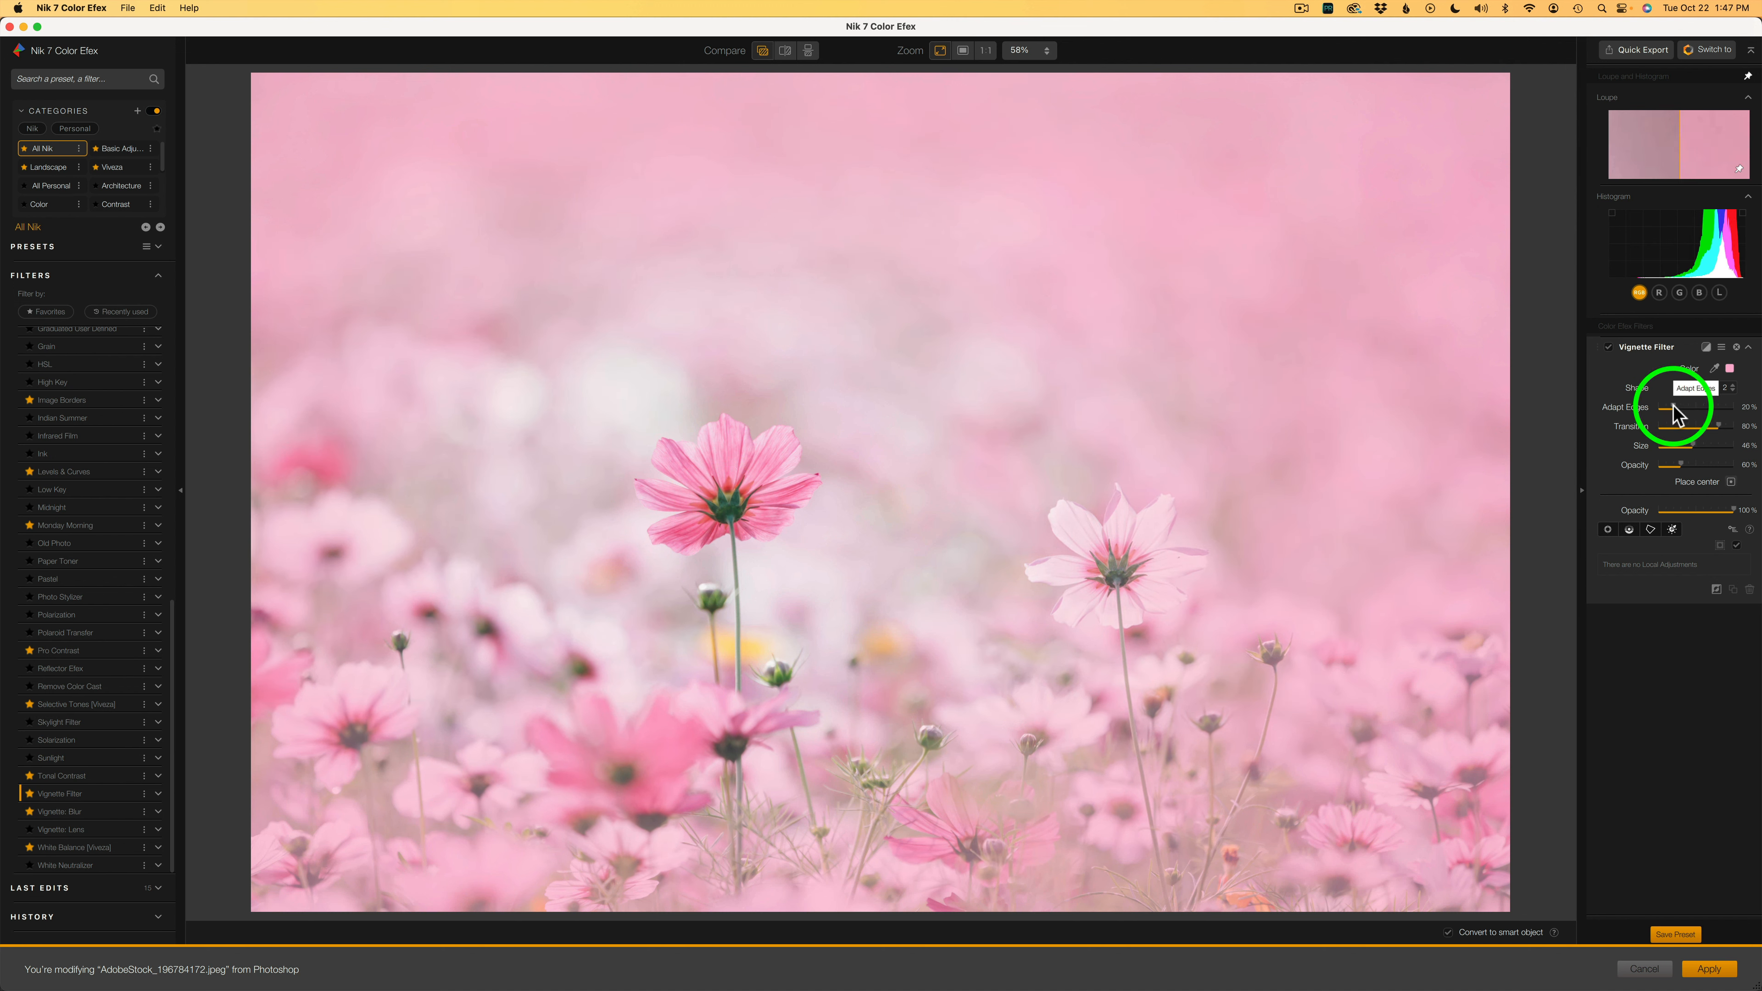
left_click_drag(1674, 407, 1666, 406)
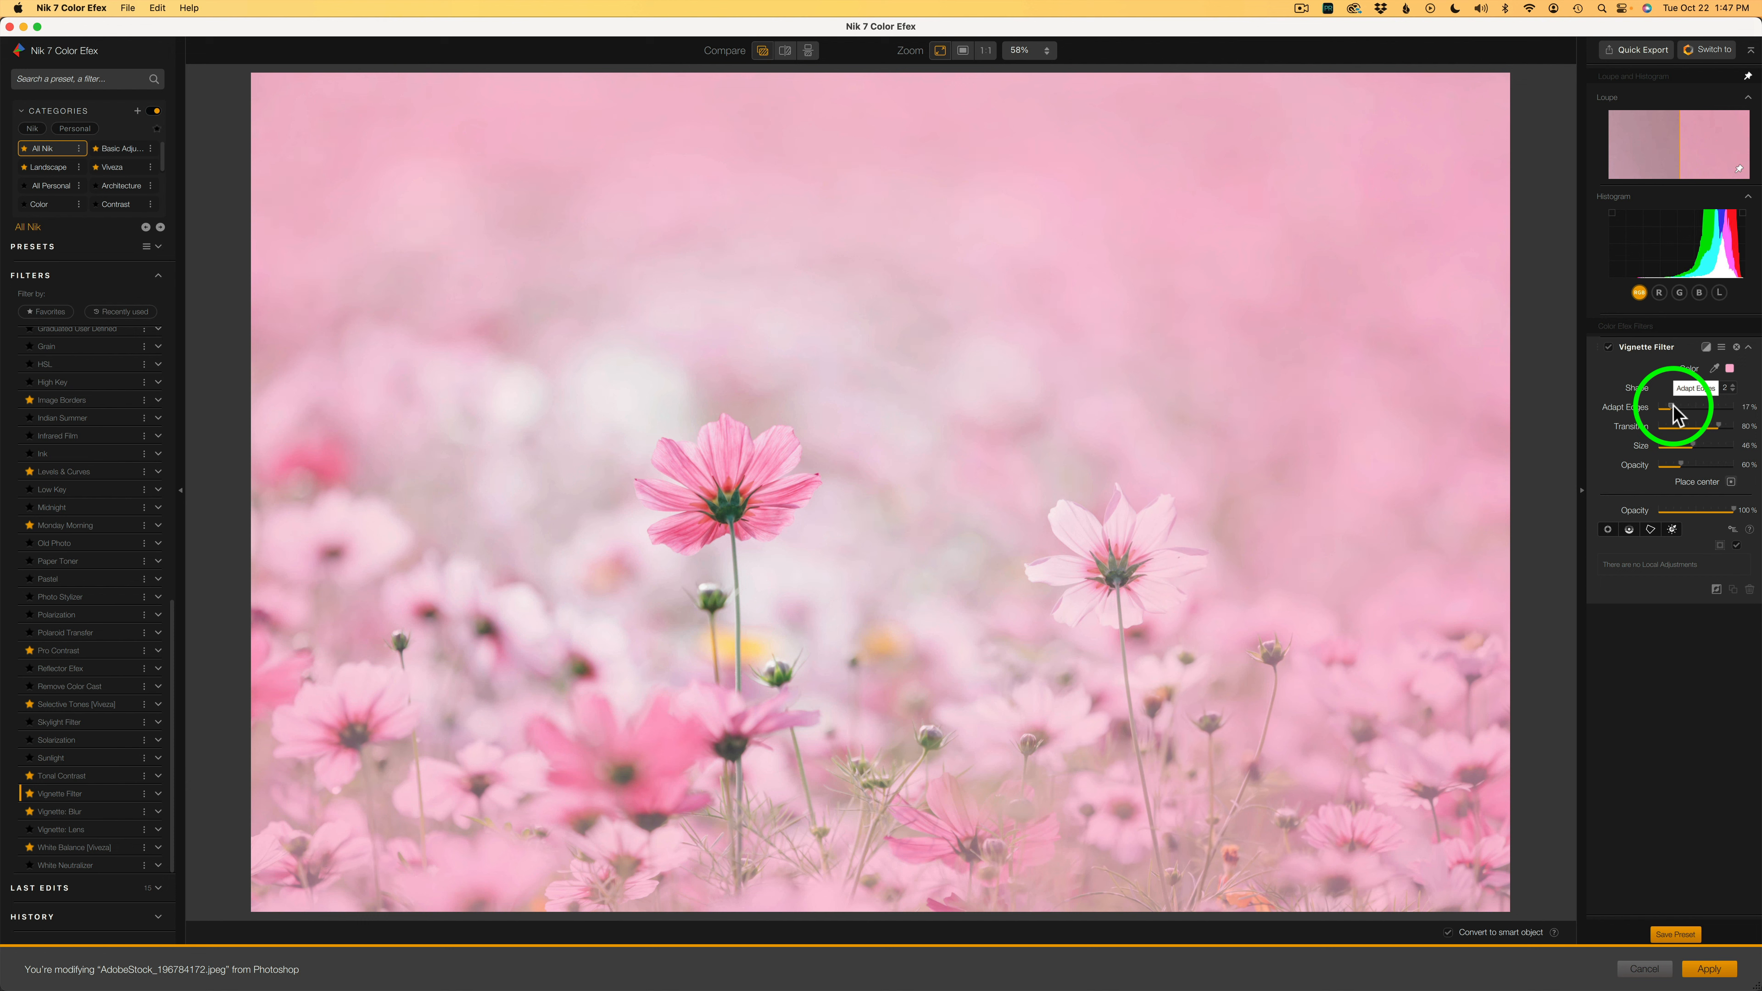
left_click_drag(1674, 407, 1708, 406)
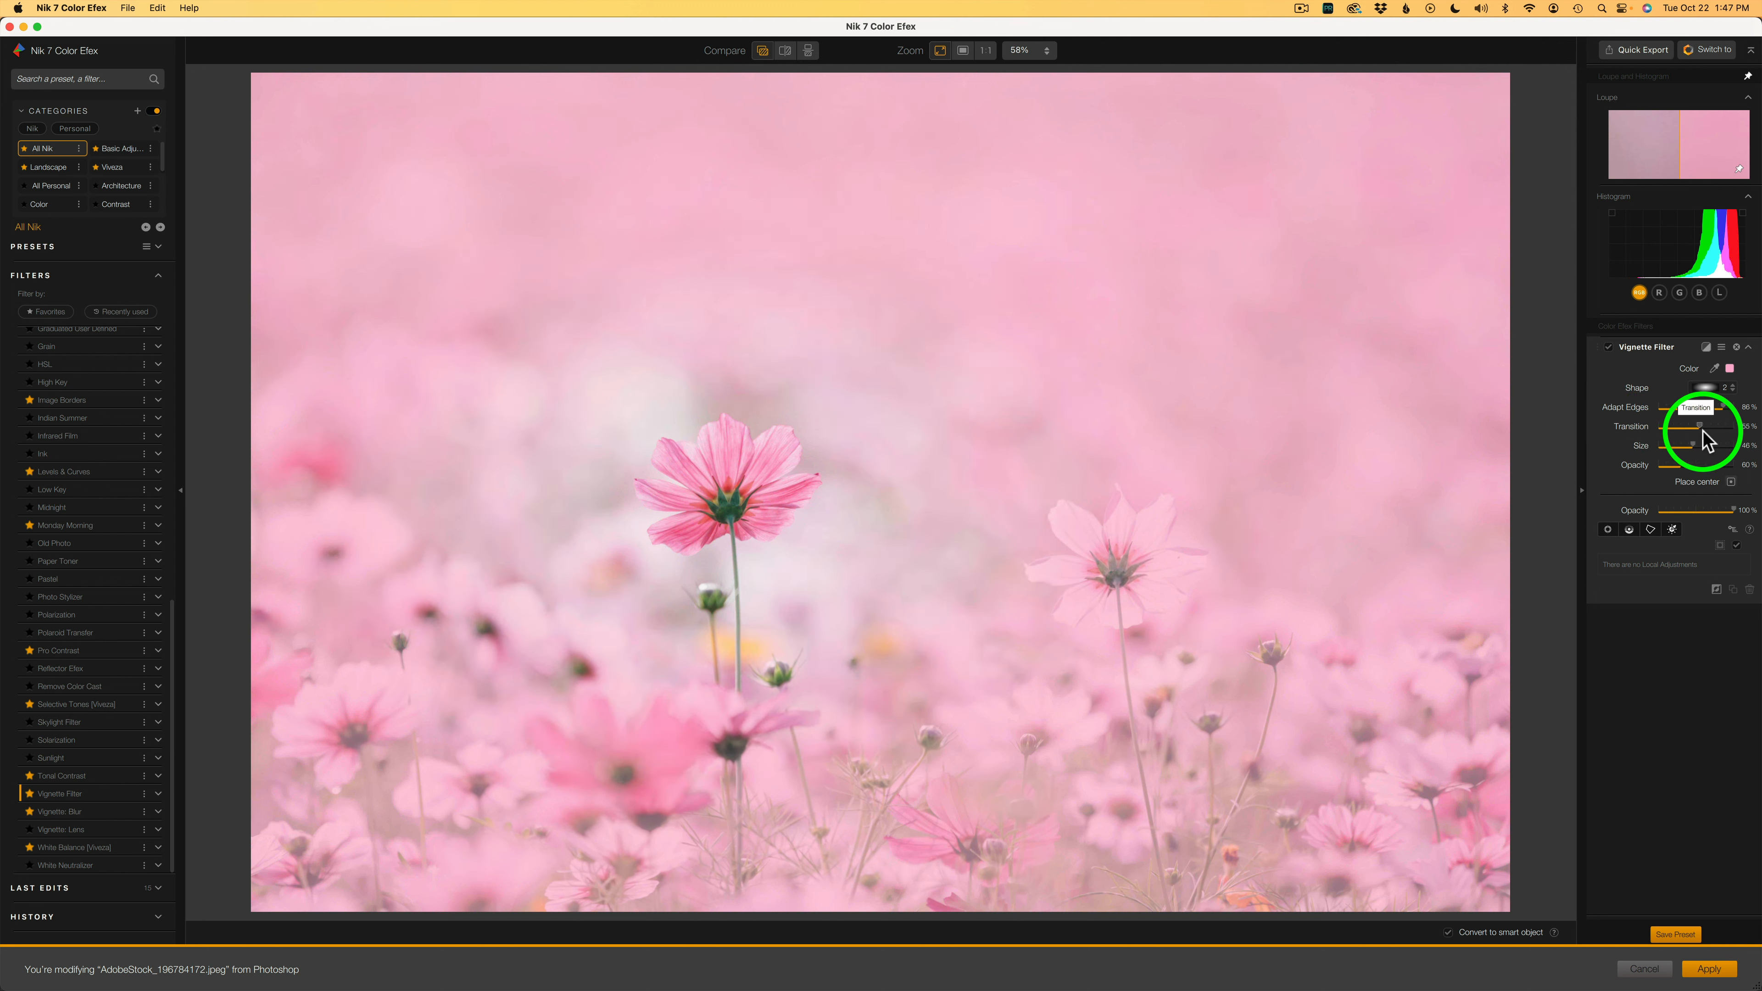
Step: Push Transition to maximum, enlarge Size to 60% and apply the vignette to Photoshop
left_click_drag(1691, 427, 1730, 427)
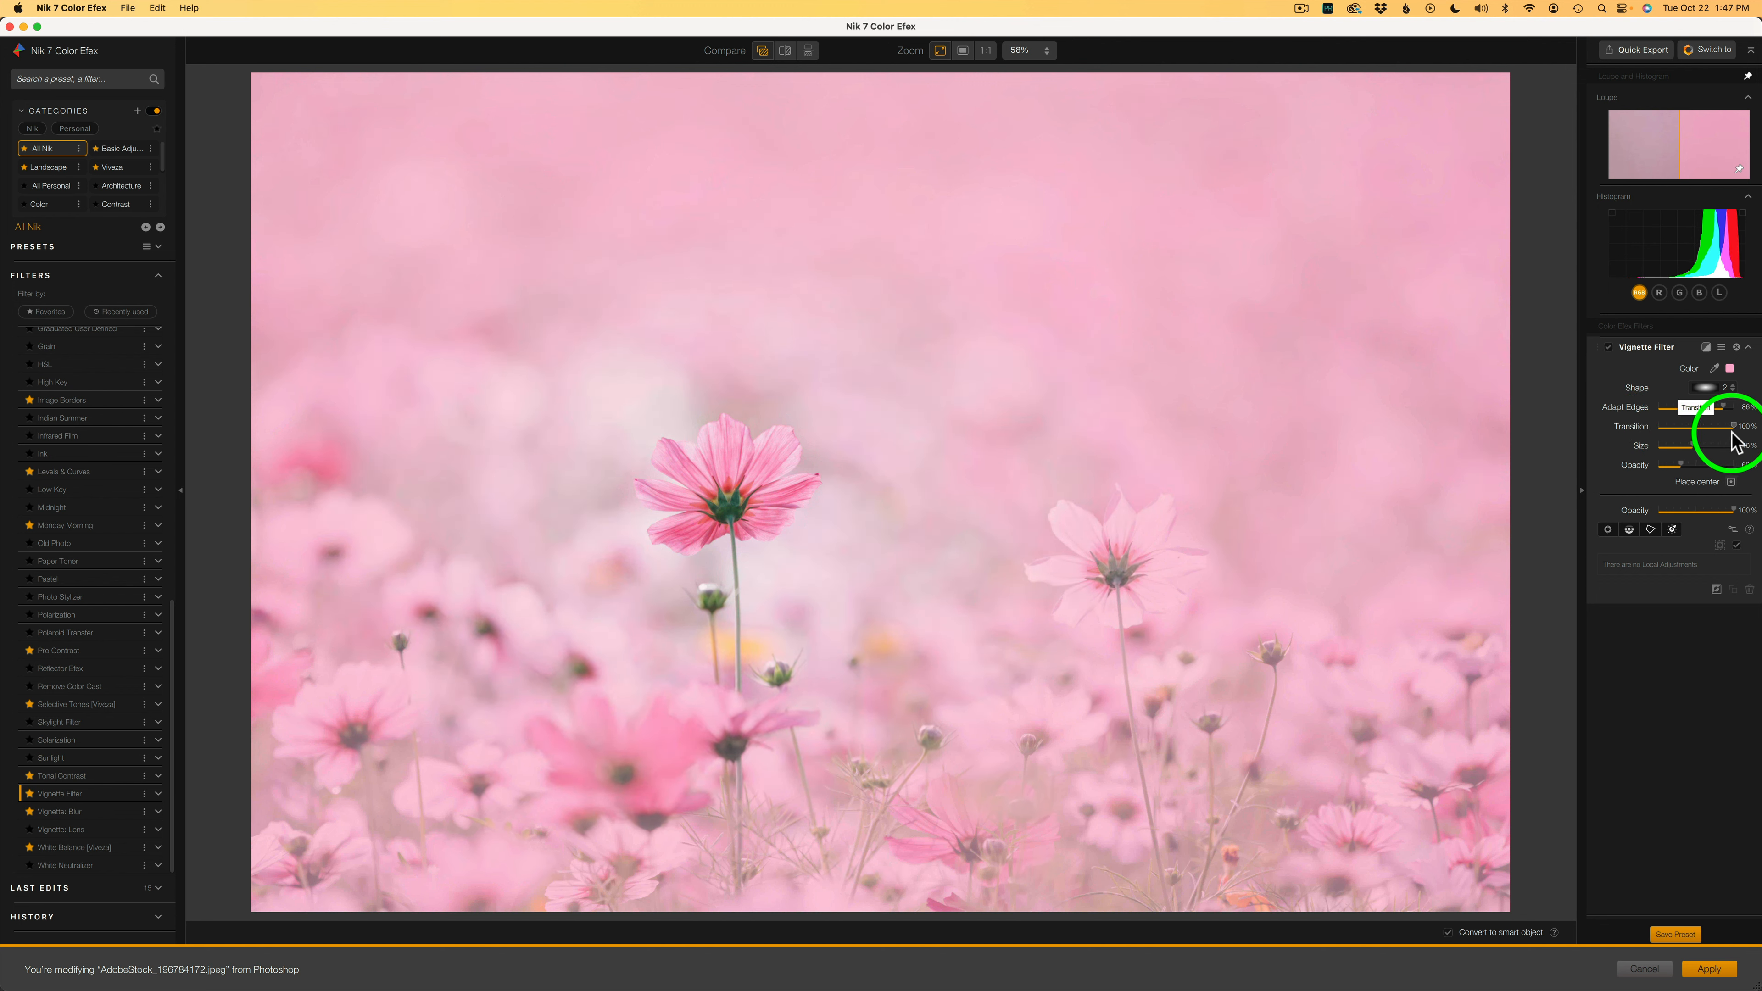
left_click_drag(1736, 427, 1730, 427)
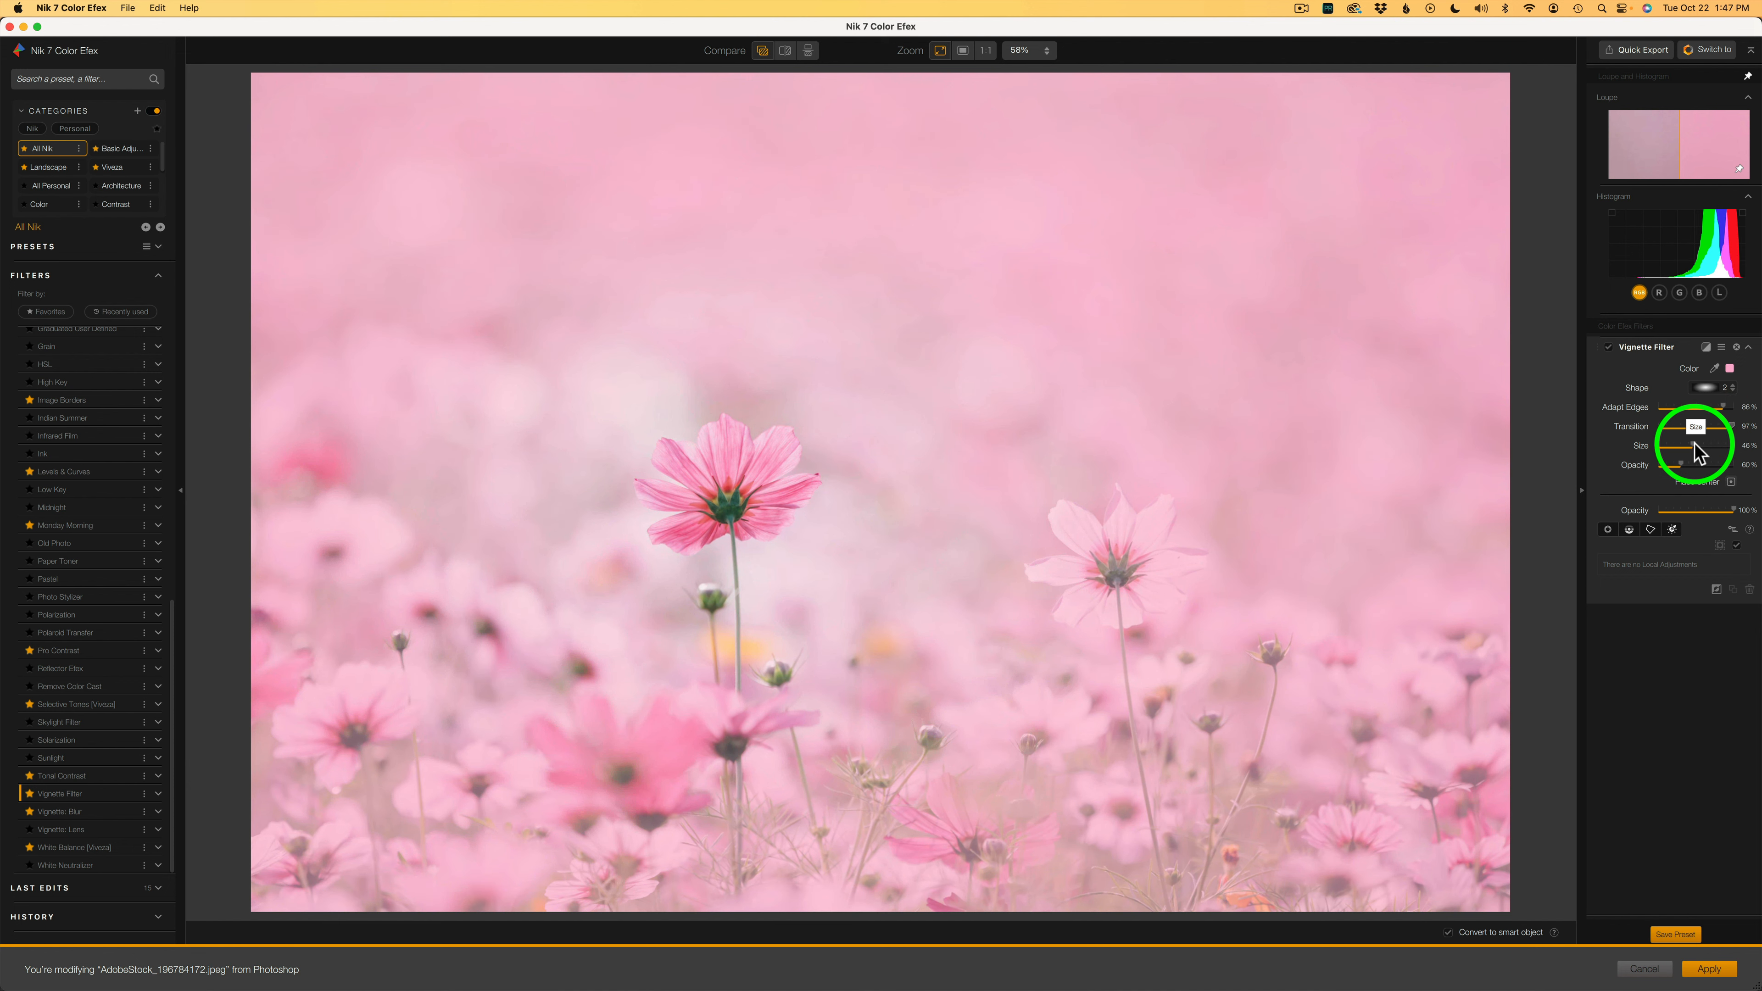
left_click_drag(1686, 455, 1674, 455)
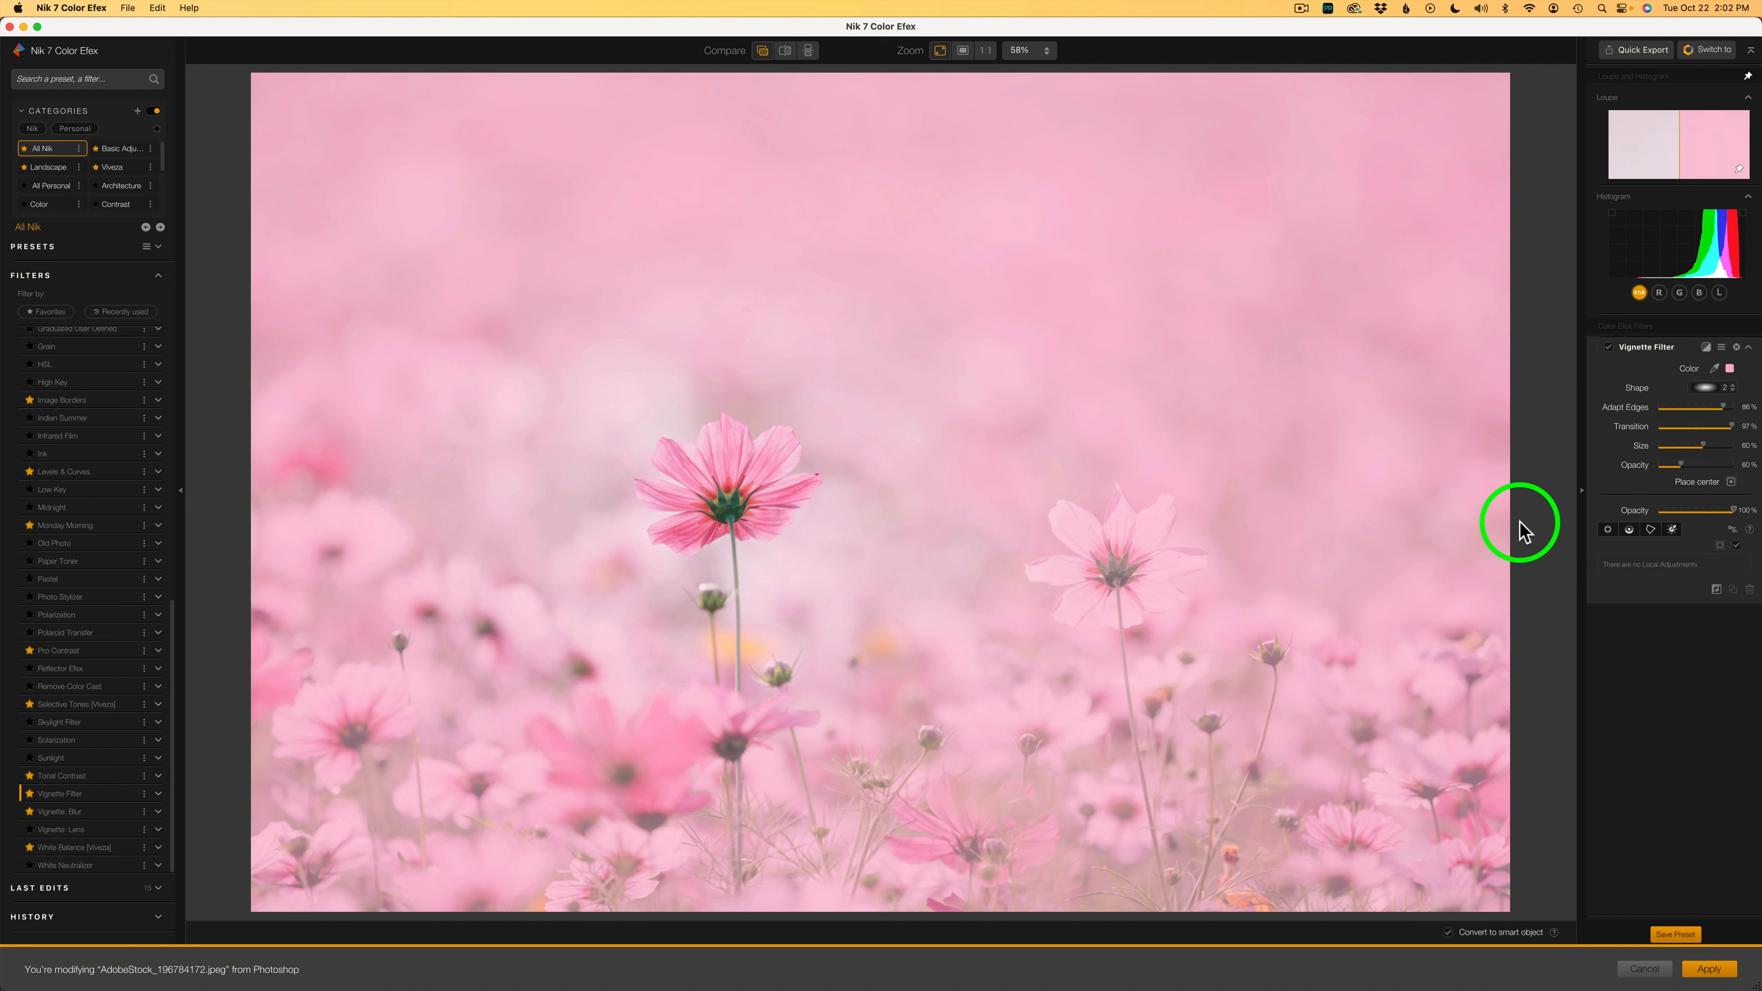
left_click(1707, 969)
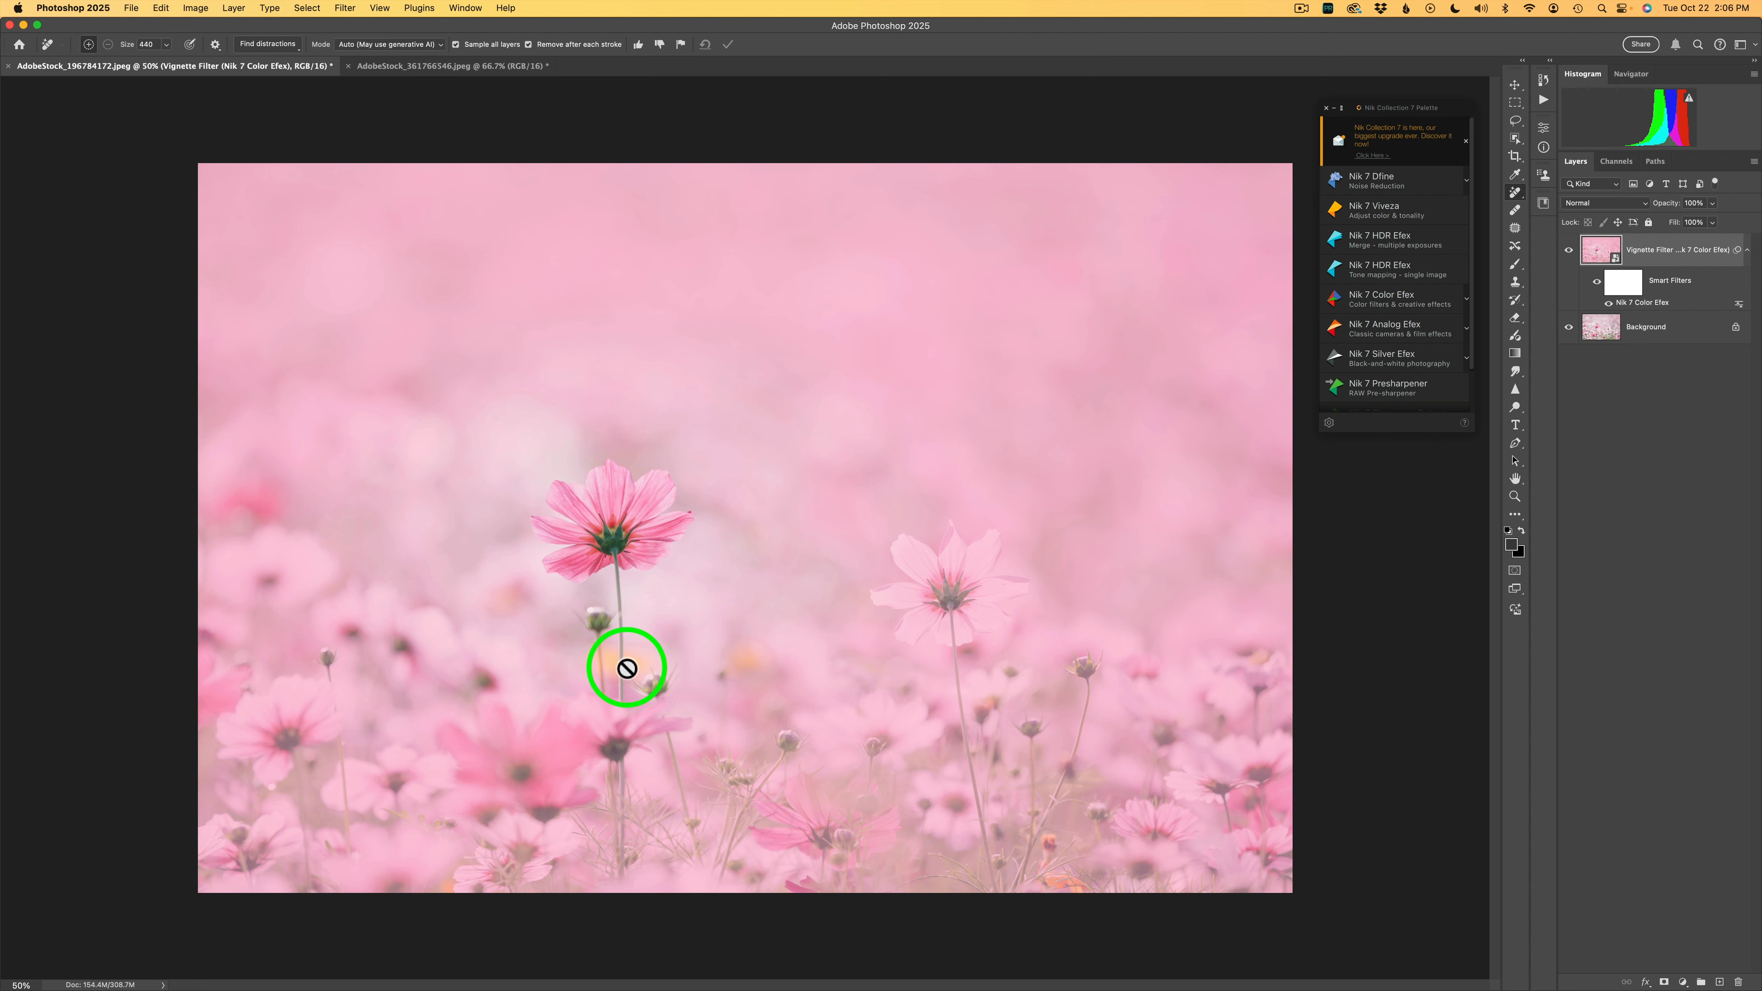
mouse_move(807, 512)
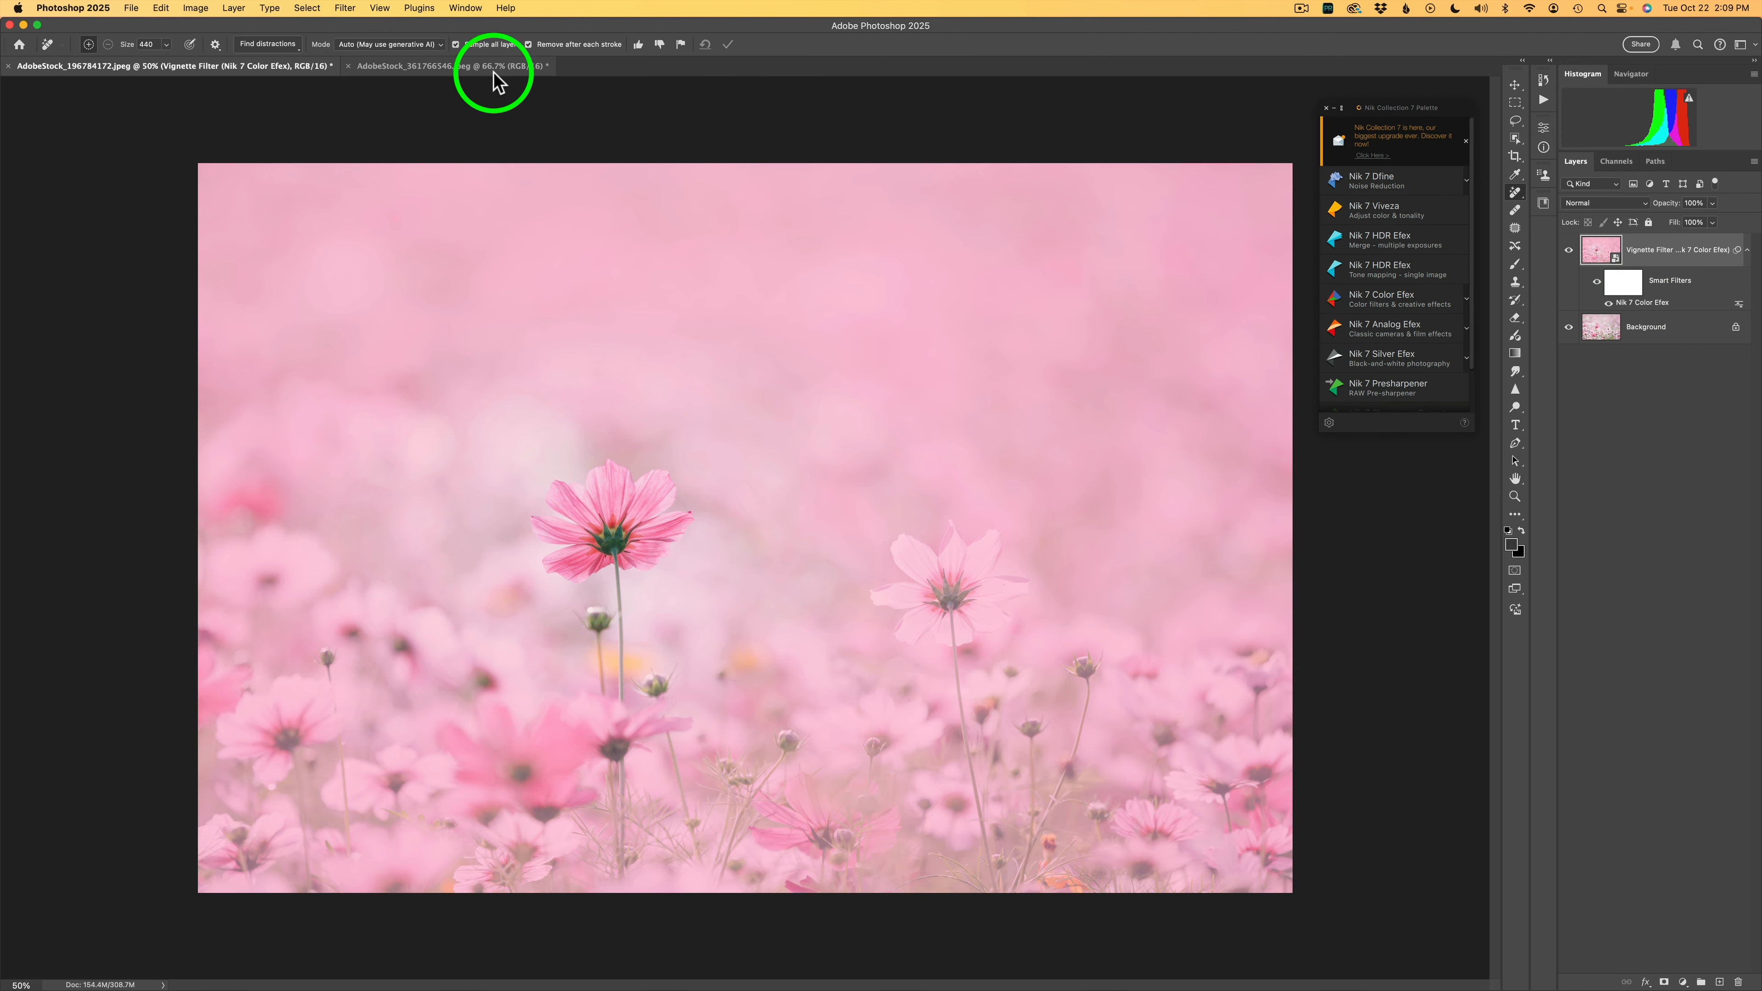
Step: Make the woman-in-wheat-field photo the active Photoshop document
left_click(449, 65)
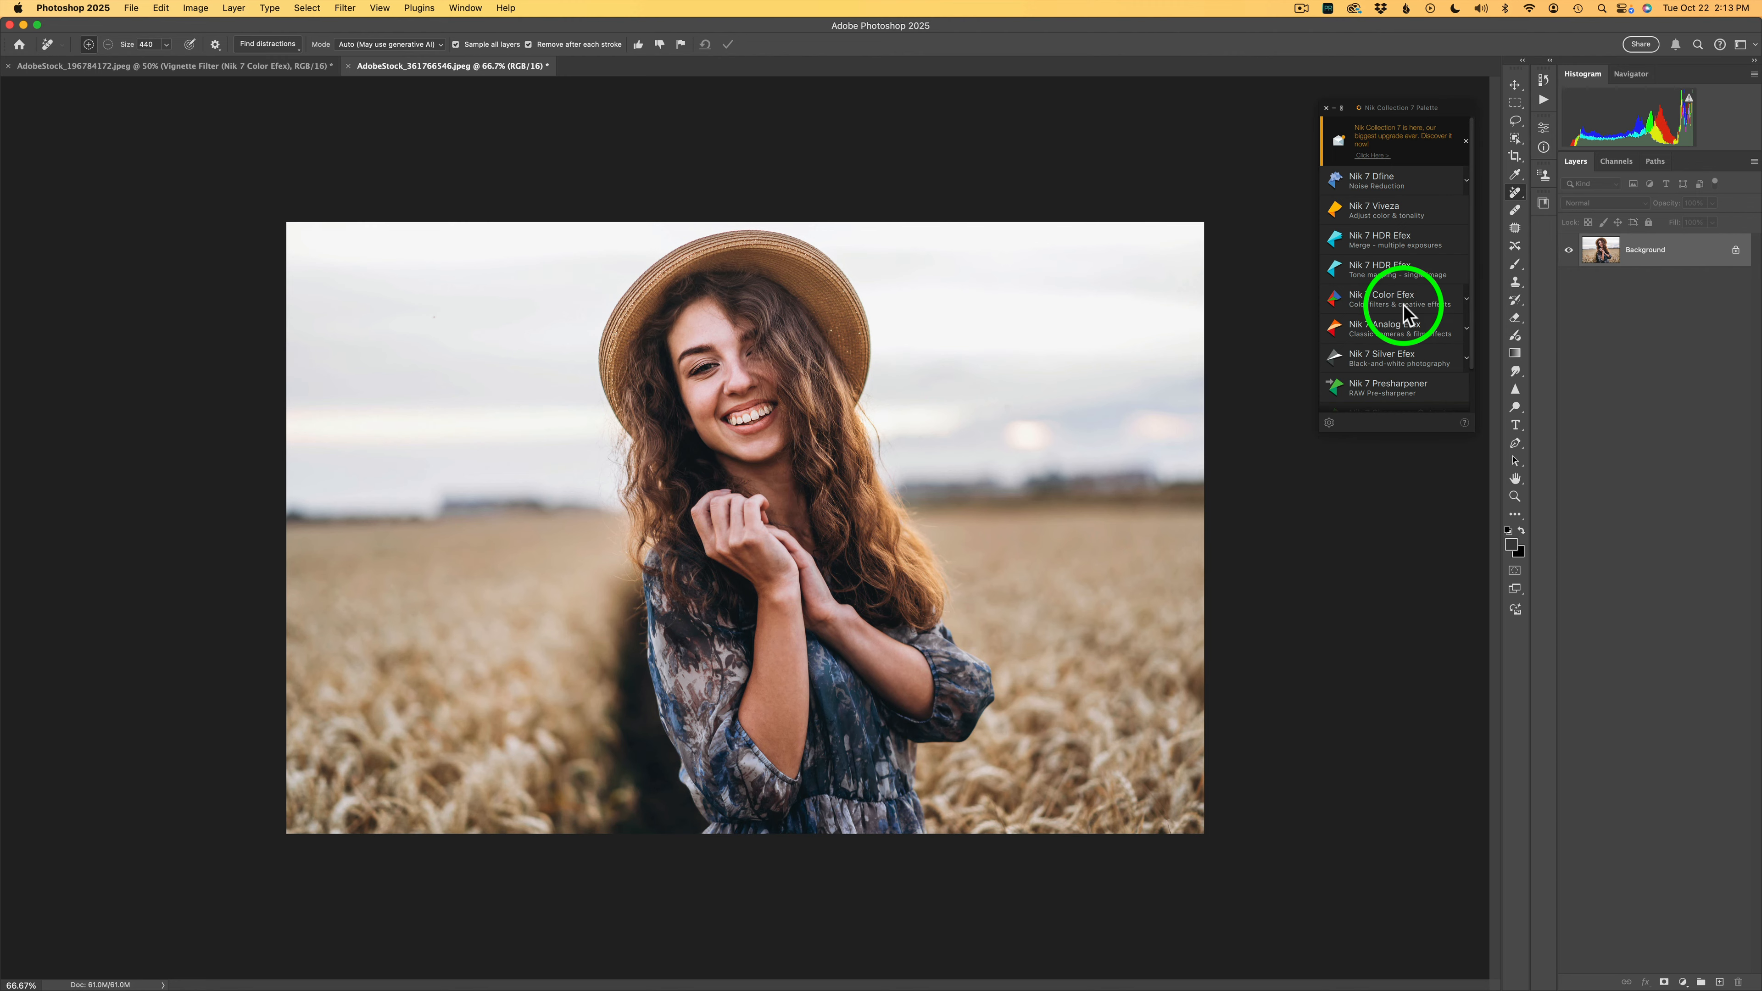
Step: Open the woman photo in Nik 7 Color Efex, converting it to a smart object
left_click(1393, 299)
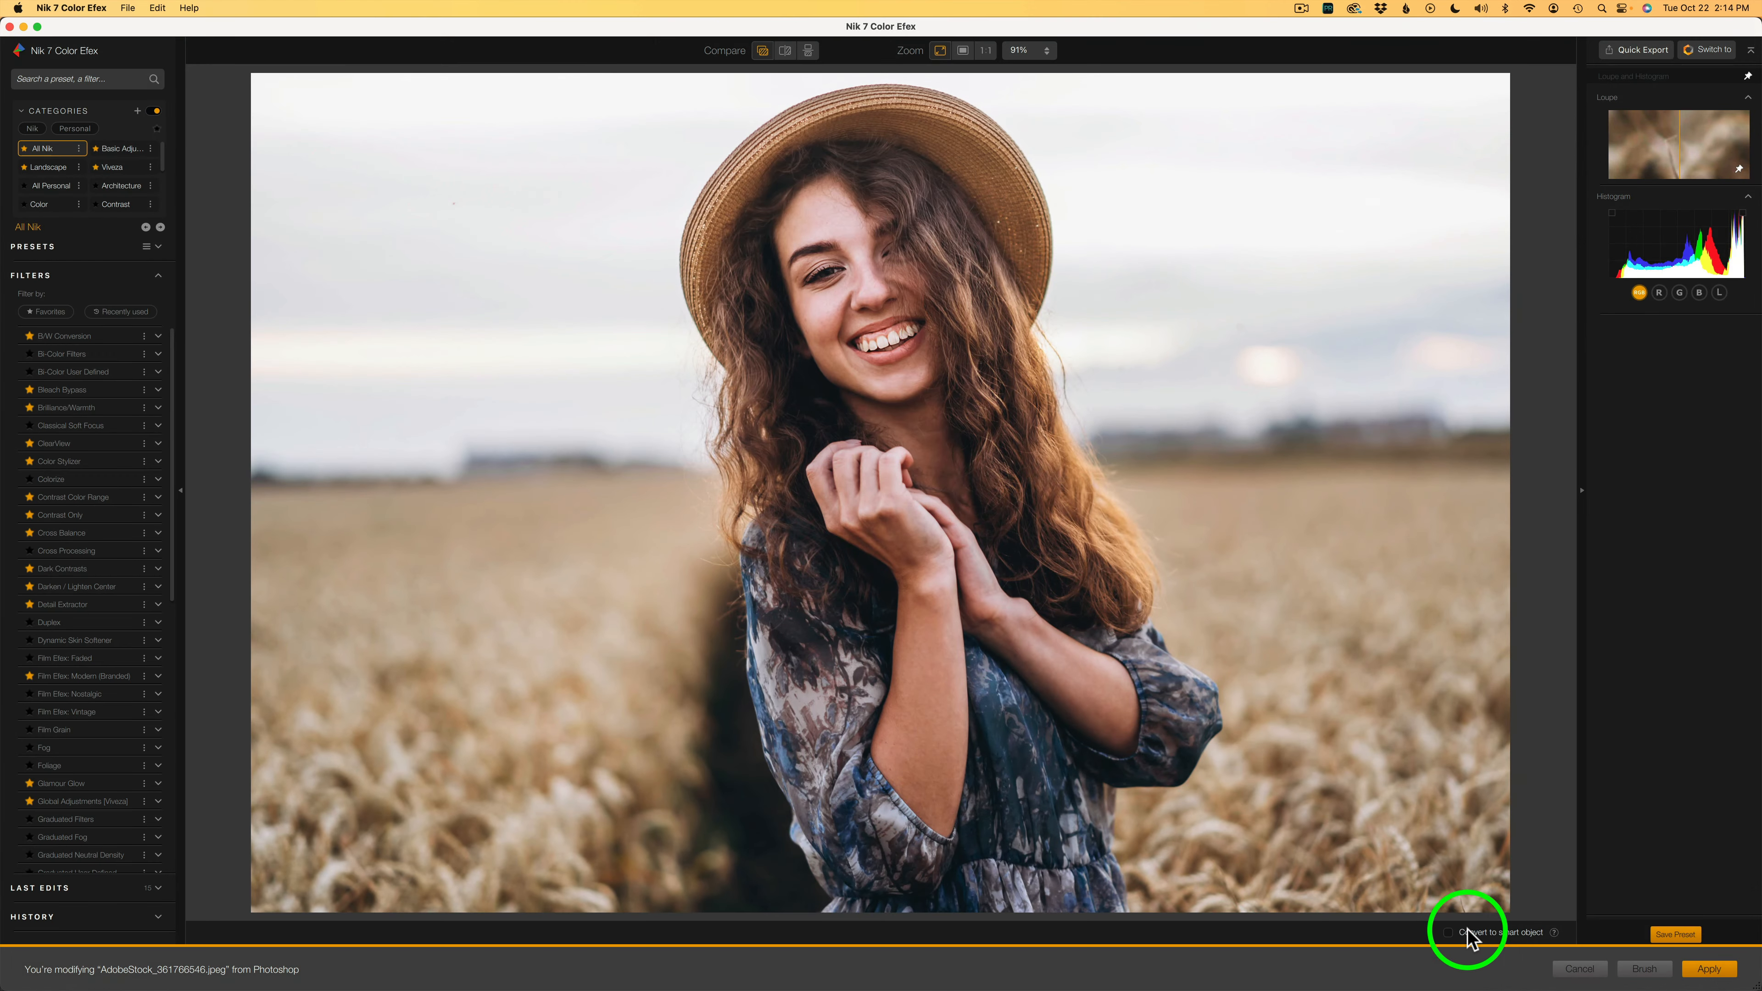
left_click(1464, 932)
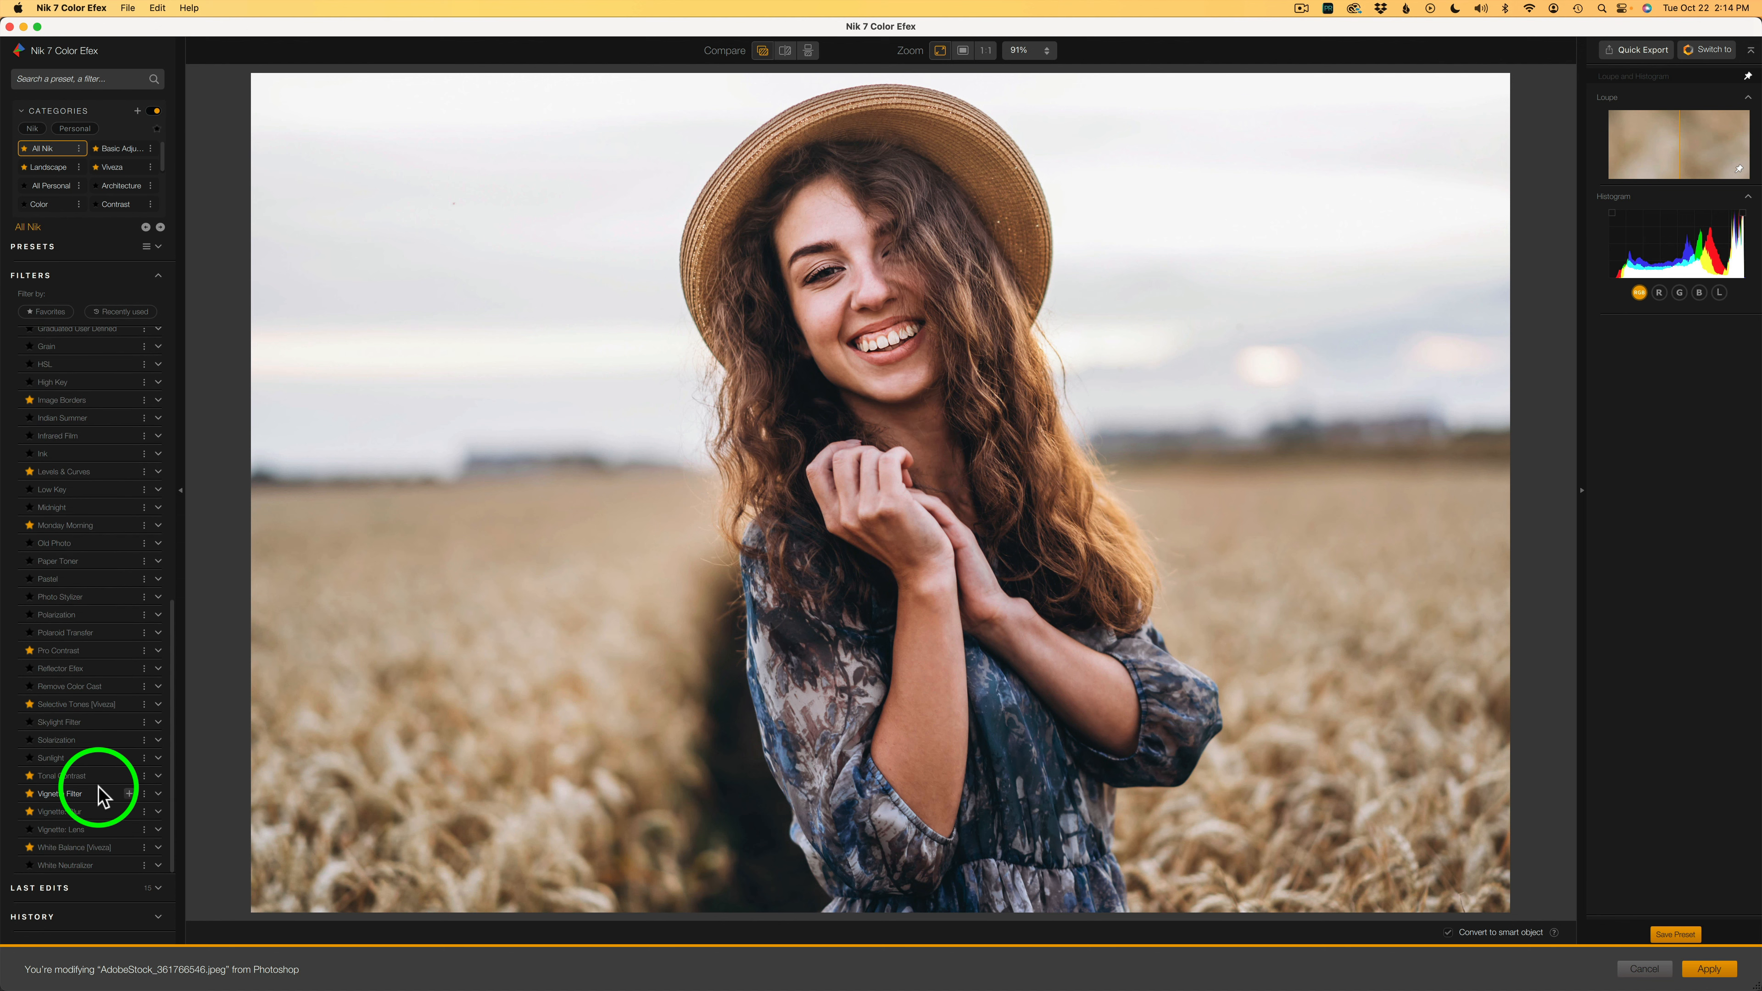
mouse_move(135, 802)
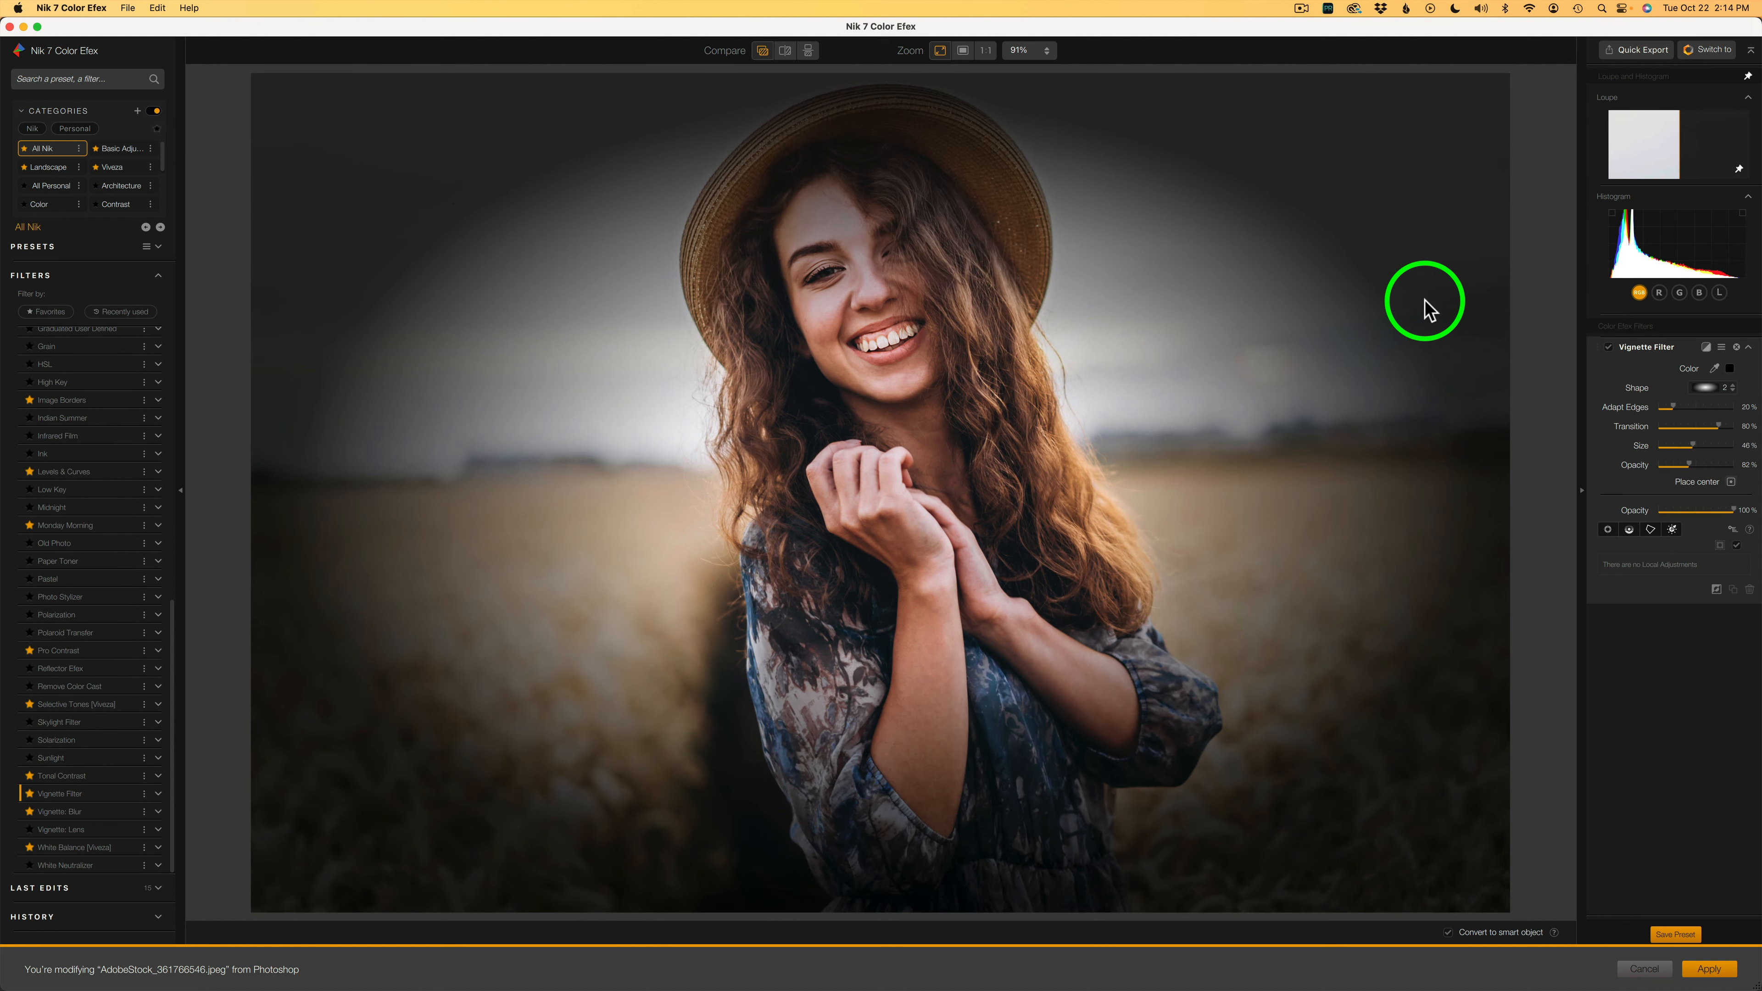
mouse_move(1706, 373)
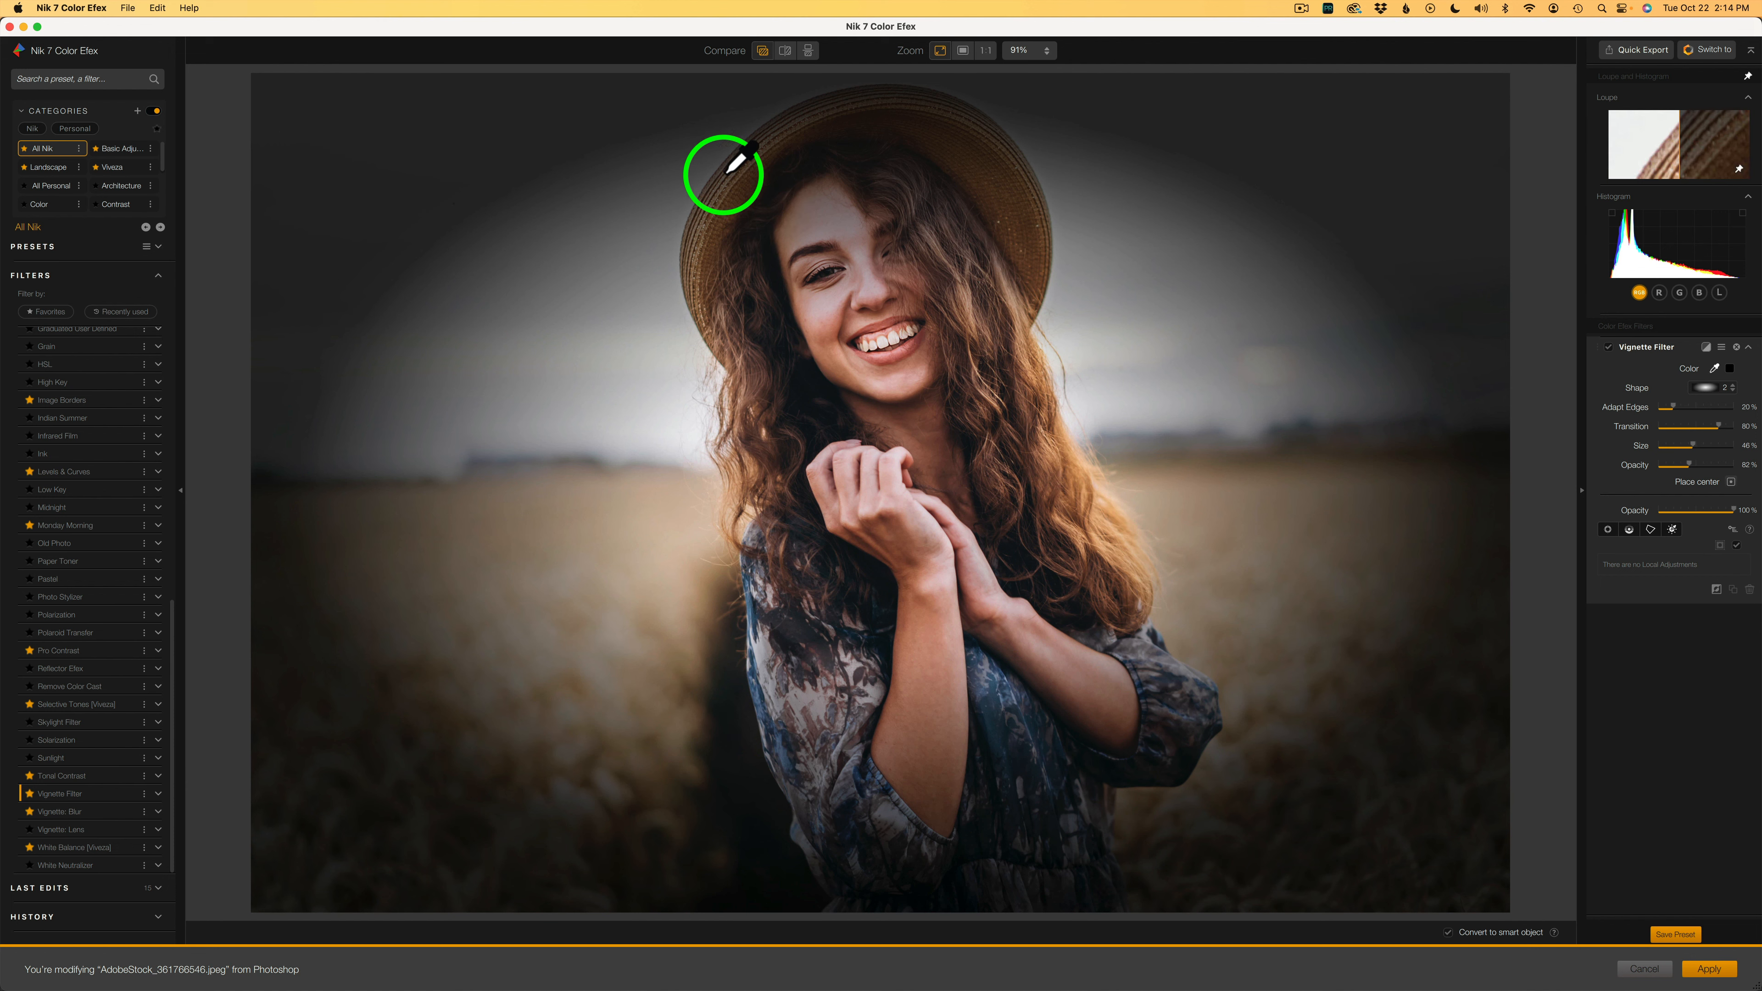
mouse_move(731, 175)
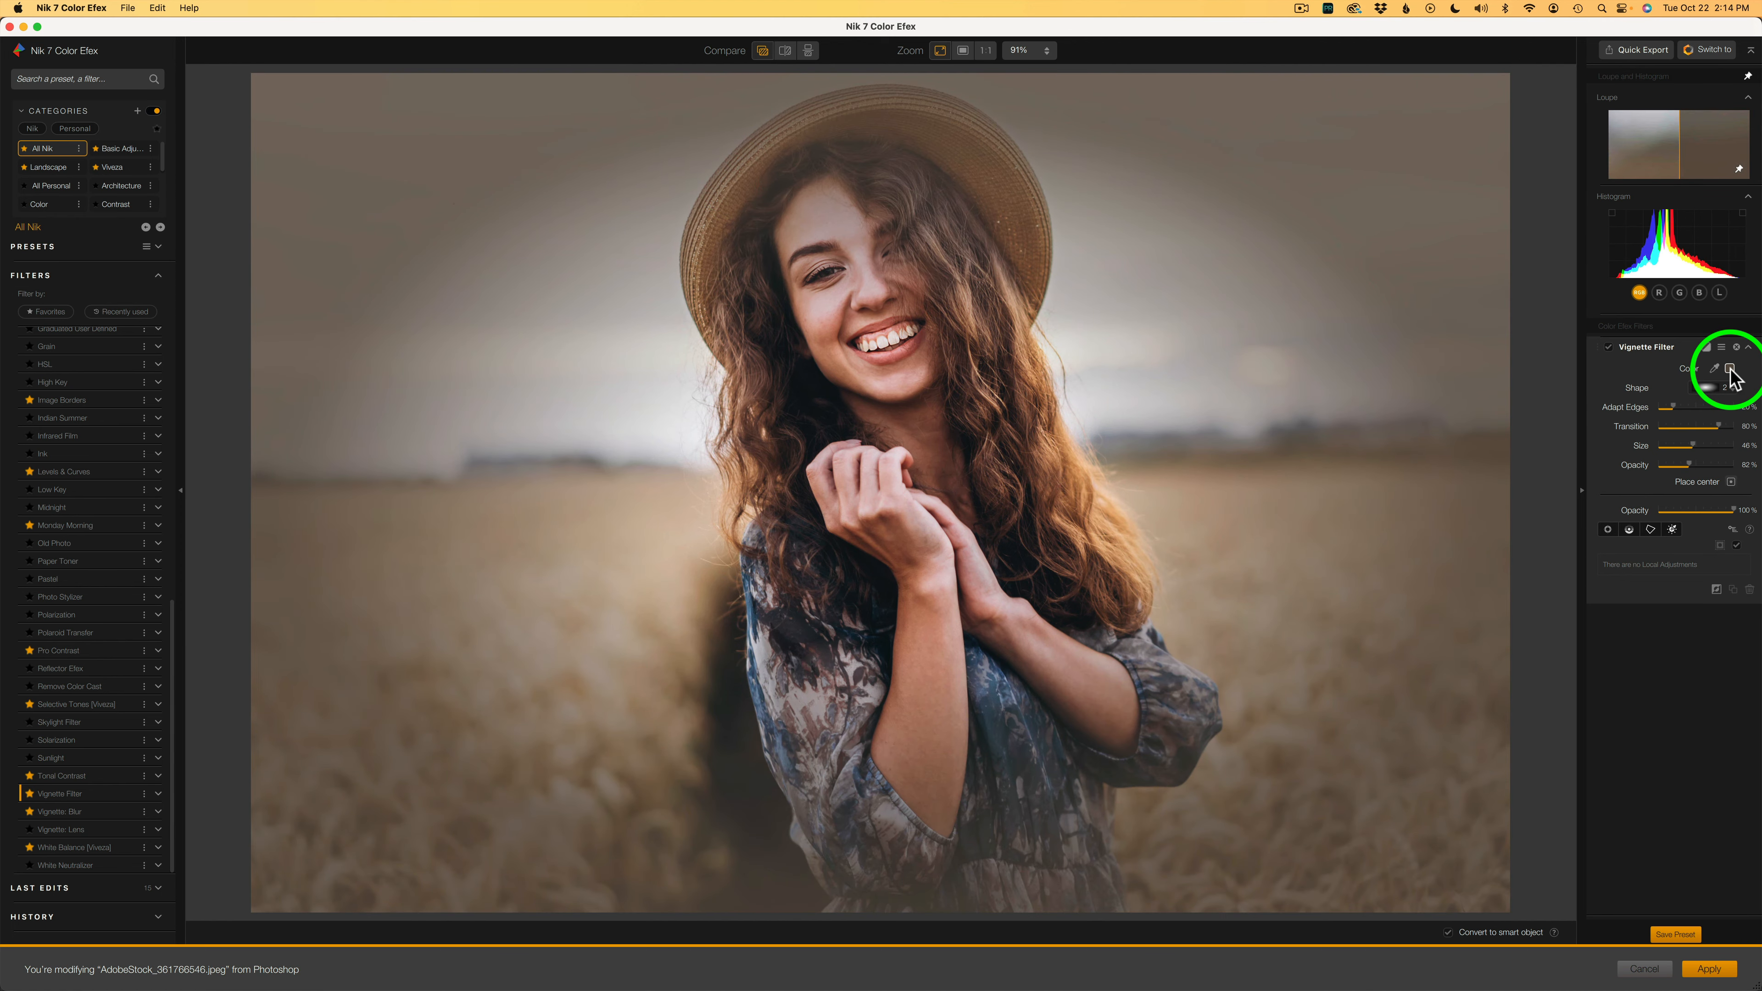
Step: Lighten the vignette colour in the Colors dialog into a light tan-cream tone
left_click(1716, 369)
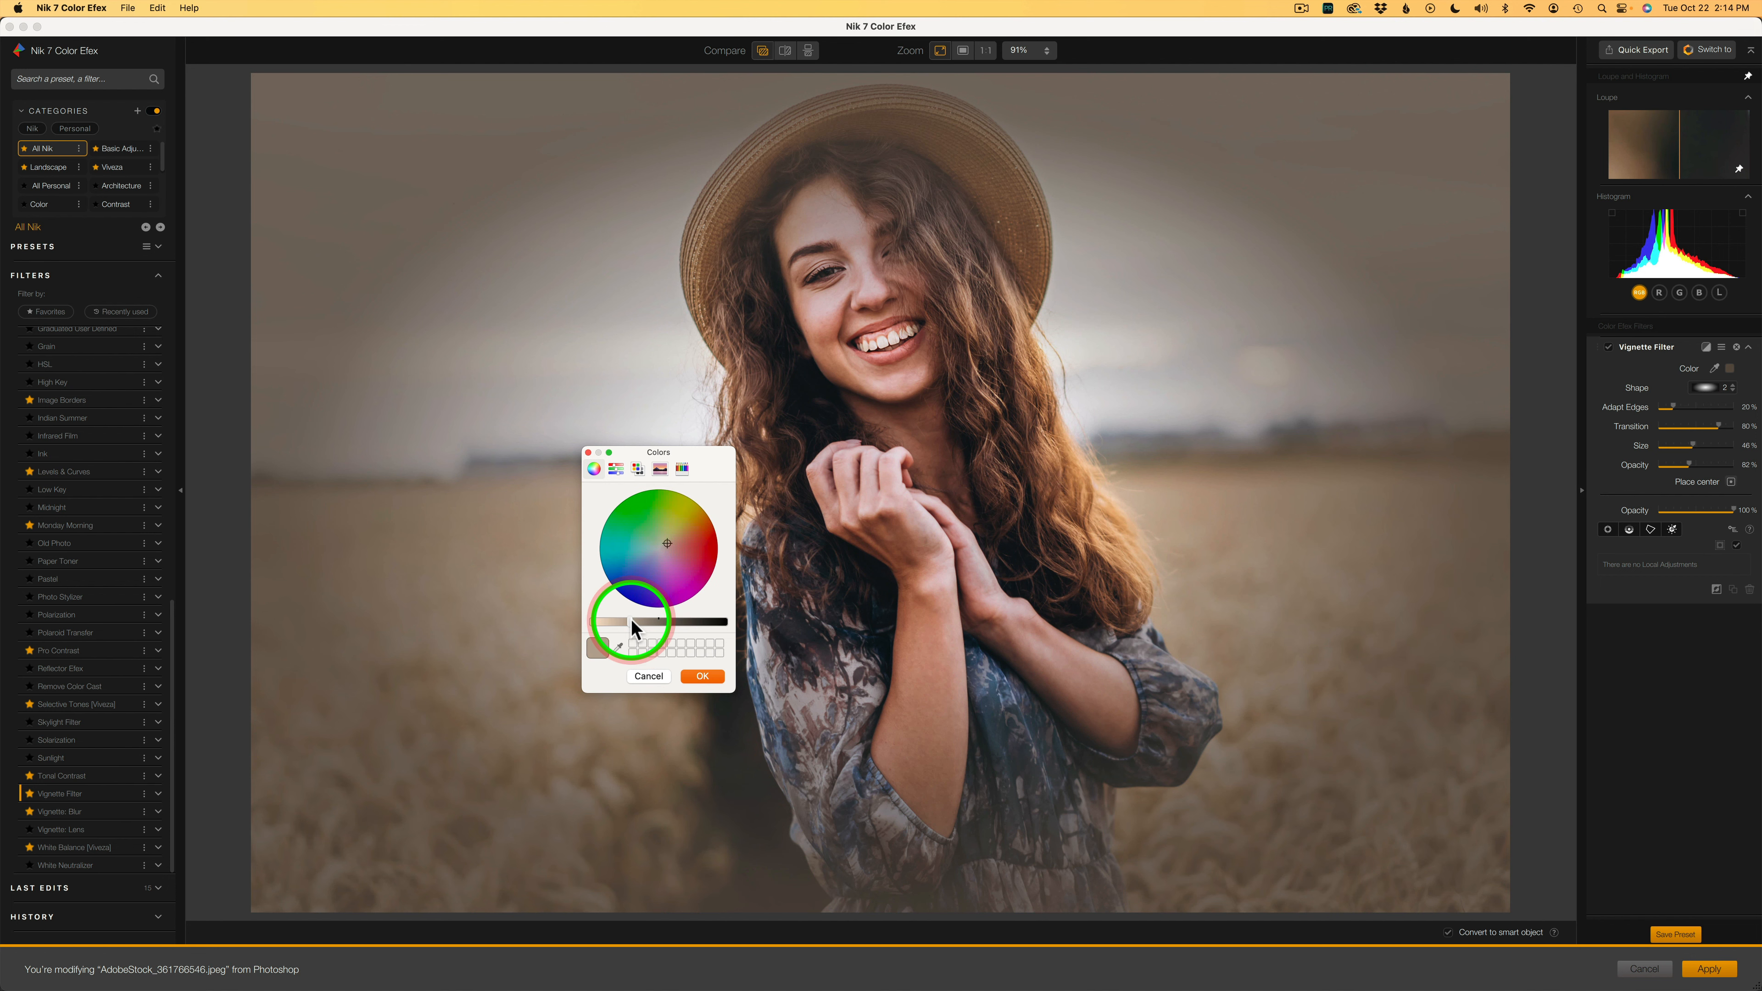
left_click(629, 619)
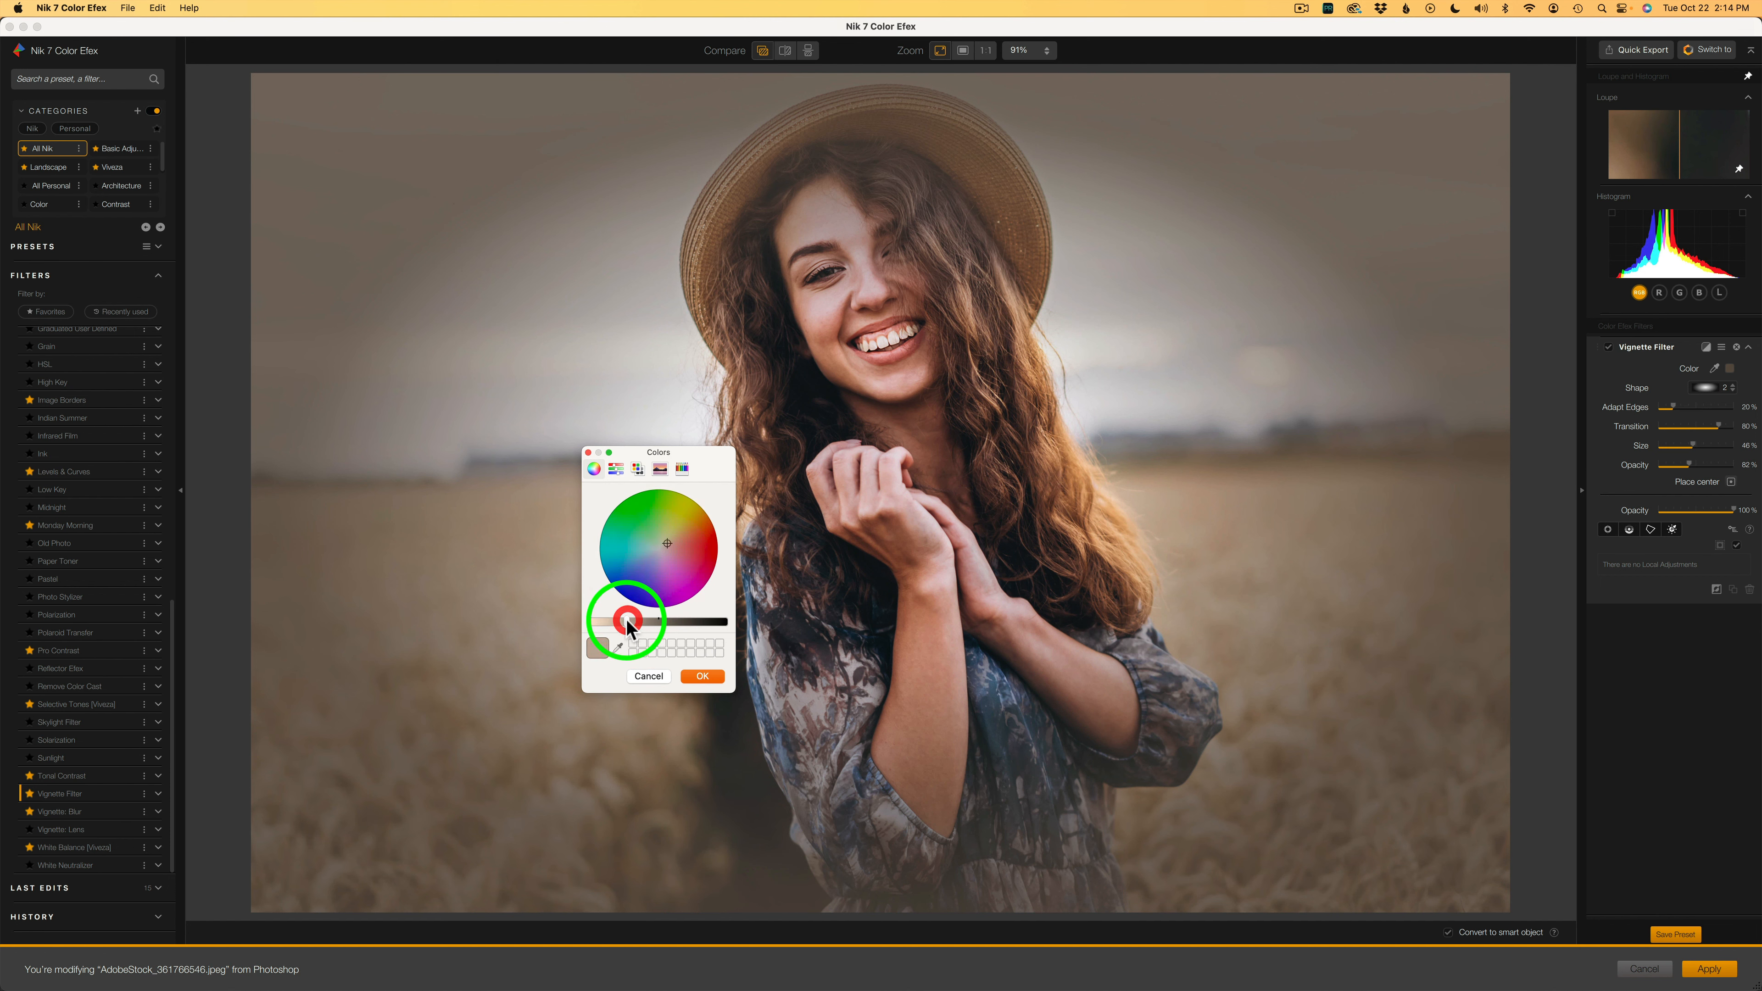
left_click(701, 675)
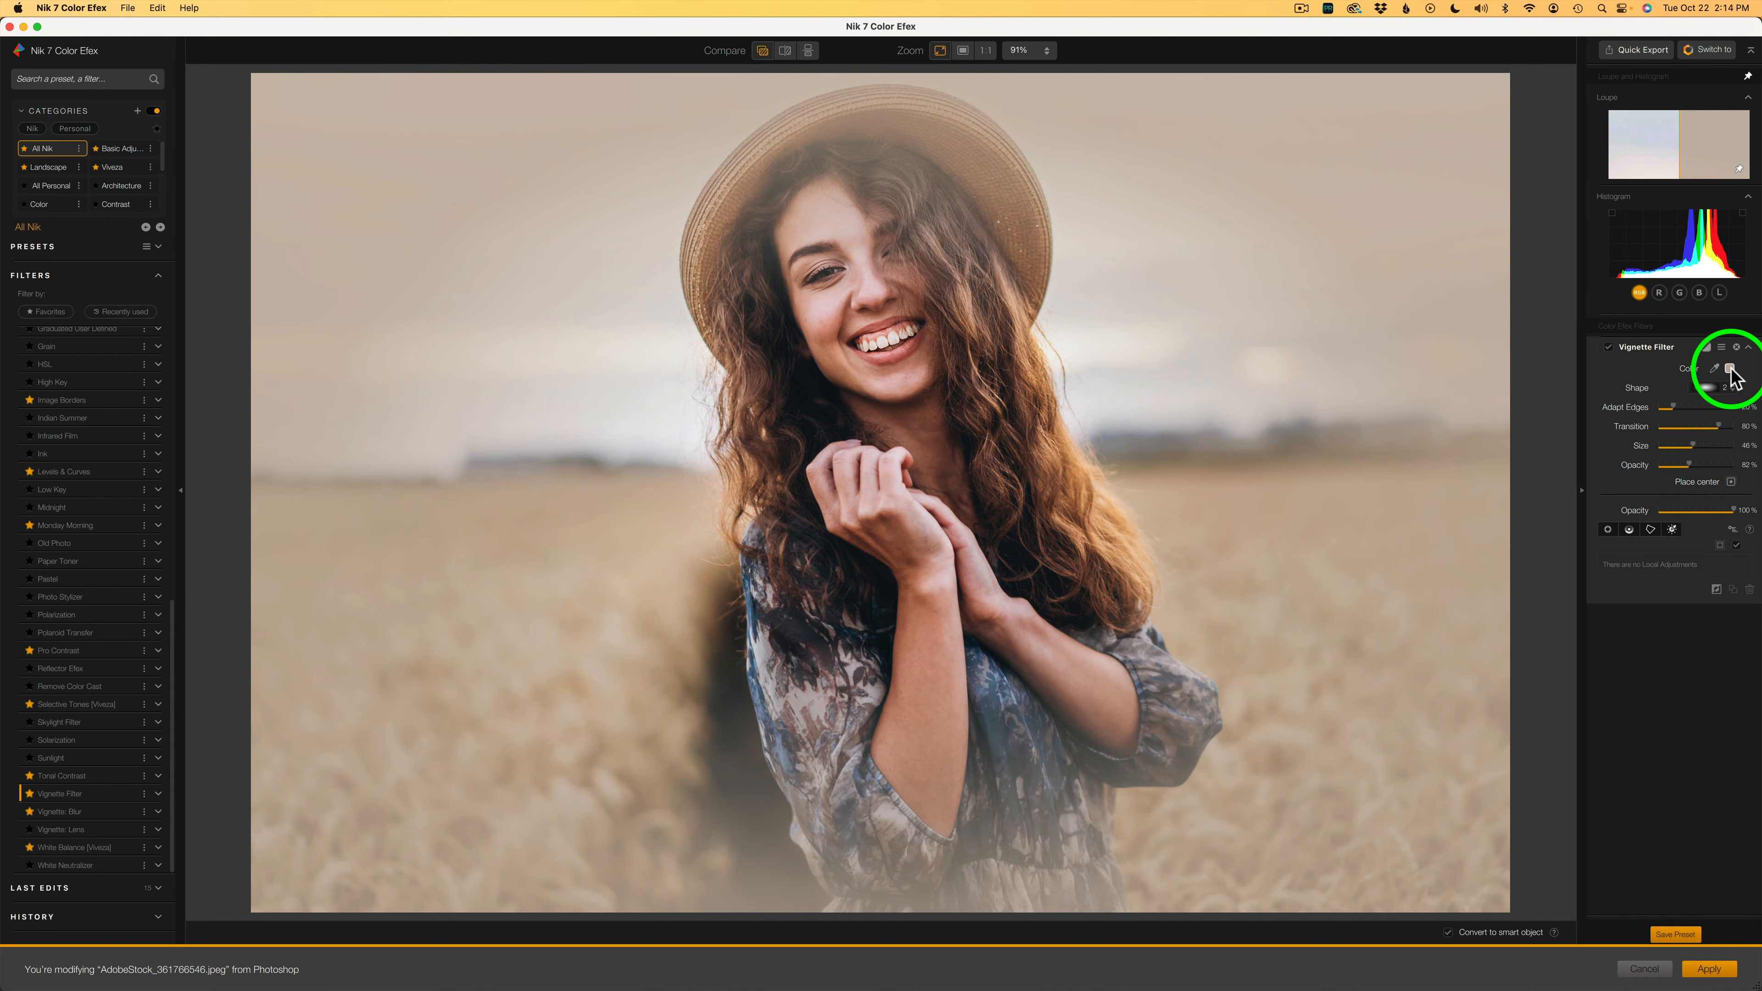
left_click(1713, 368)
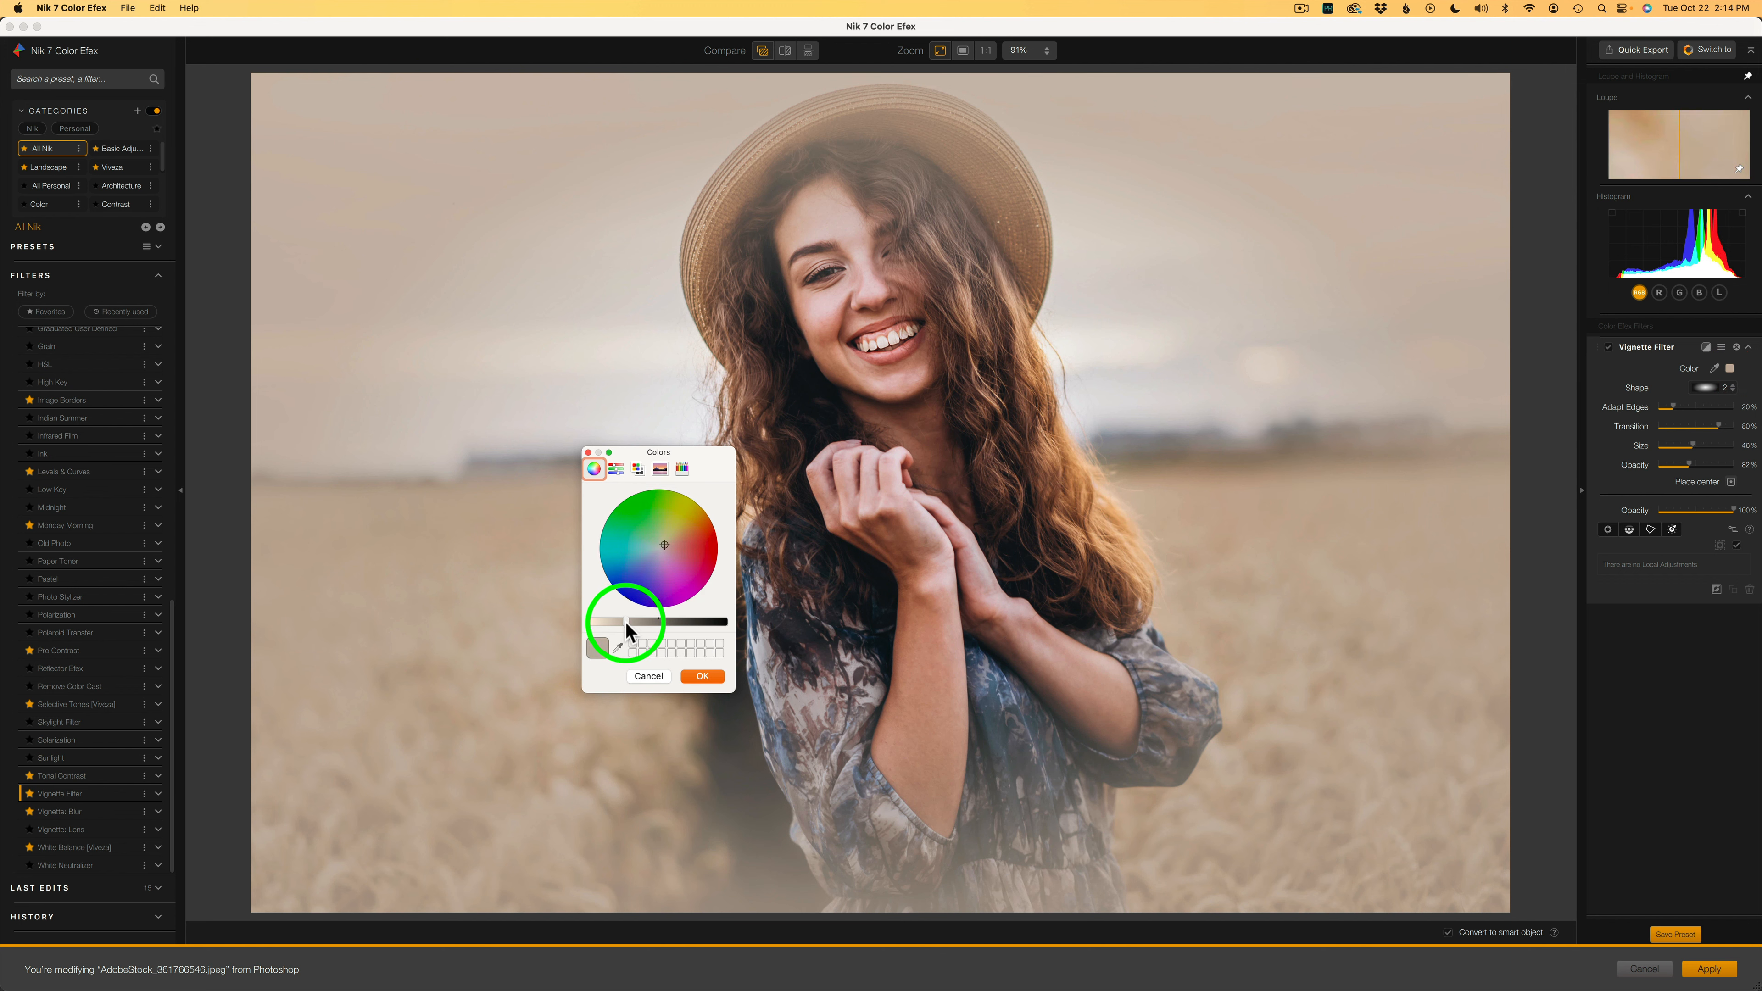
left_click(701, 675)
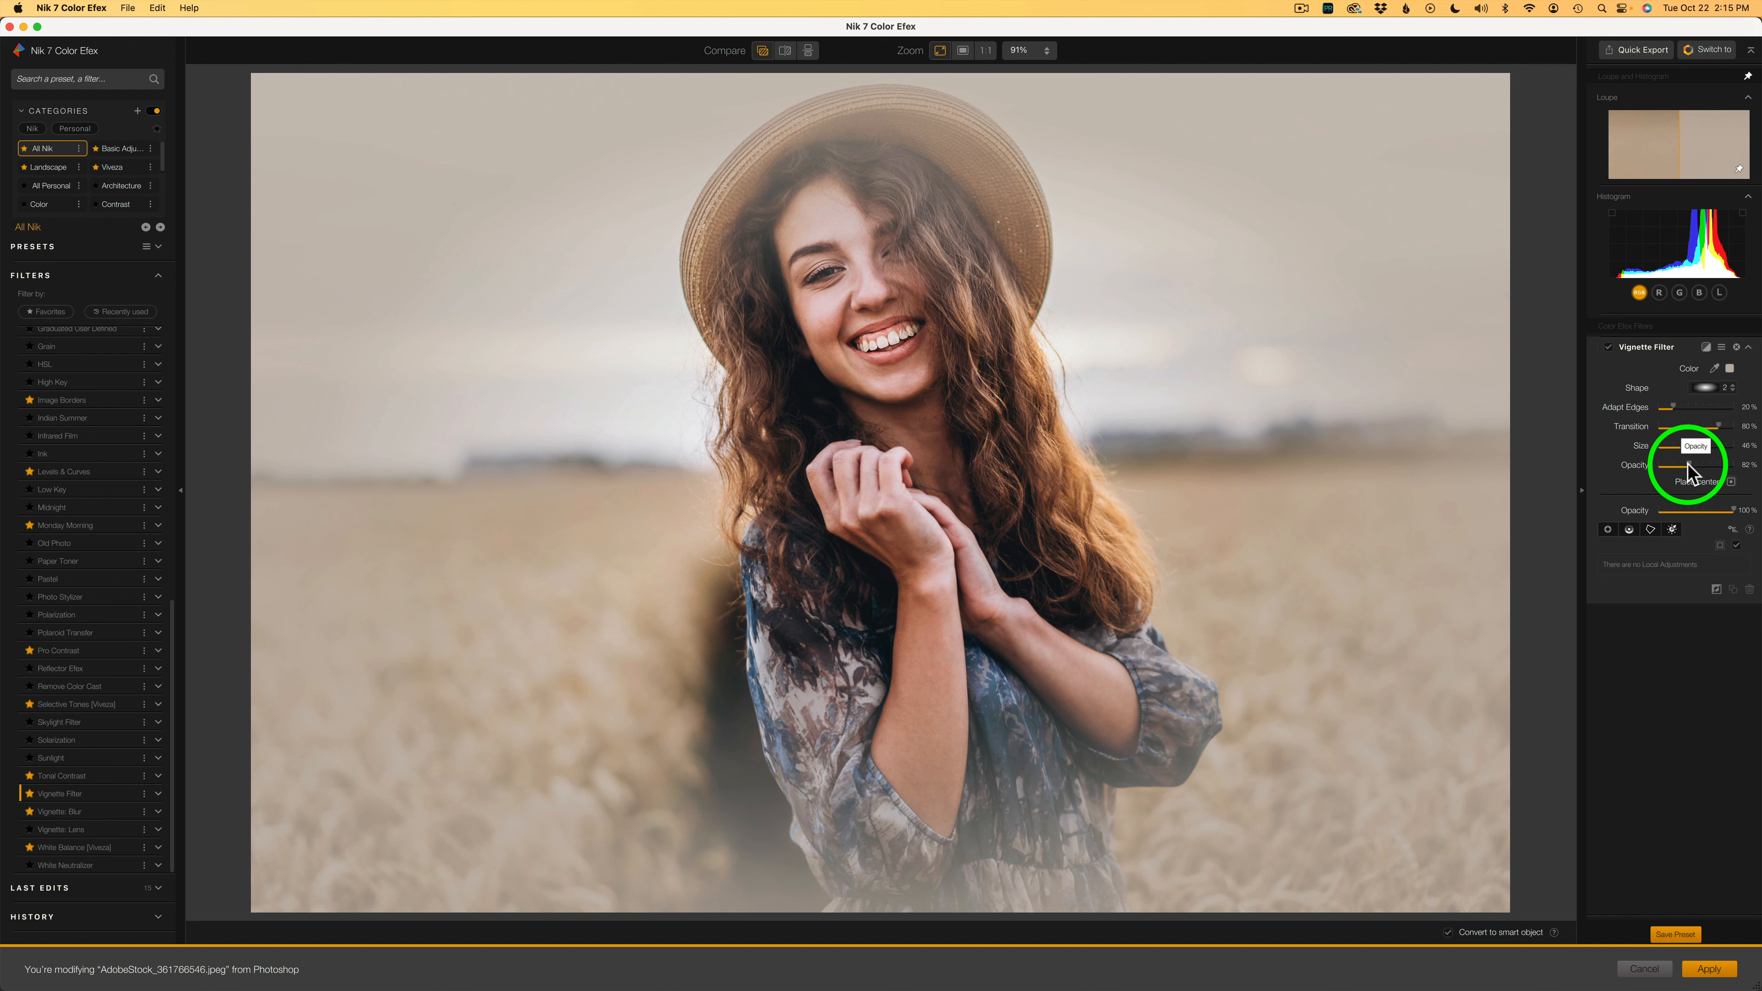
Step: Lower the tan vignette's opacity, adjust its shape and set Adapt Edges to about 49%
left_click_drag(1691, 465, 1680, 465)
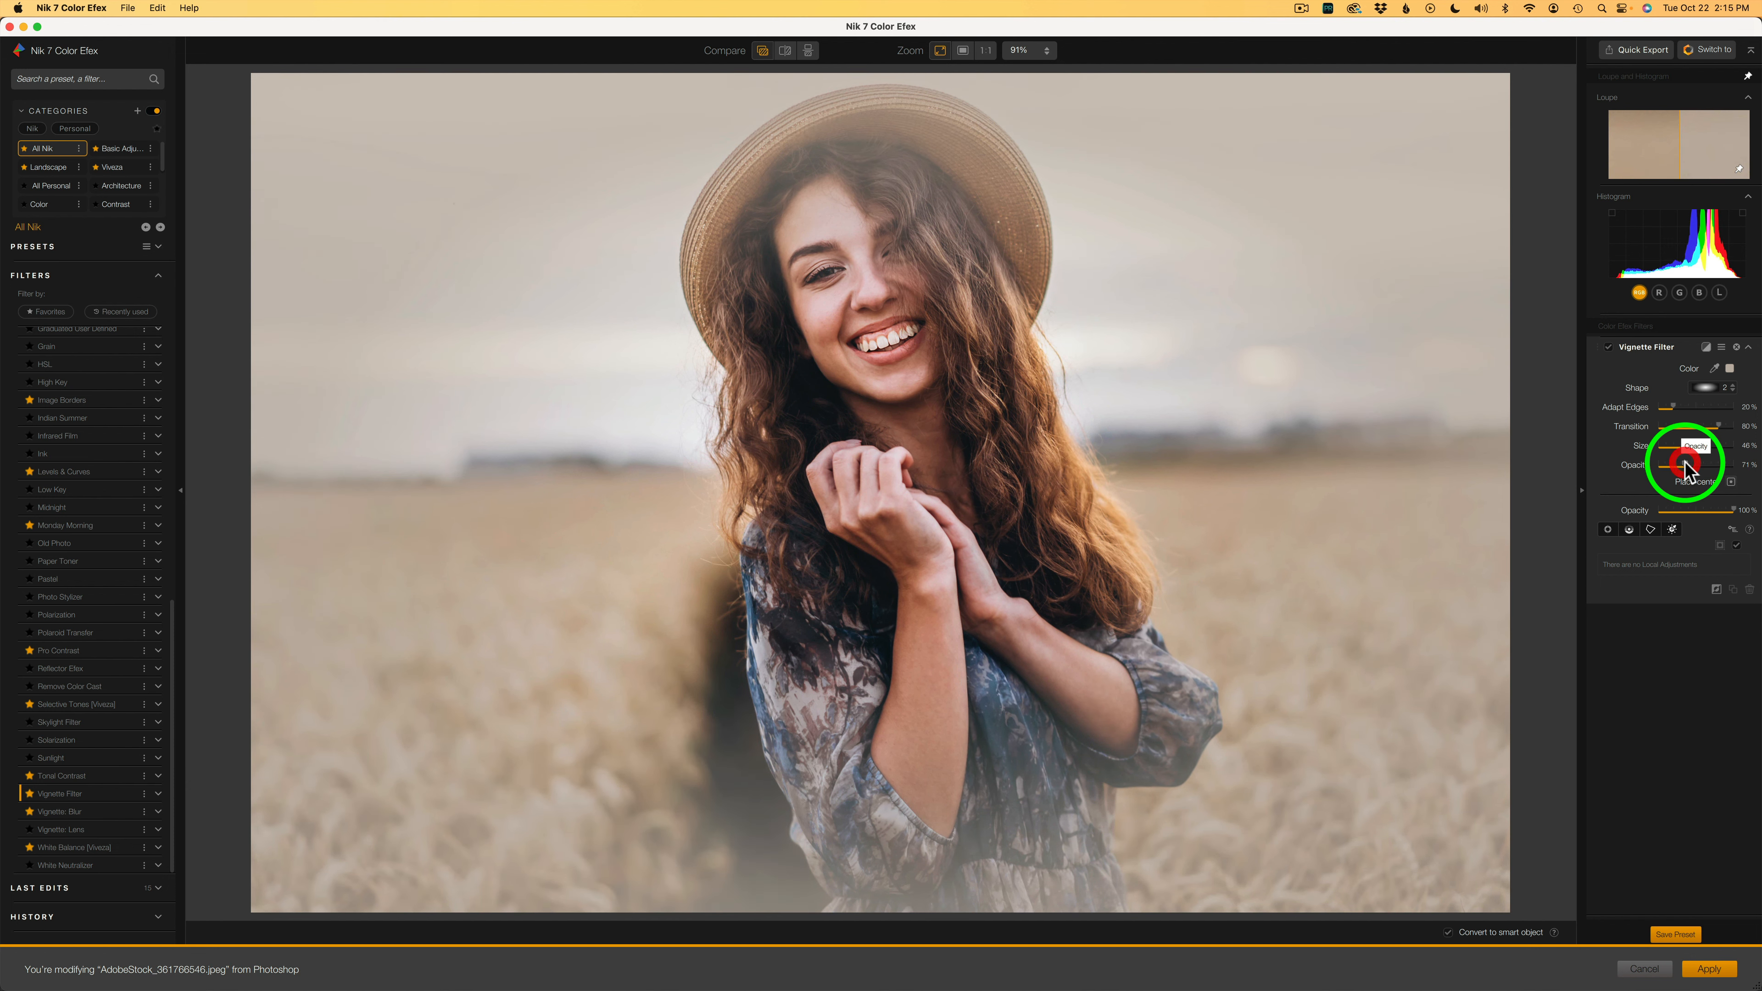
left_click_drag(1697, 463, 1682, 462)
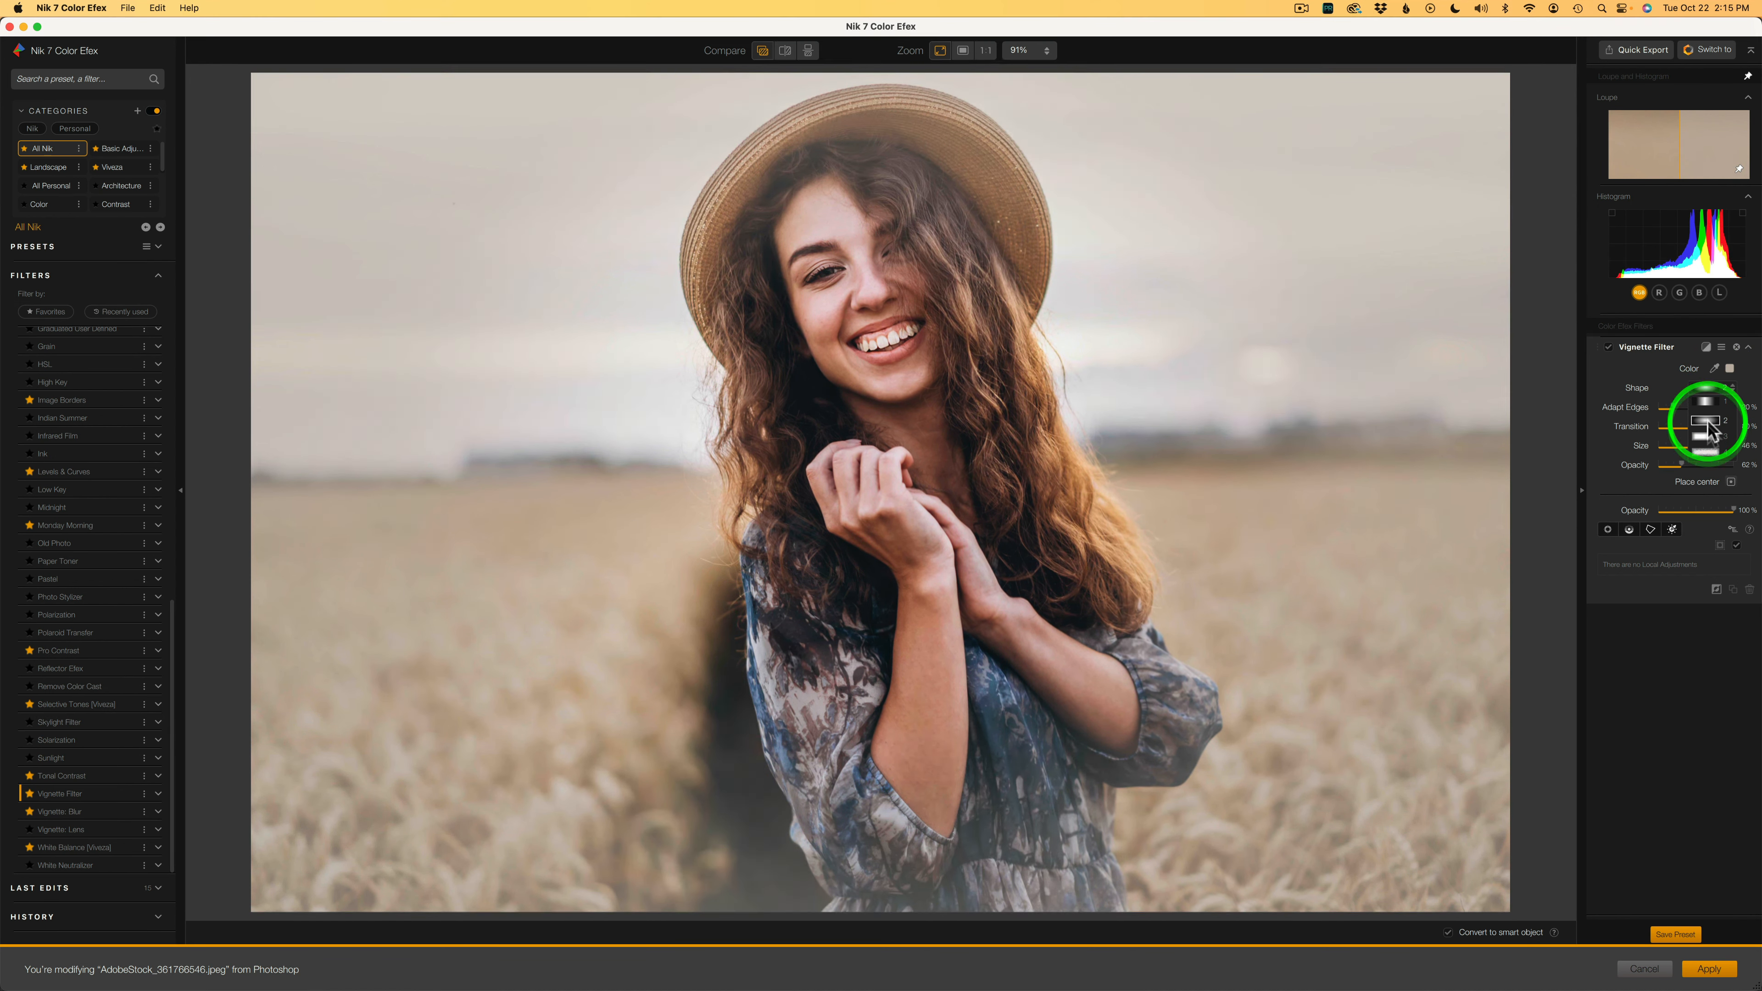
left_click_drag(1706, 433, 1710, 406)
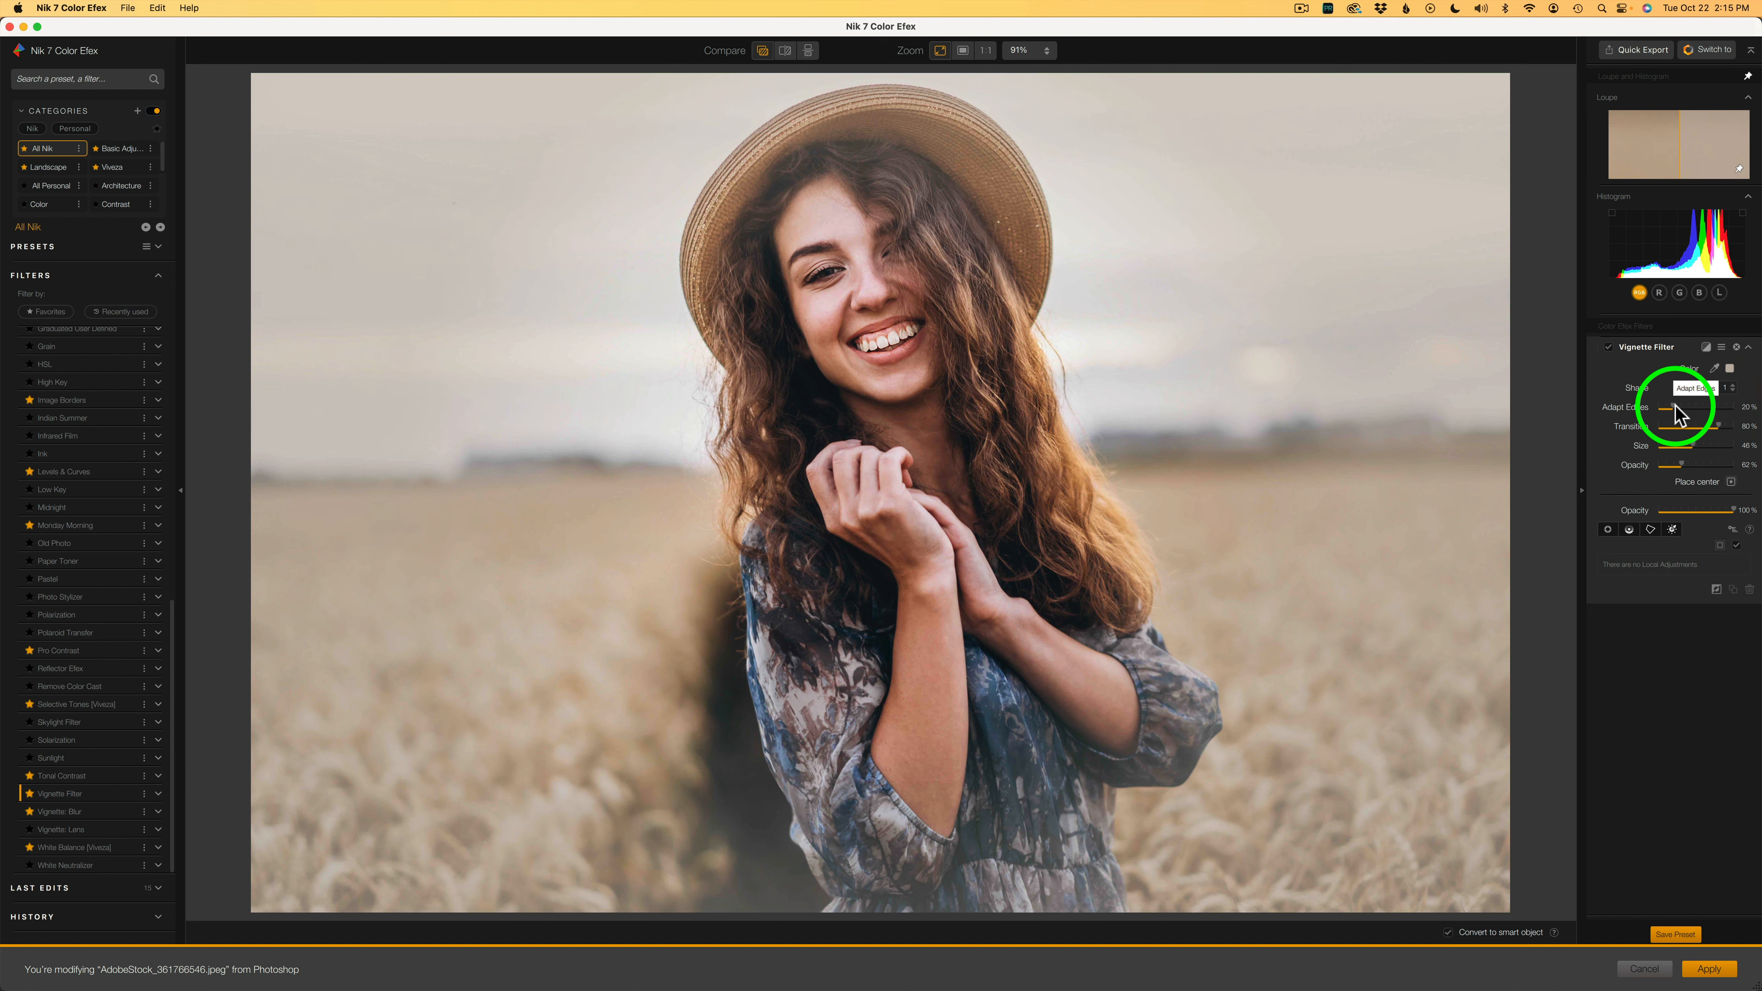
left_click_drag(1663, 406, 1685, 407)
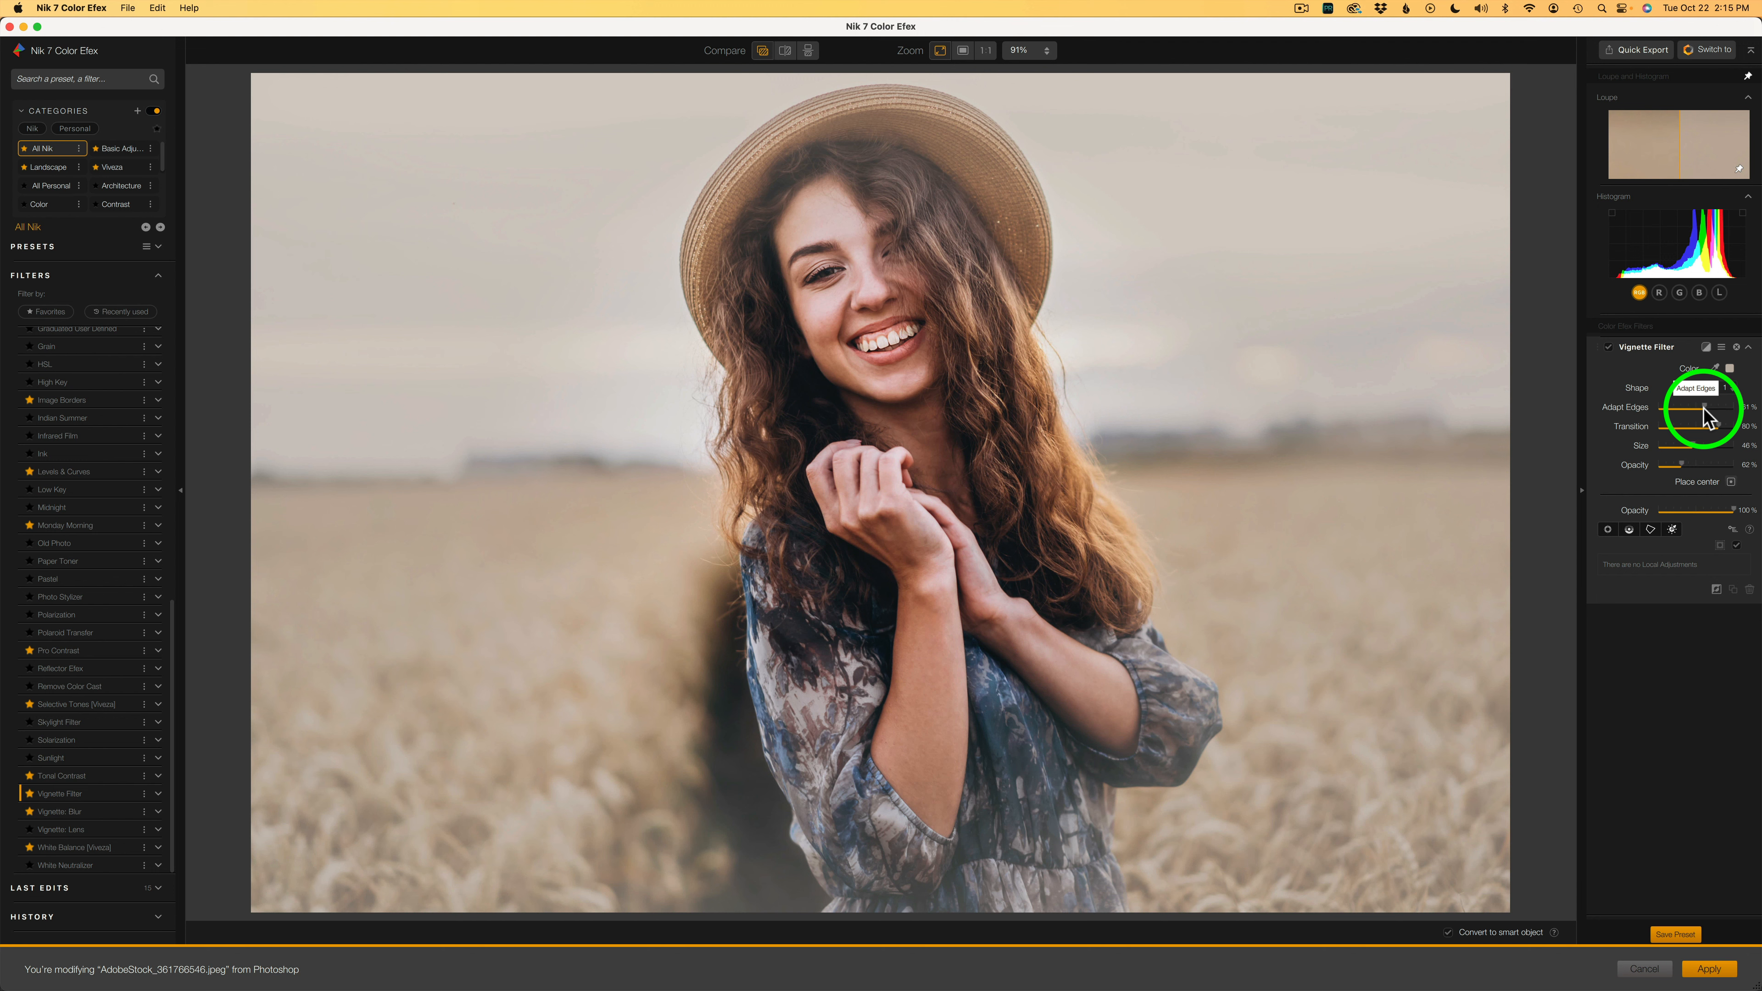
left_click_drag(1673, 406, 1697, 407)
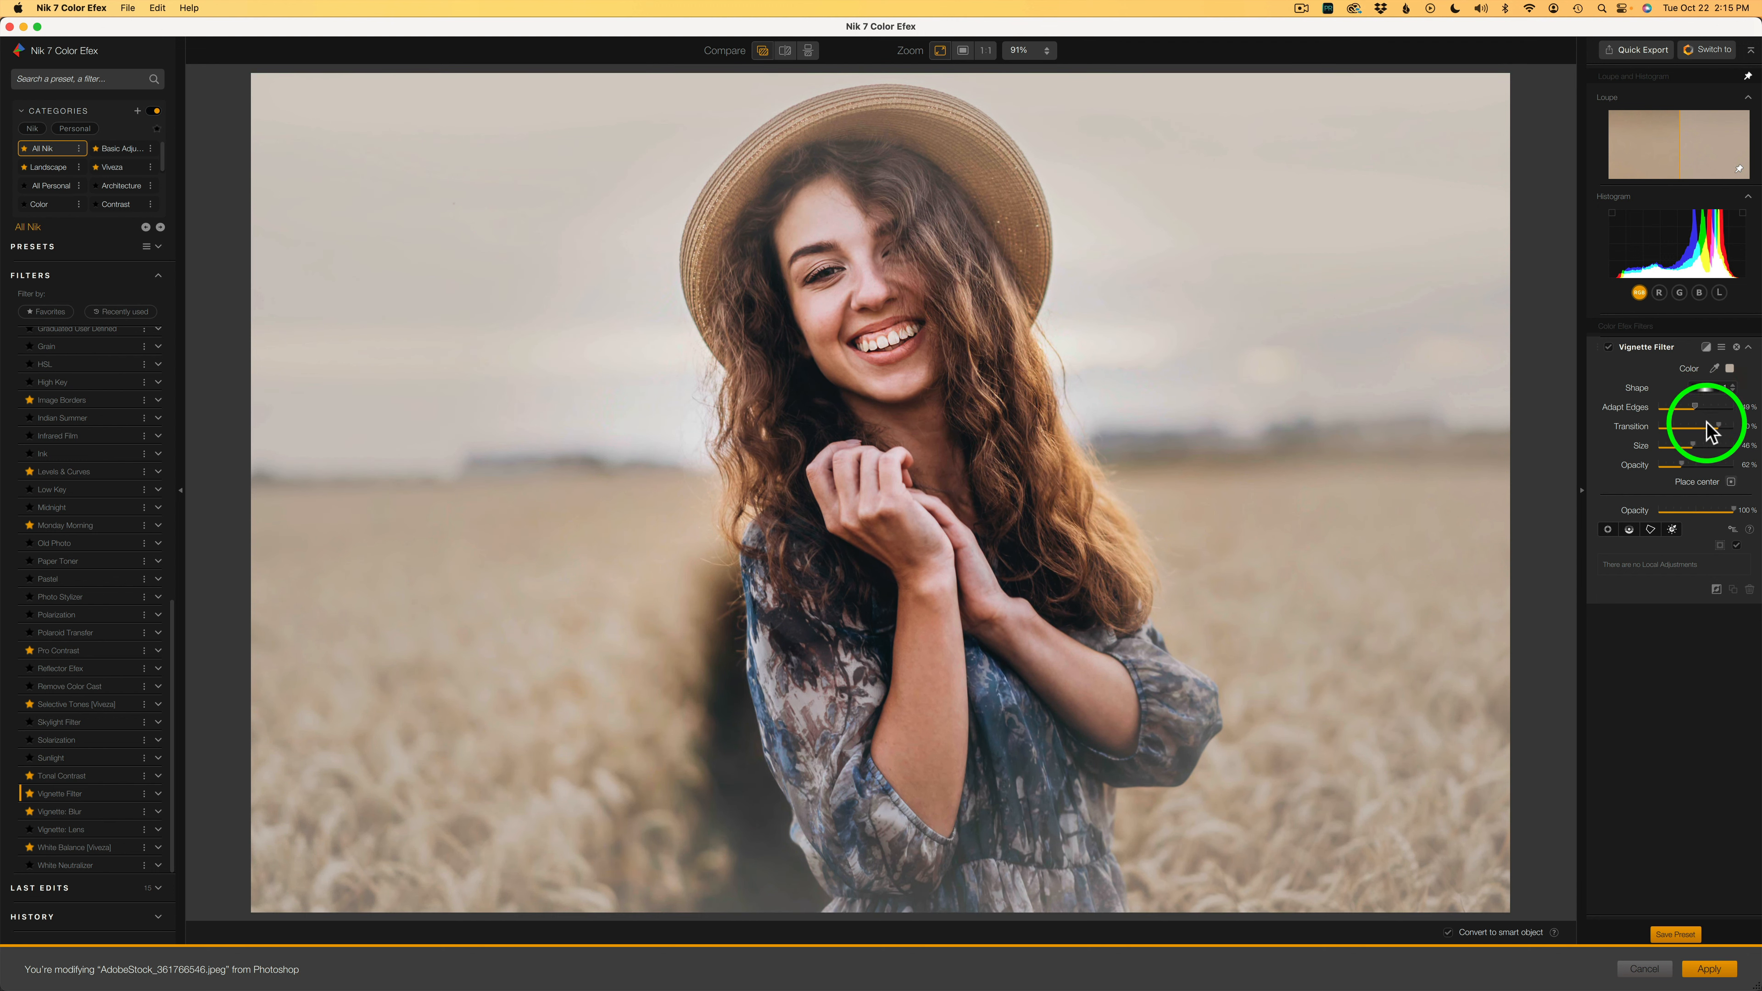
left_click_drag(1702, 406, 1686, 425)
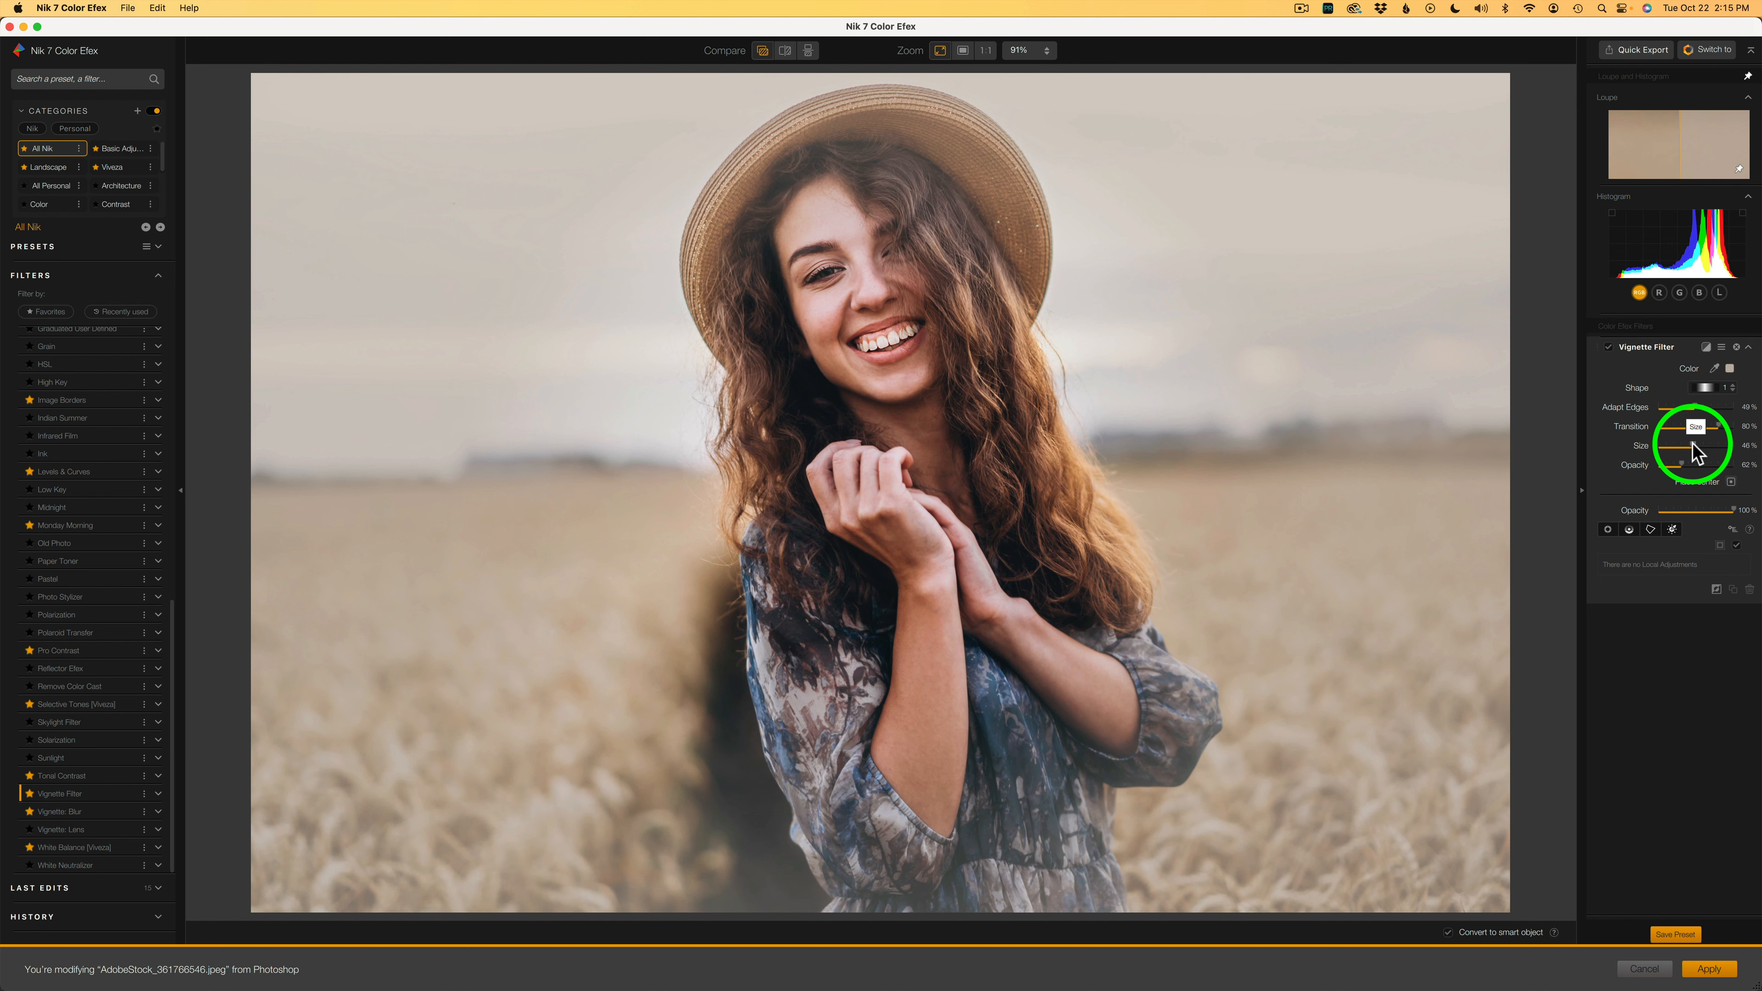
Step: Shrink the vignette to about 33%, drop opacity to 42% and apply it to Photoshop
left_click_drag(1685, 445, 1662, 445)
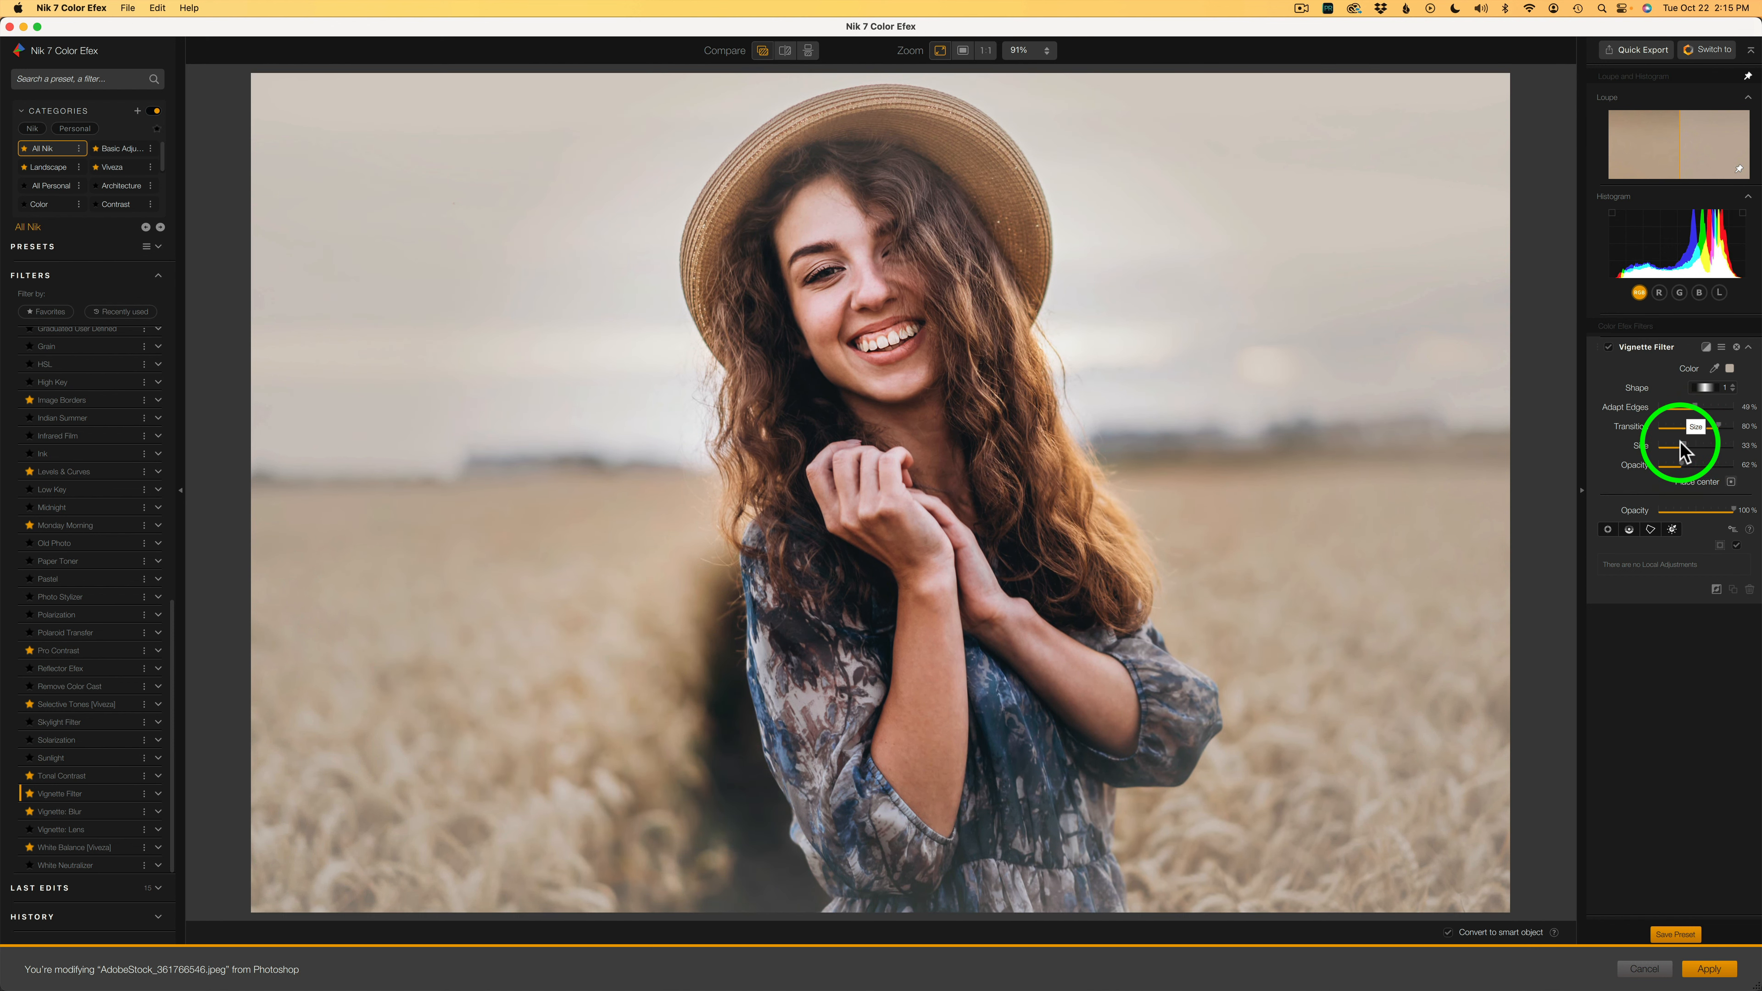
mouse_move(1616, 357)
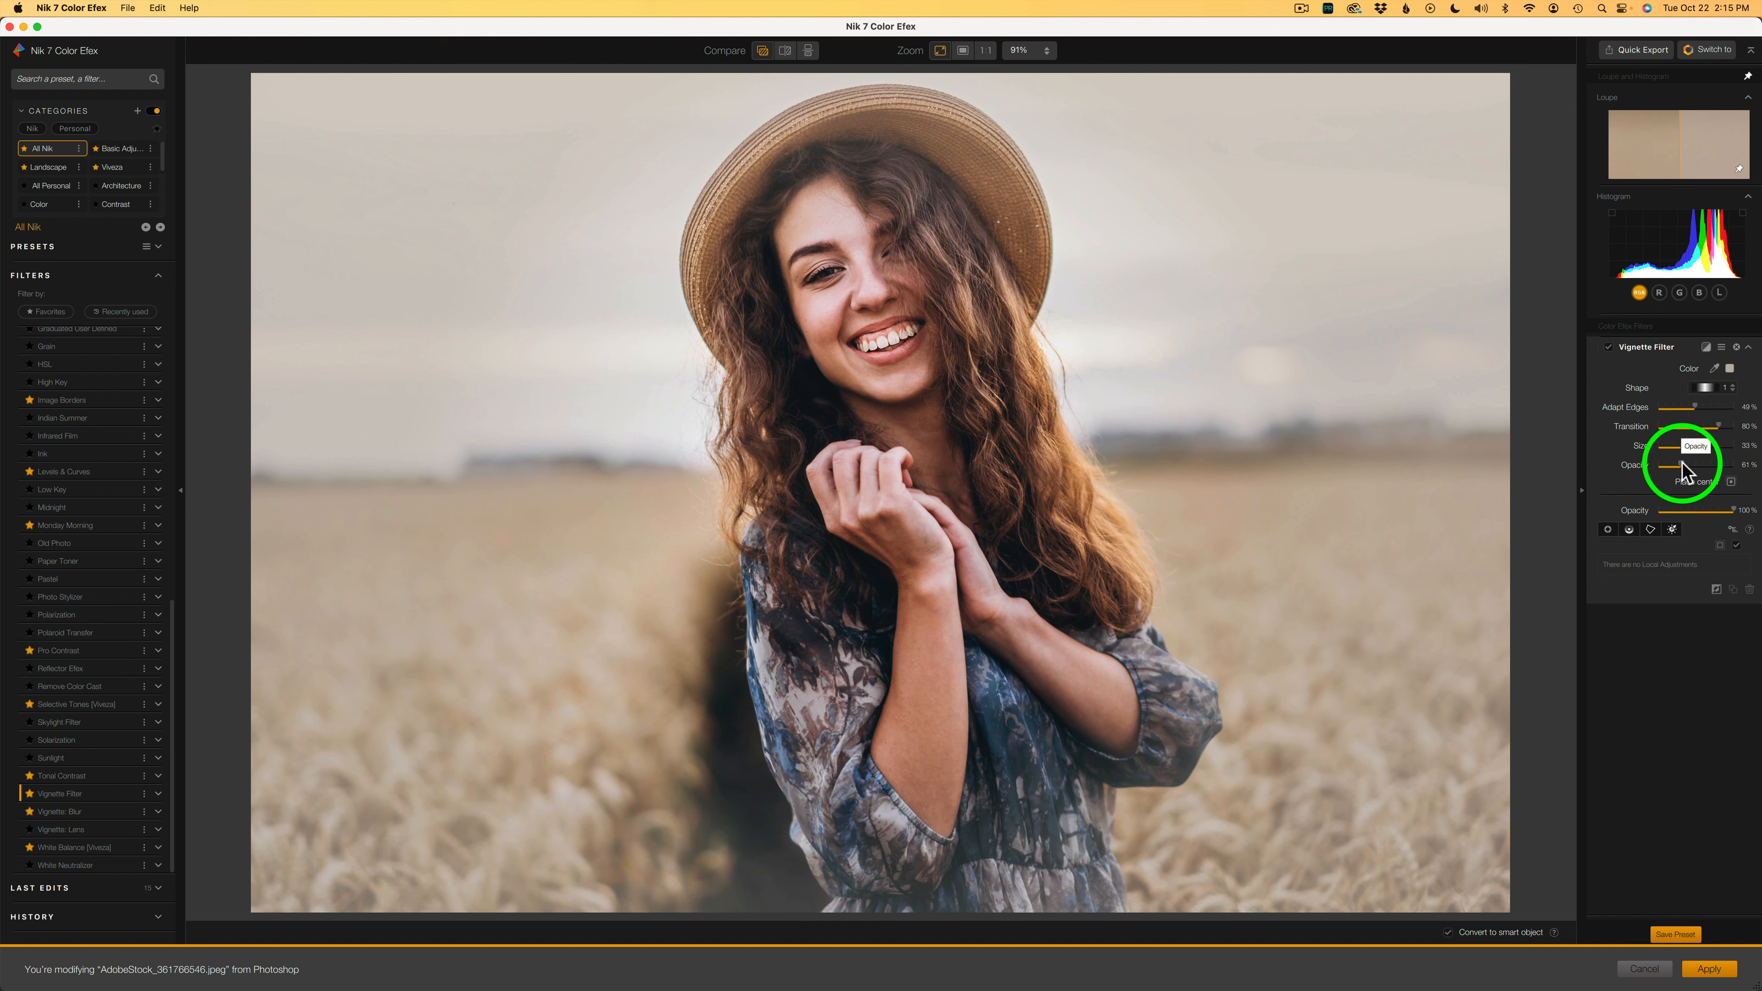
left_click_drag(1686, 466, 1658, 466)
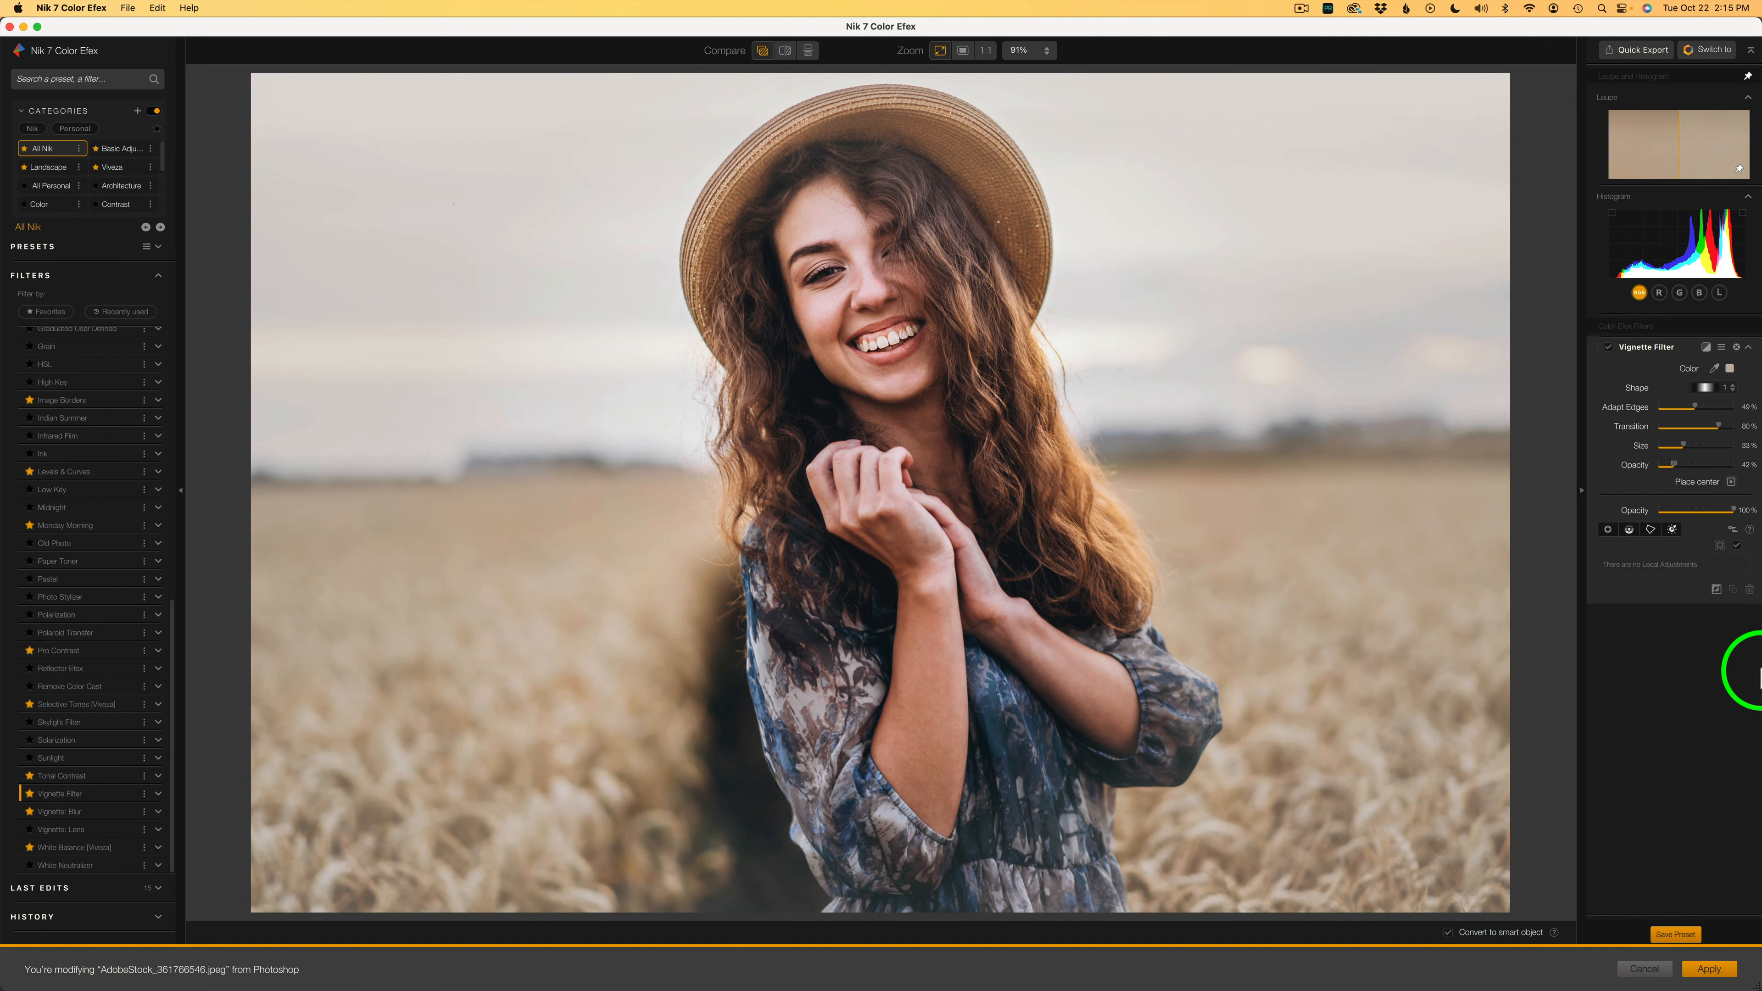
left_click(1707, 969)
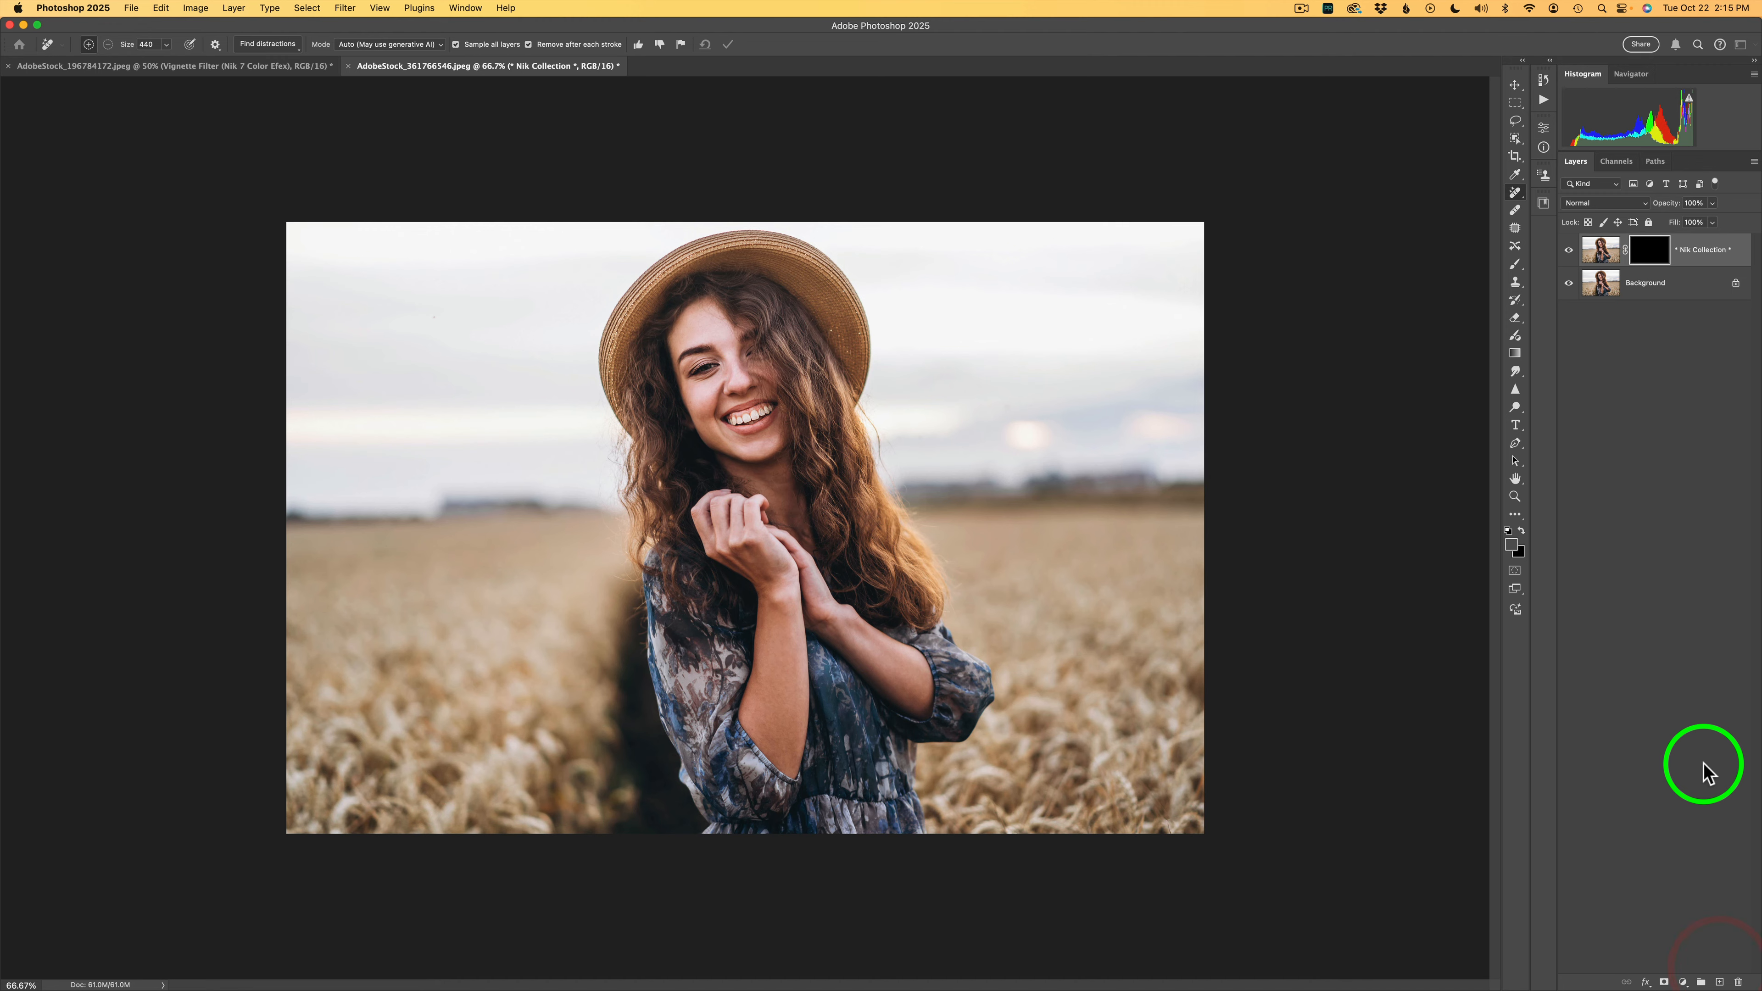